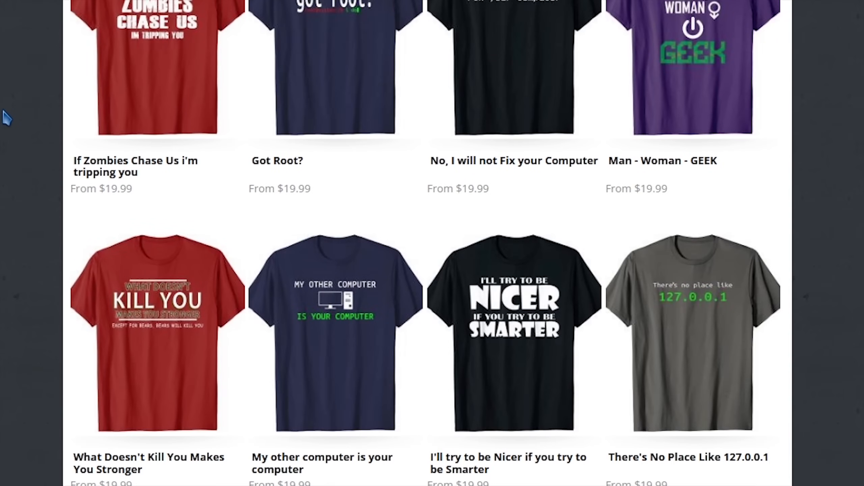
# Step: Bring back the PowerToys v0.59.1 release page, scroll to its Assets, then minimize Chrome
pyautogui.scroll(-3)
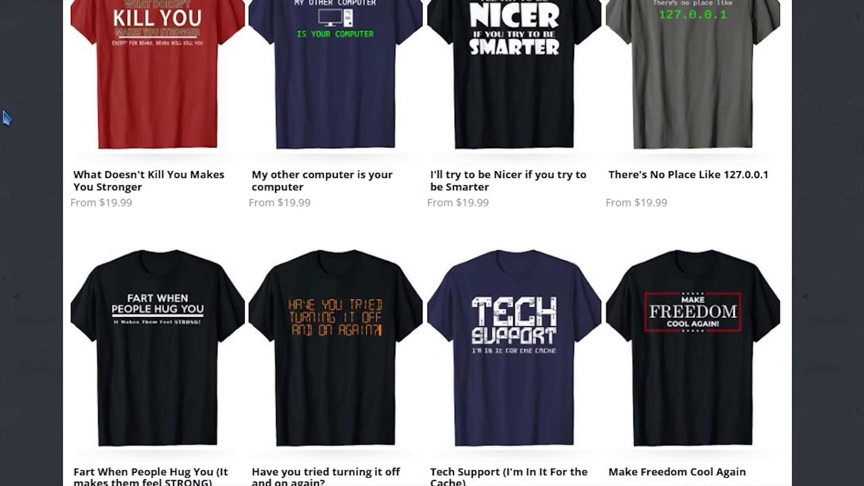
pyautogui.scroll(3)
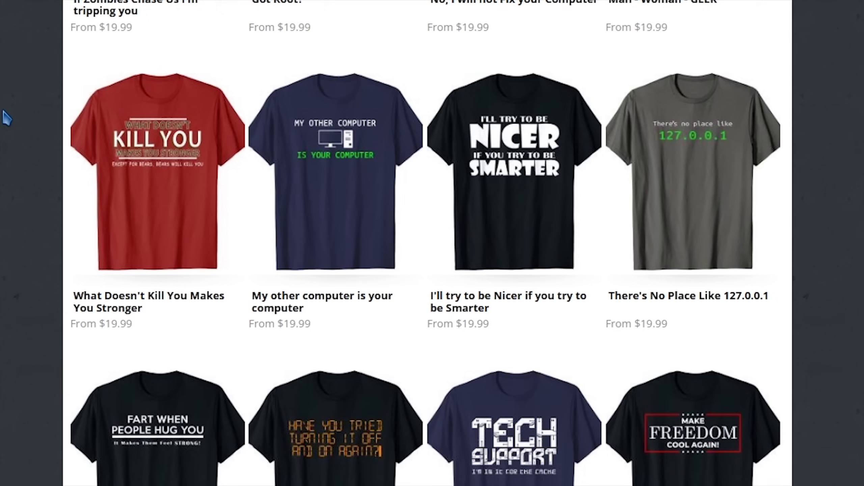
pyautogui.click(513, 170)
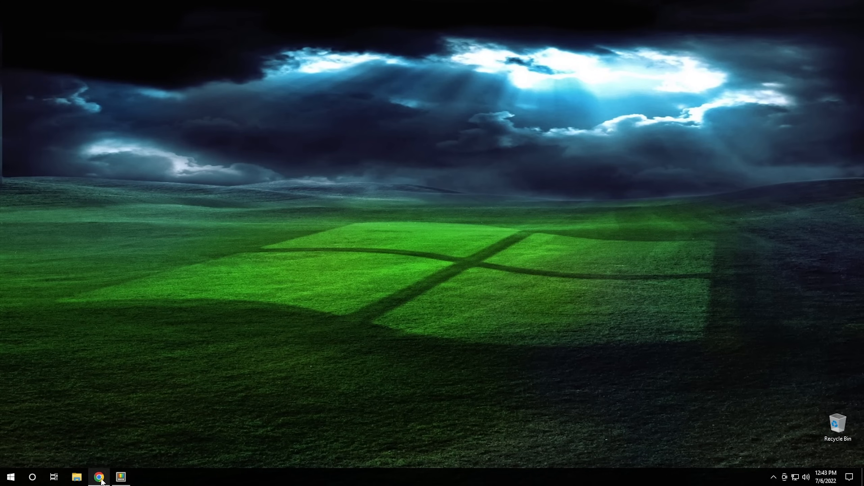
pyautogui.click(98, 476)
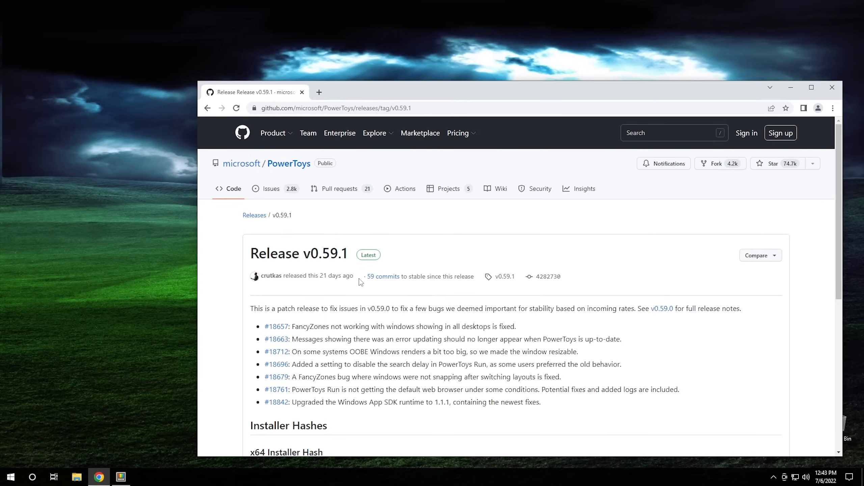
pyautogui.moveTo(379, 295)
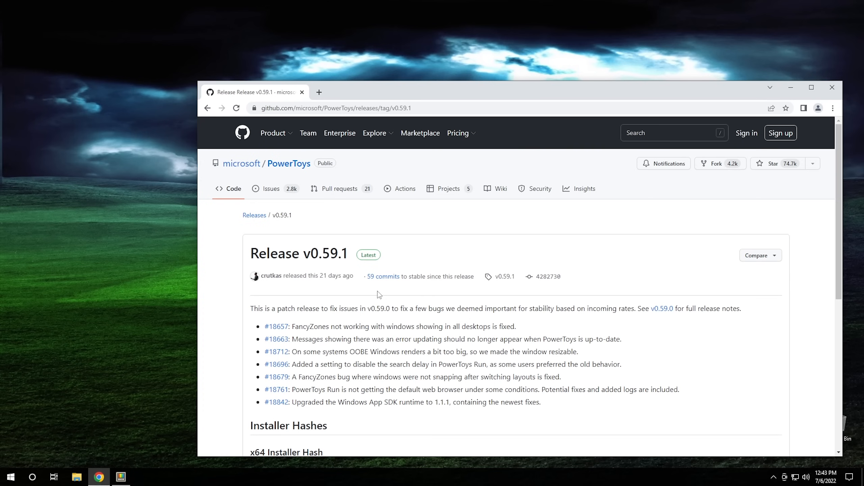
pyautogui.moveTo(416, 293)
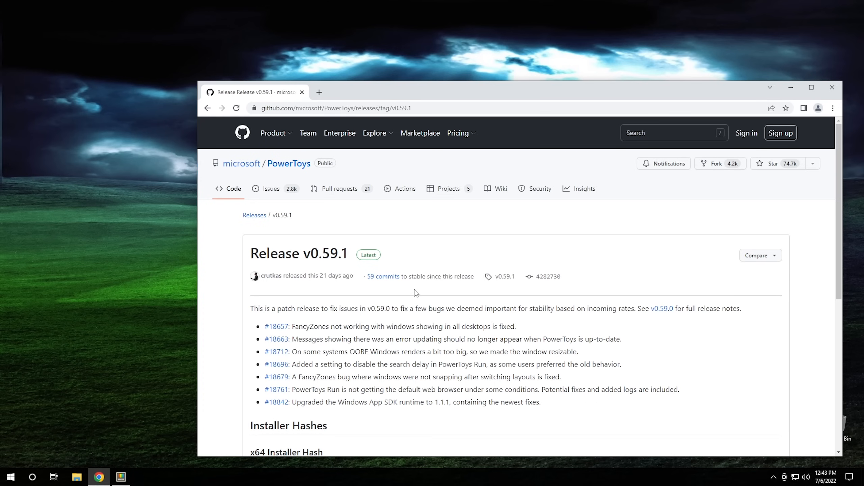
pyautogui.scroll(-3)
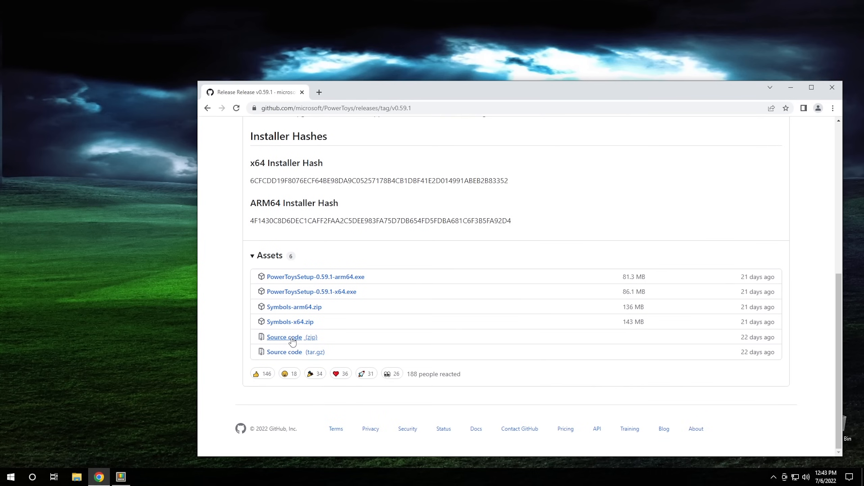
pyautogui.moveTo(359, 332)
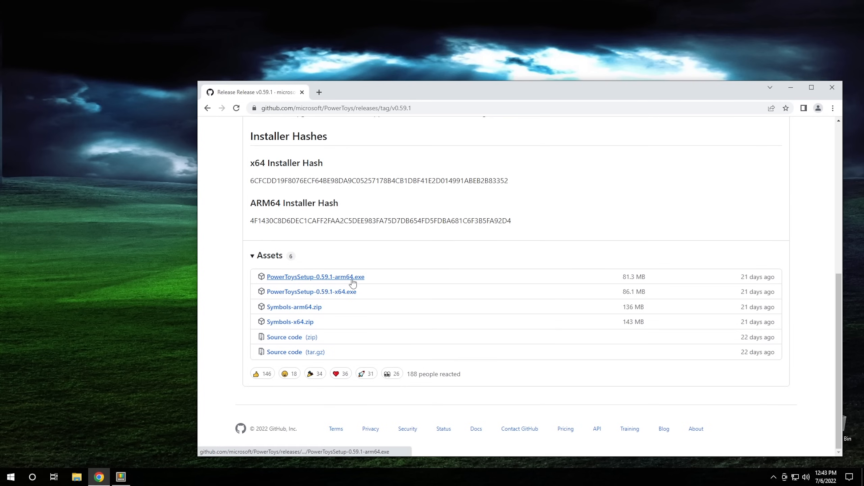
pyautogui.moveTo(312, 291)
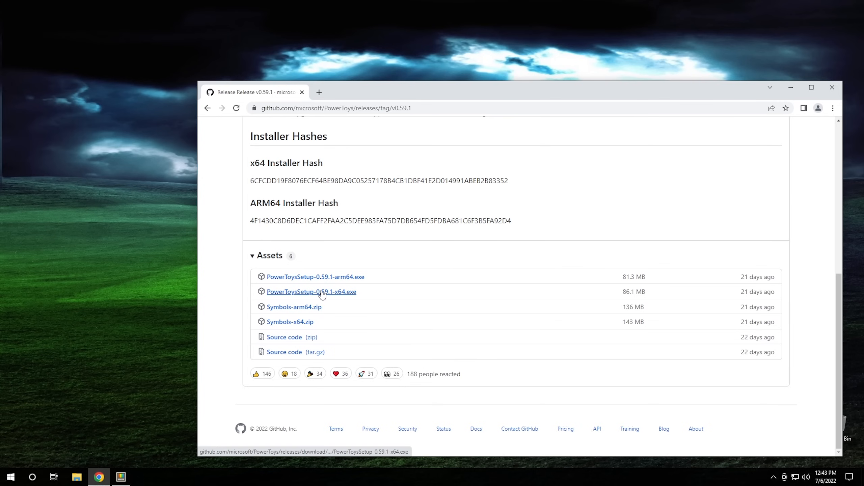
pyautogui.moveTo(311, 291)
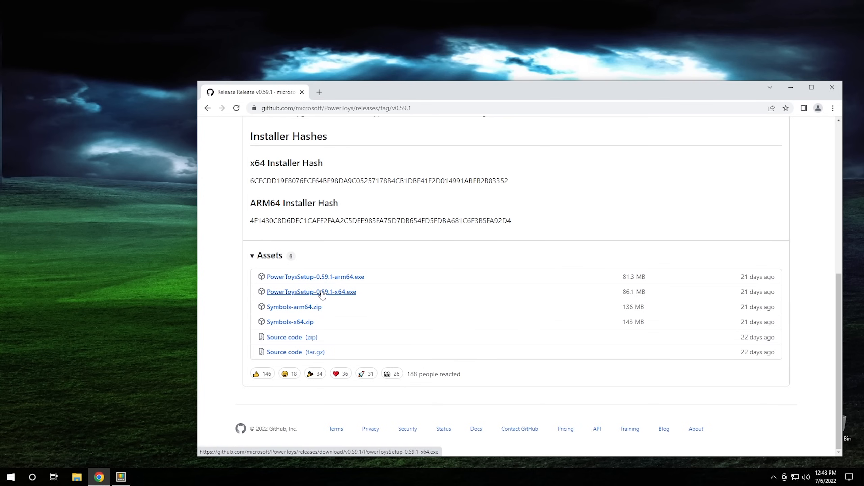
pyautogui.moveTo(552, 228)
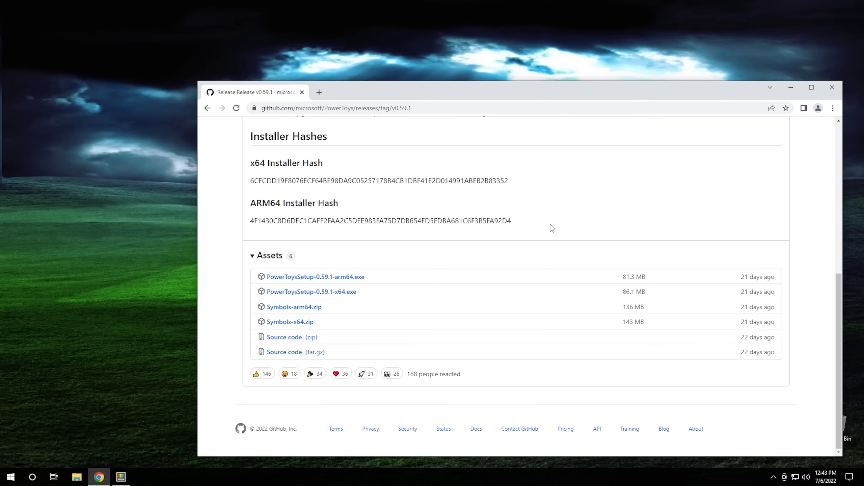
pyautogui.moveTo(786, 100)
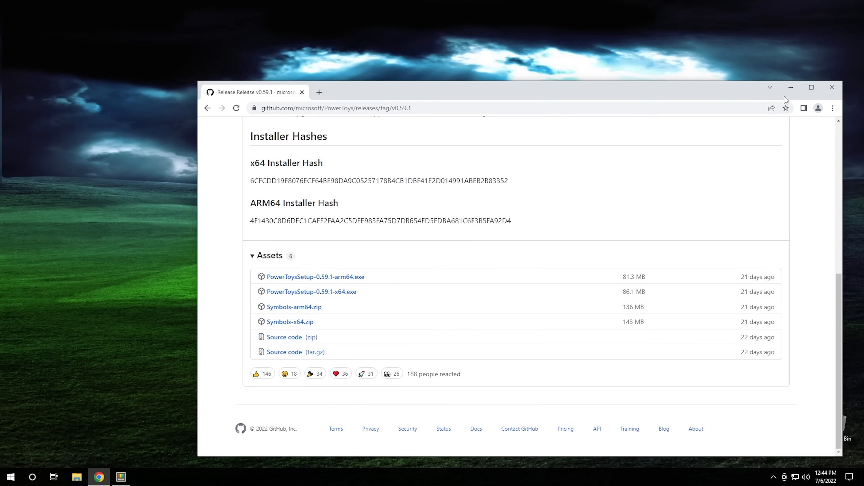
pyautogui.moveTo(790, 88)
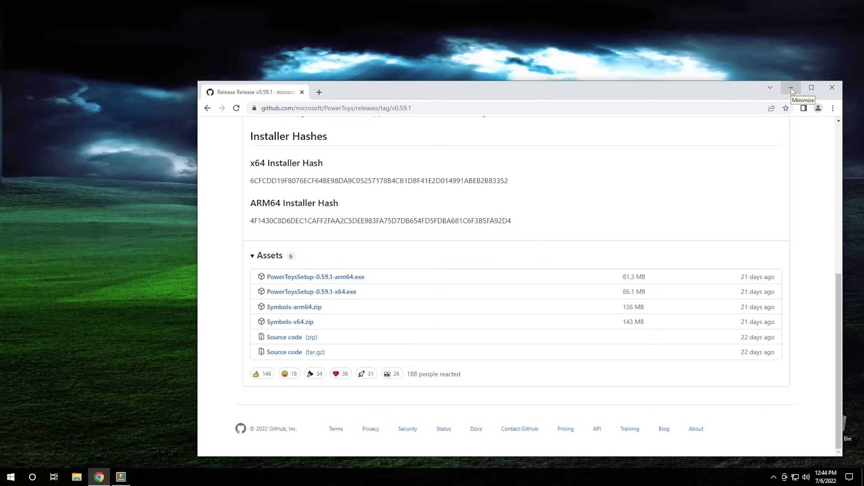
pyautogui.click(791, 88)
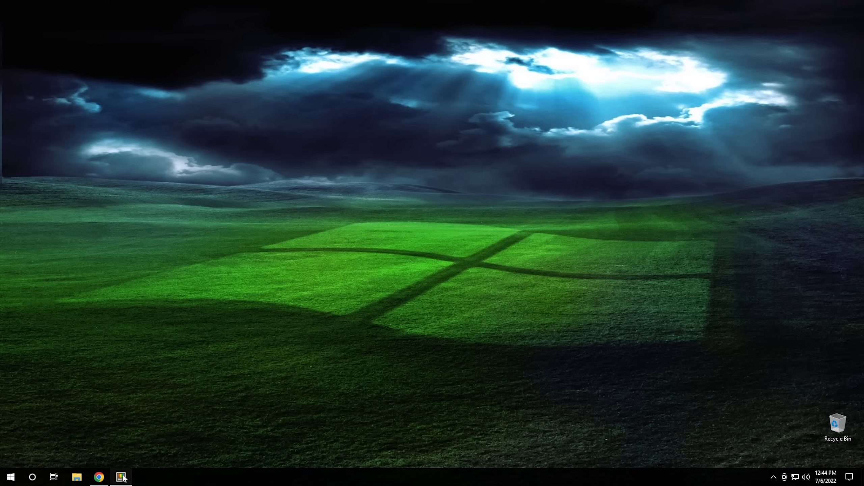
# Step: Open PowerToys Settings from the taskbar, landing on the General page with v0.59.1
pyautogui.click(121, 477)
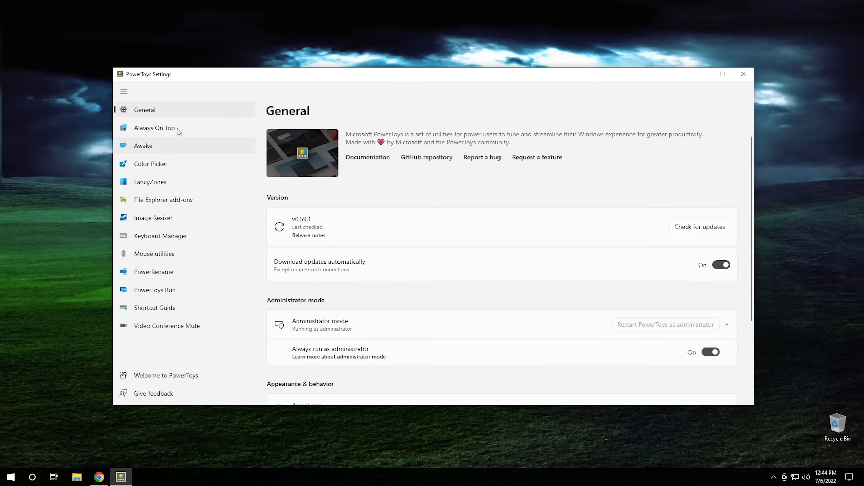
pyautogui.moveTo(355, 90)
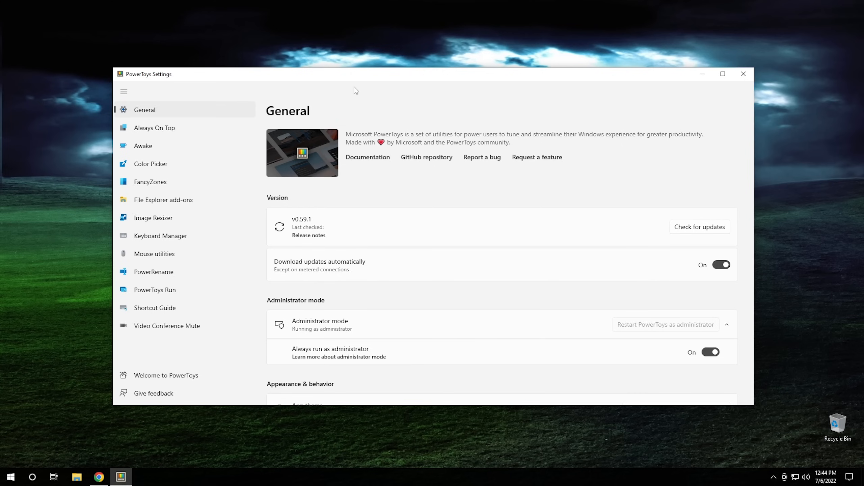
pyautogui.moveTo(154, 254)
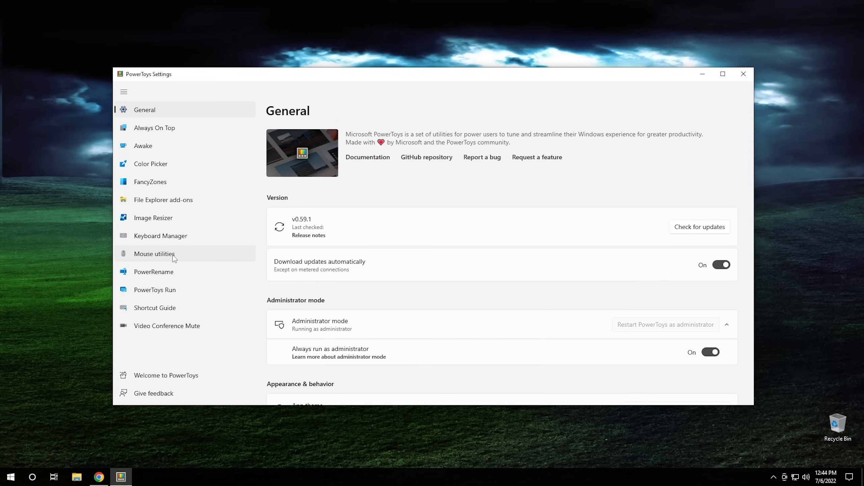
pyautogui.moveTo(368, 112)
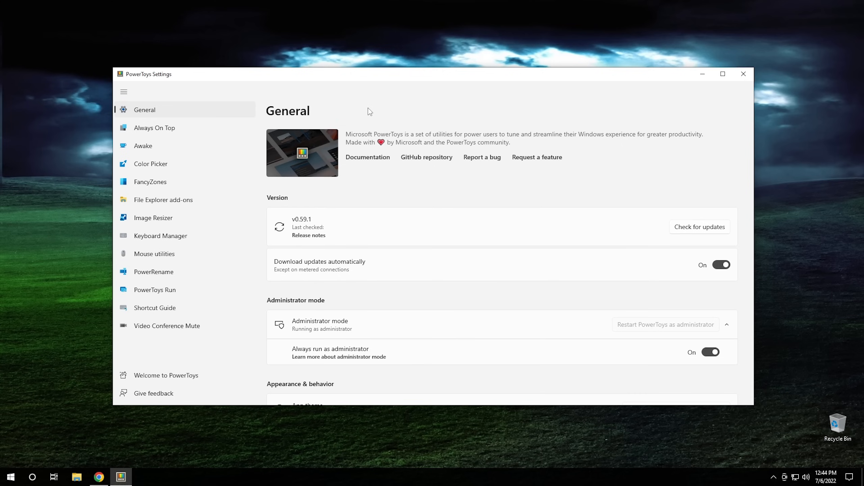
pyautogui.moveTo(185, 300)
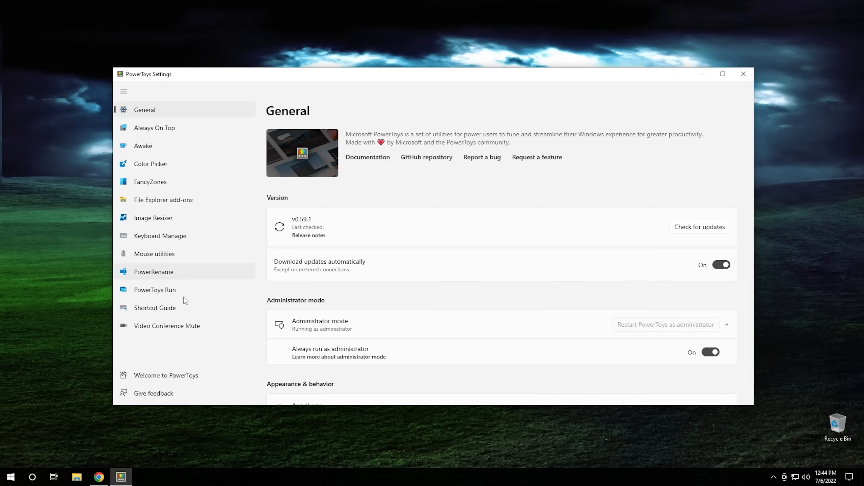
pyautogui.moveTo(366, 113)
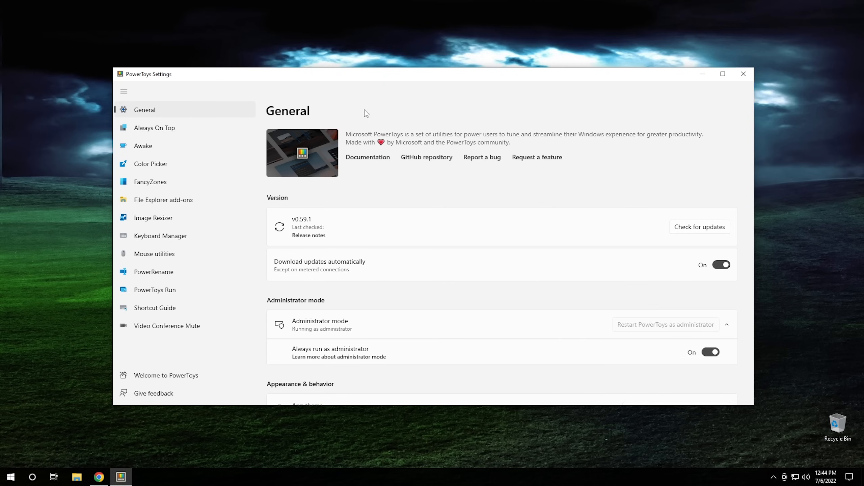
pyautogui.moveTo(158, 131)
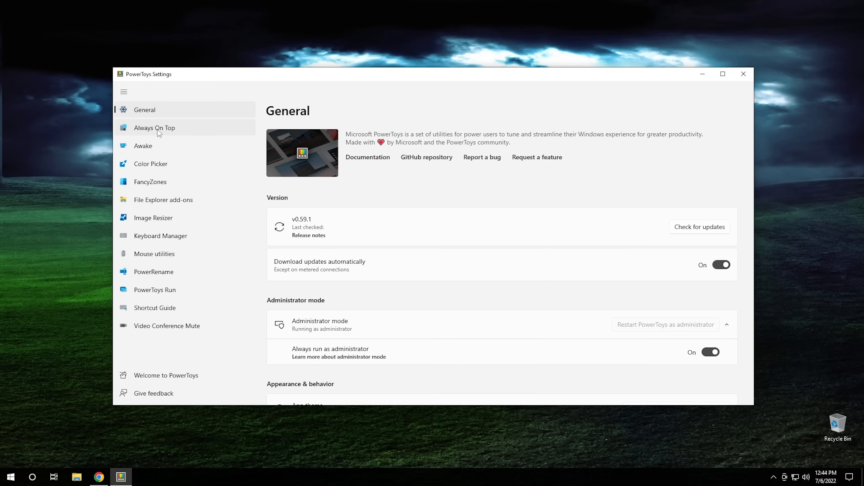
pyautogui.moveTo(165, 131)
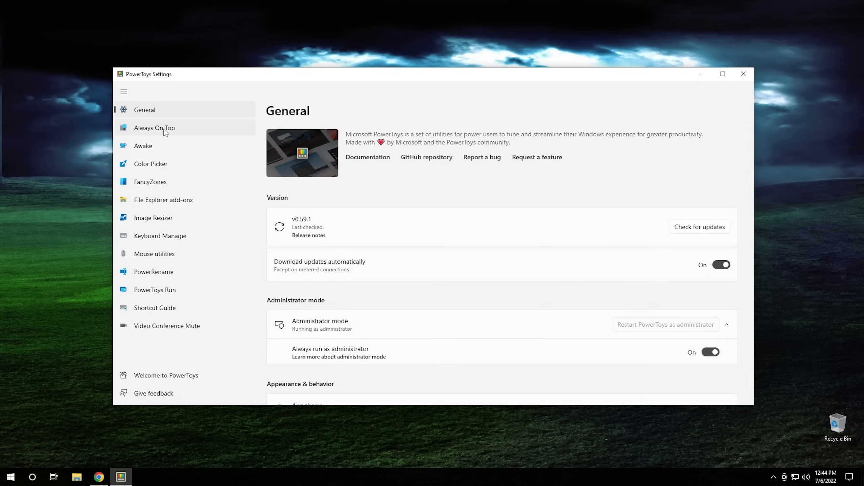
# Step: Show the Always On Top page, launch Calculator, and pin then unpin it above Settings
pyautogui.click(154, 127)
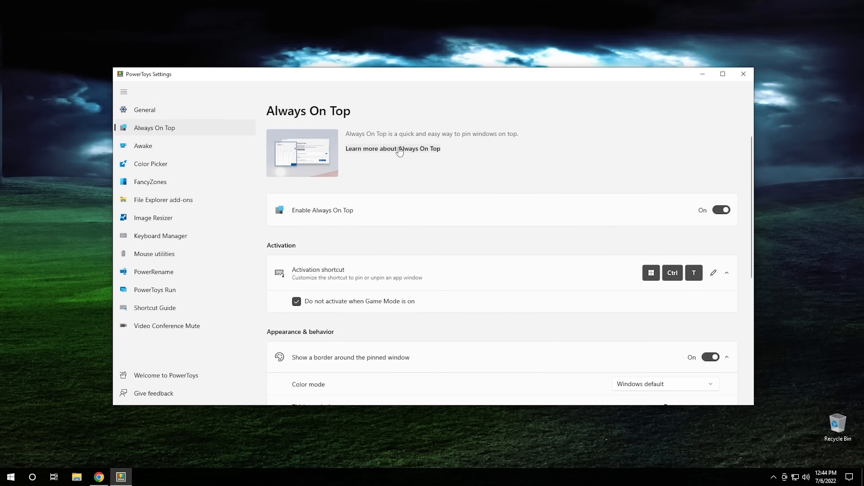
pyautogui.moveTo(410, 175)
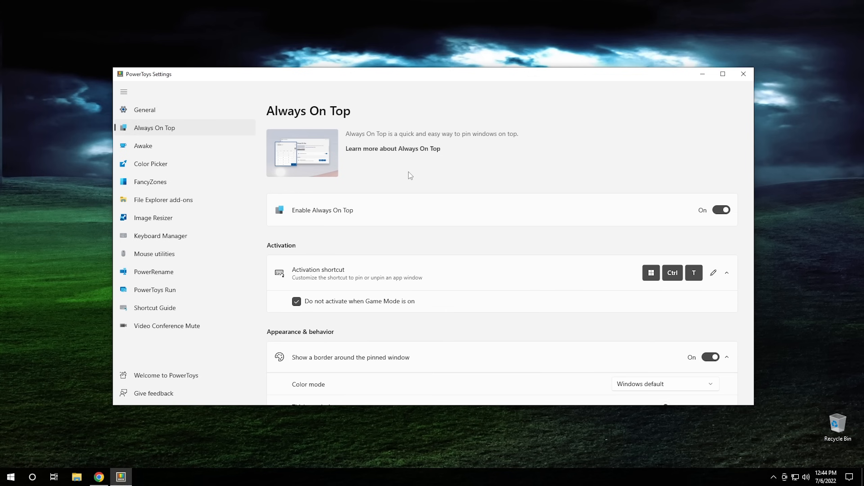
pyautogui.click(9, 476)
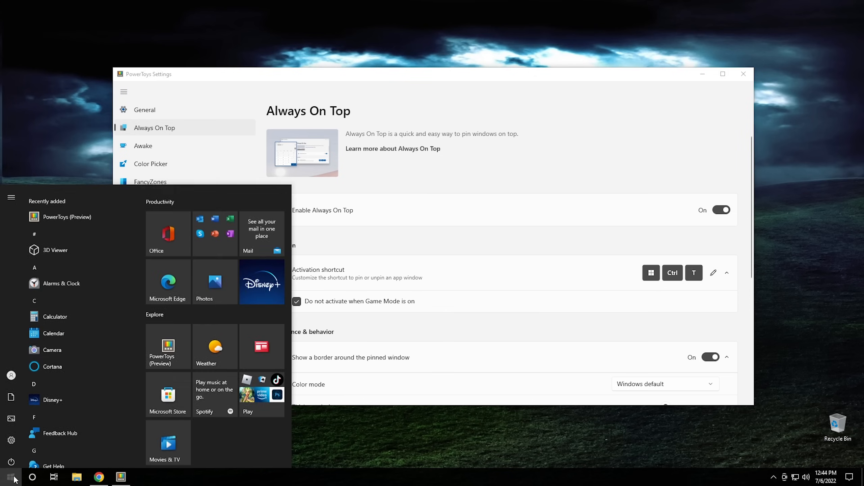
pyautogui.write('calculator')
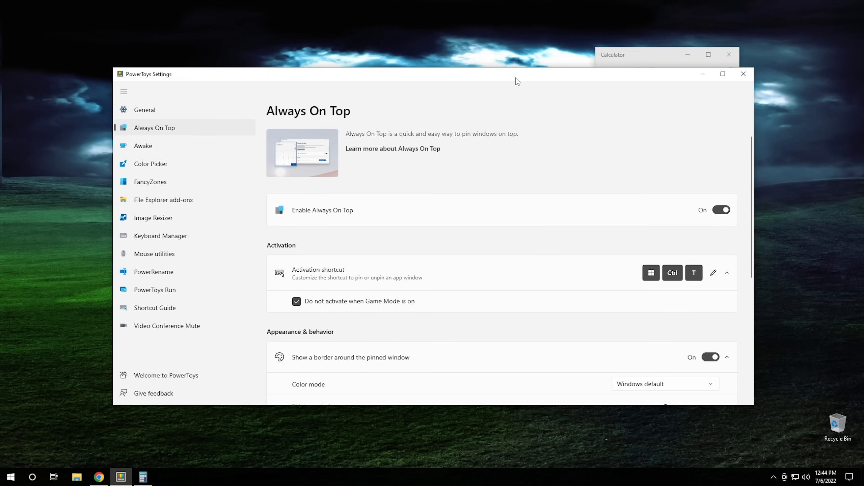
pyautogui.click(611, 55)
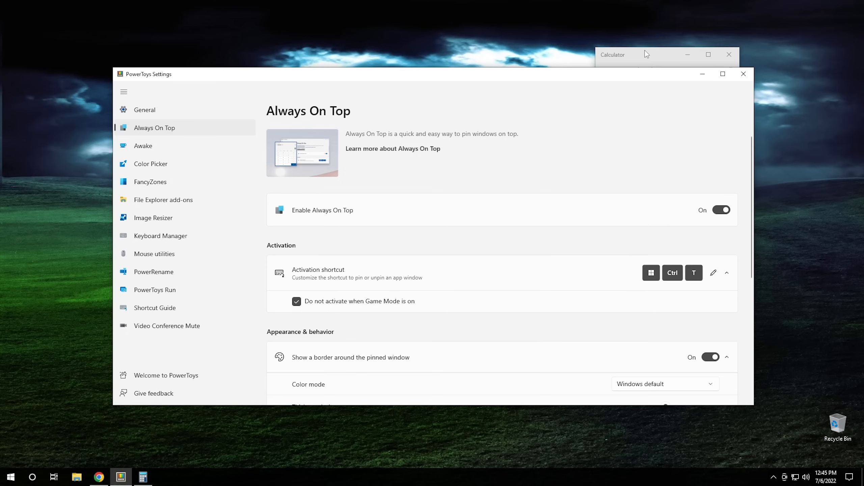
pyautogui.click(628, 55)
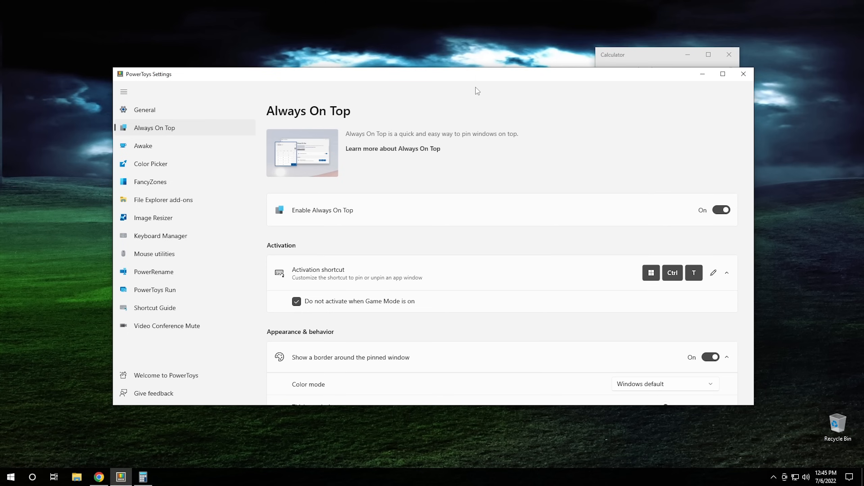
pyautogui.moveTo(635, 19)
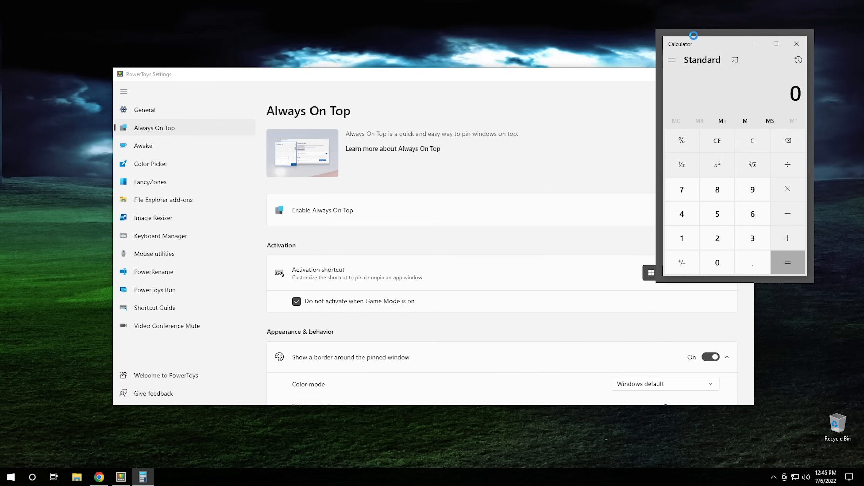
pyautogui.moveTo(675, 157)
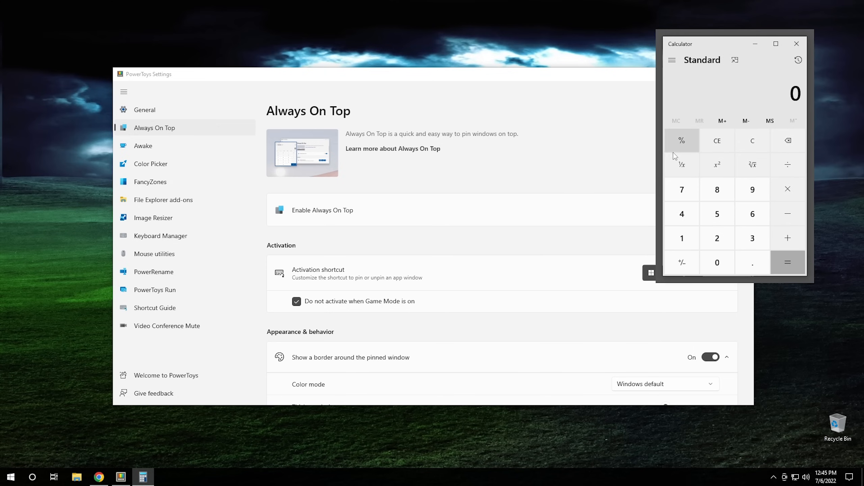
pyautogui.moveTo(690, 47)
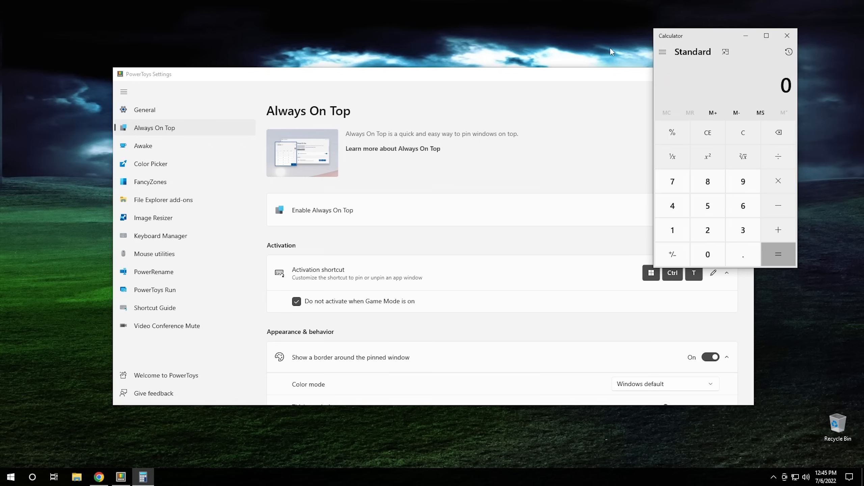
pyautogui.moveTo(810, 13)
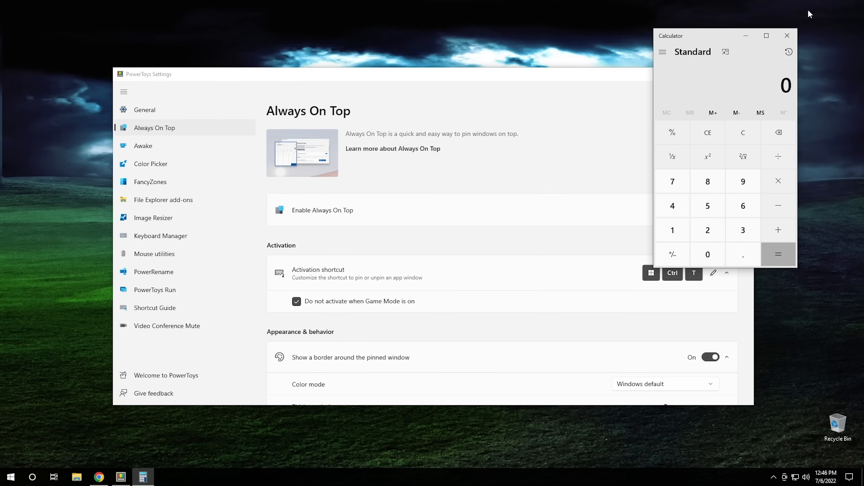
# Step: Close Calculator and choose 'Keep awake indefinitely' as the mode on the Awake page
pyautogui.click(787, 35)
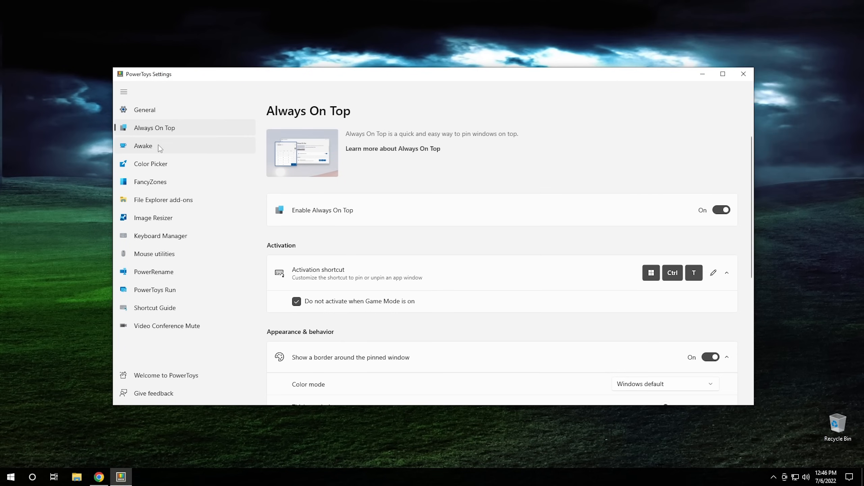
pyautogui.click(143, 145)
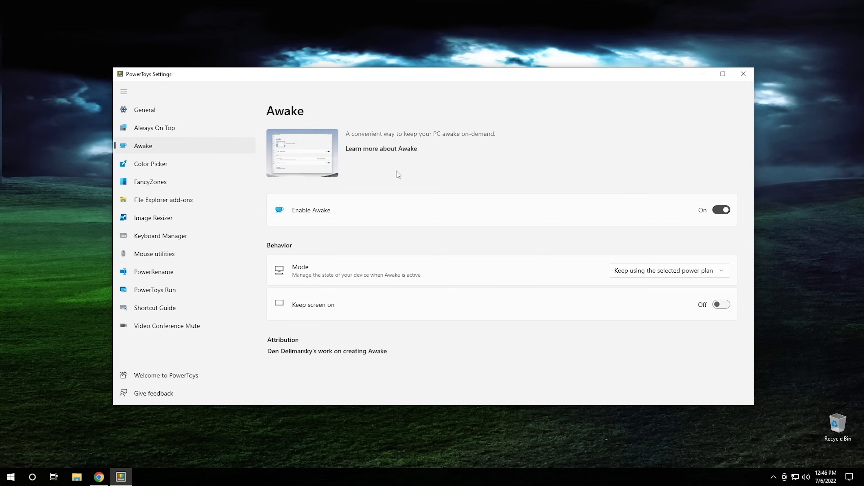
pyautogui.moveTo(442, 220)
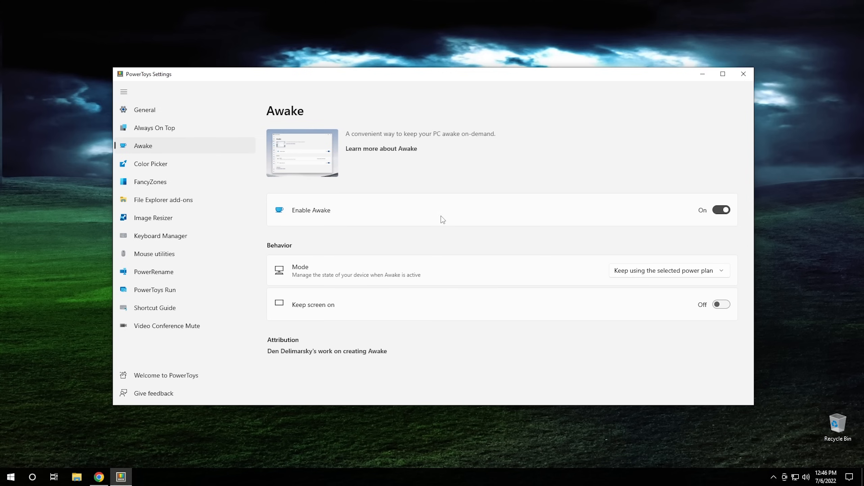
pyautogui.moveTo(209, 157)
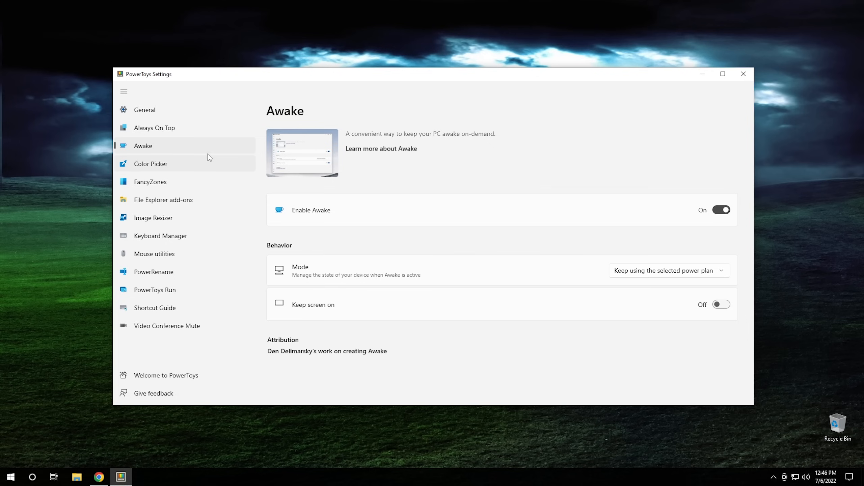
pyautogui.moveTo(661, 275)
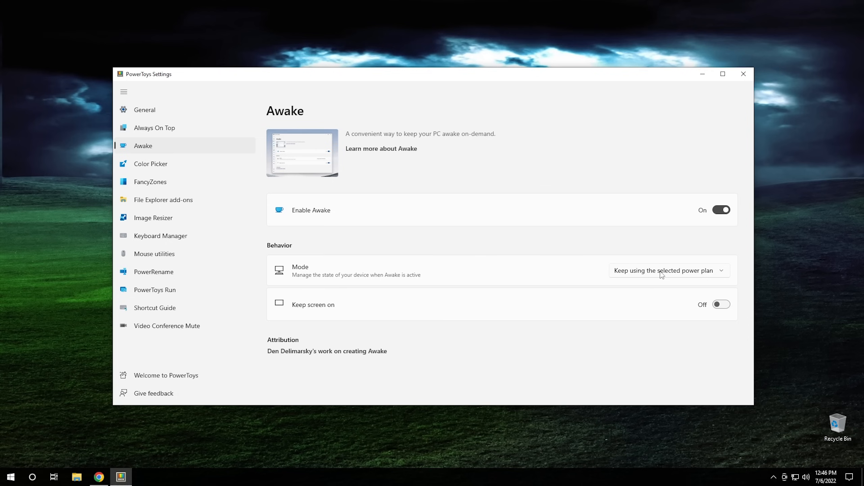
pyautogui.click(669, 270)
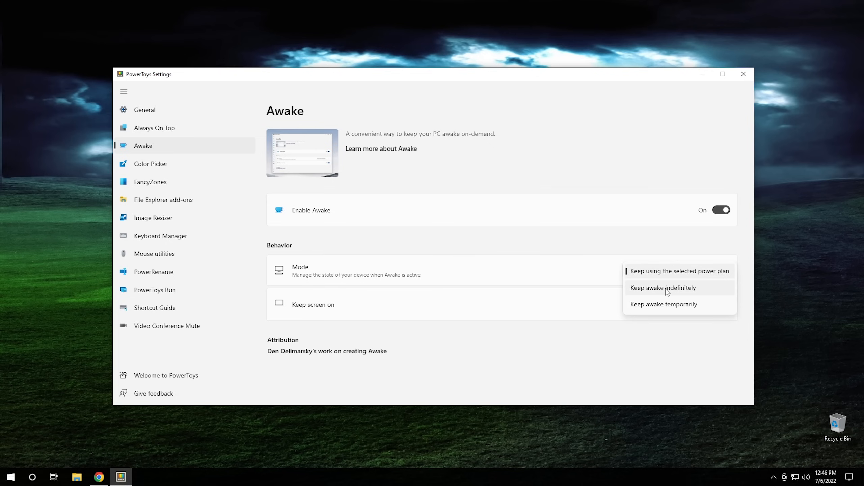
pyautogui.click(663, 287)
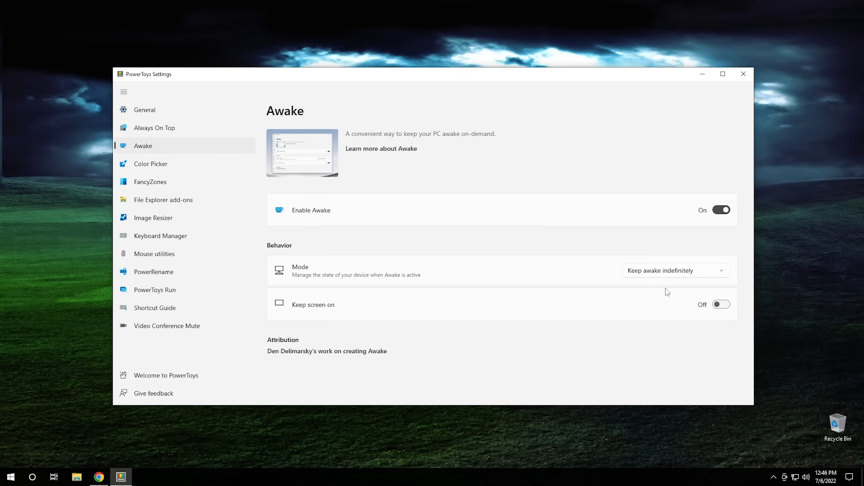
pyautogui.moveTo(675, 278)
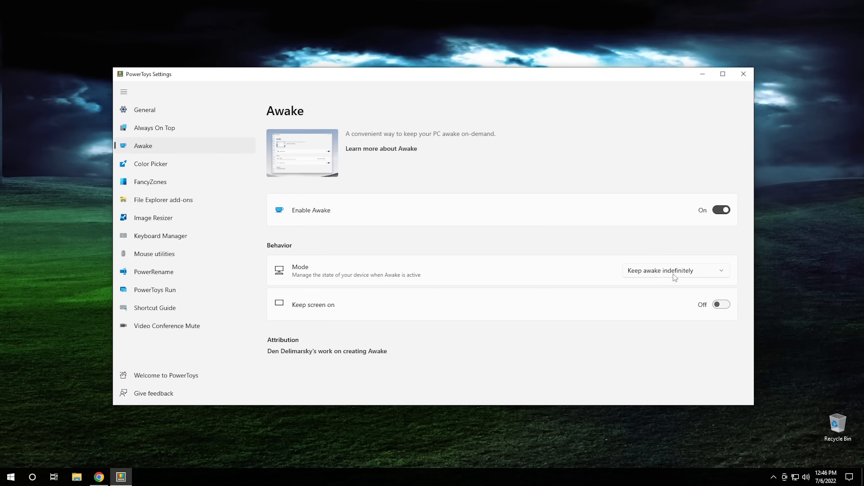
pyautogui.moveTo(625, 270)
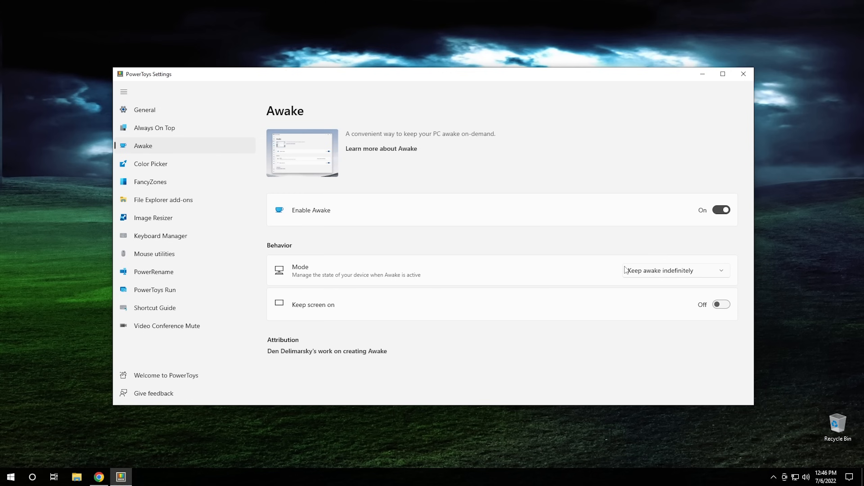
# Step: Show the Color Picker page and open the Girl with a pearl earring image from Pictures
pyautogui.click(150, 164)
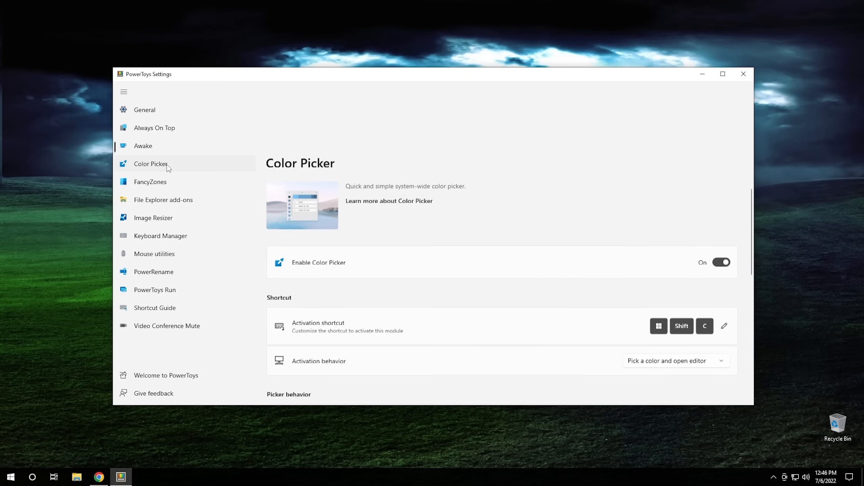
pyautogui.scroll(3)
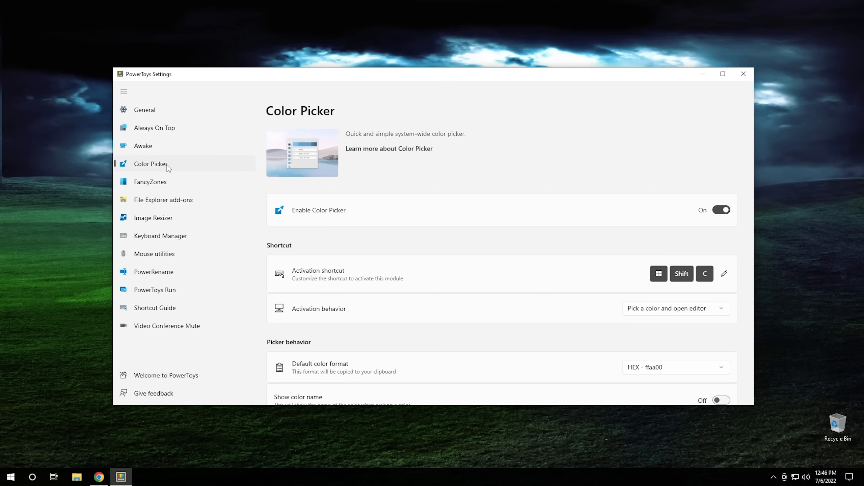
pyautogui.moveTo(648, 278)
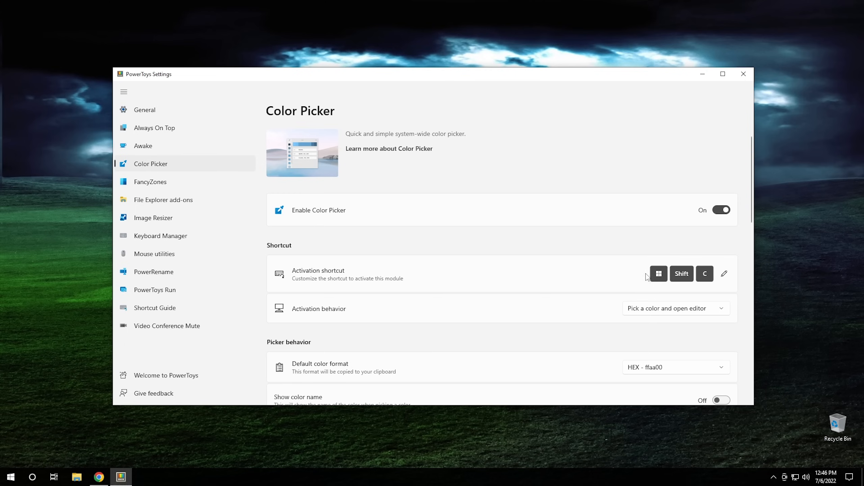
pyautogui.moveTo(511, 275)
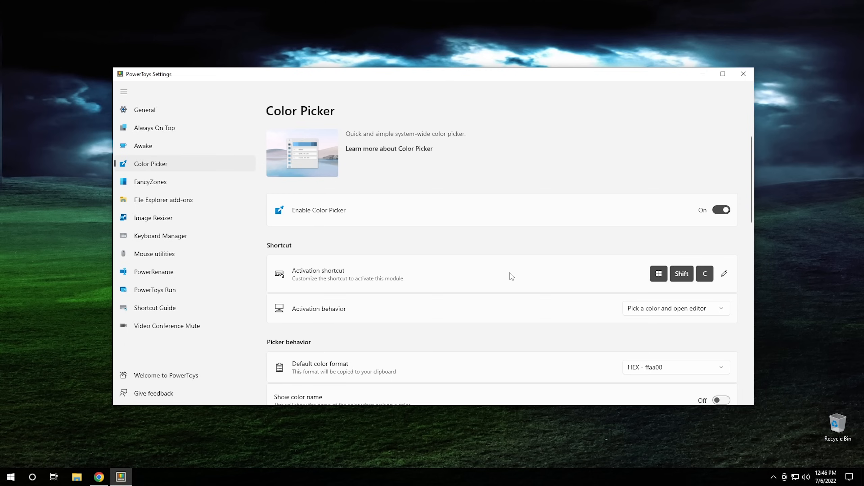
pyautogui.moveTo(424, 231)
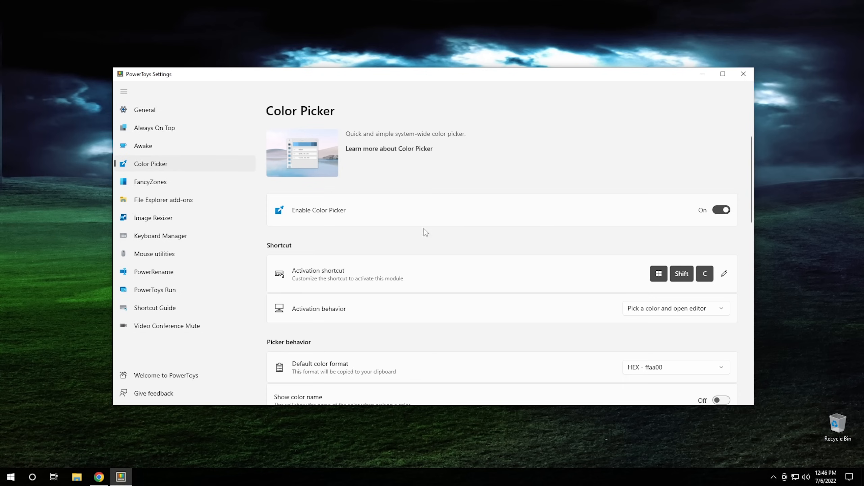
pyautogui.moveTo(77, 477)
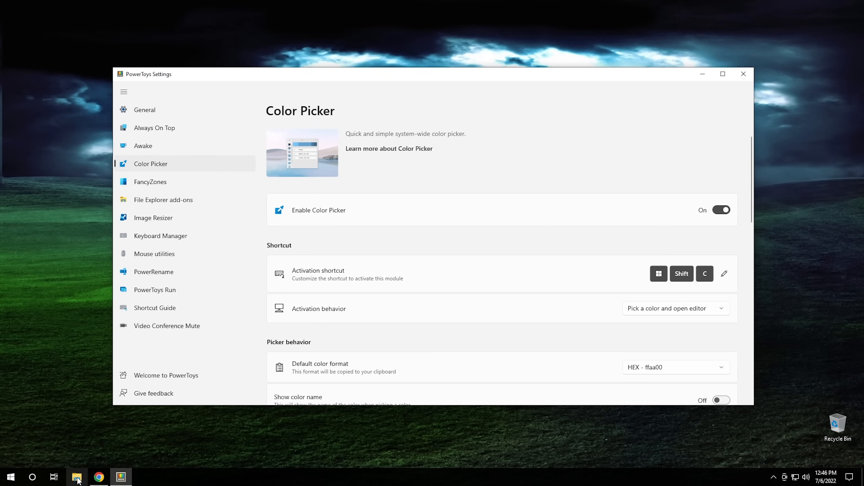
pyautogui.click(77, 476)
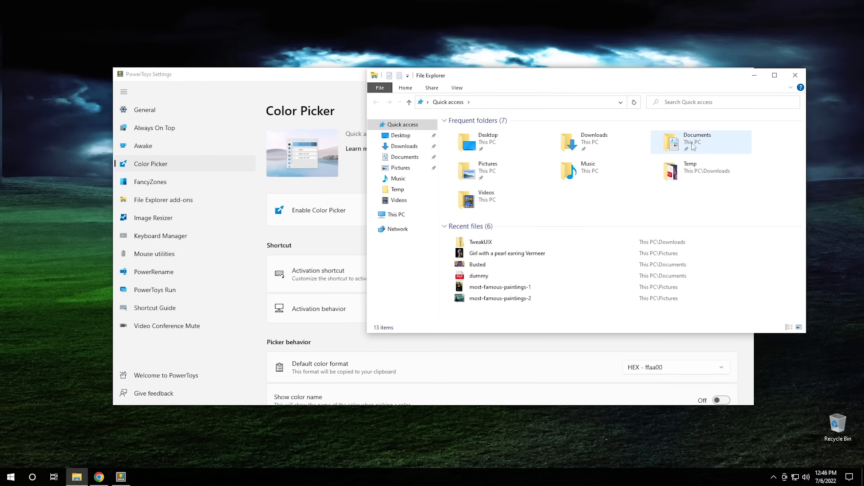
pyautogui.click(400, 168)
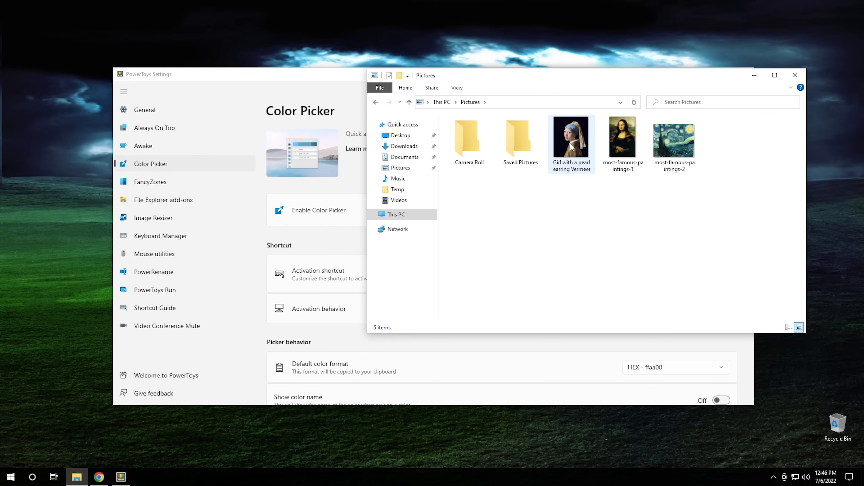
pyautogui.doubleClick(571, 139)
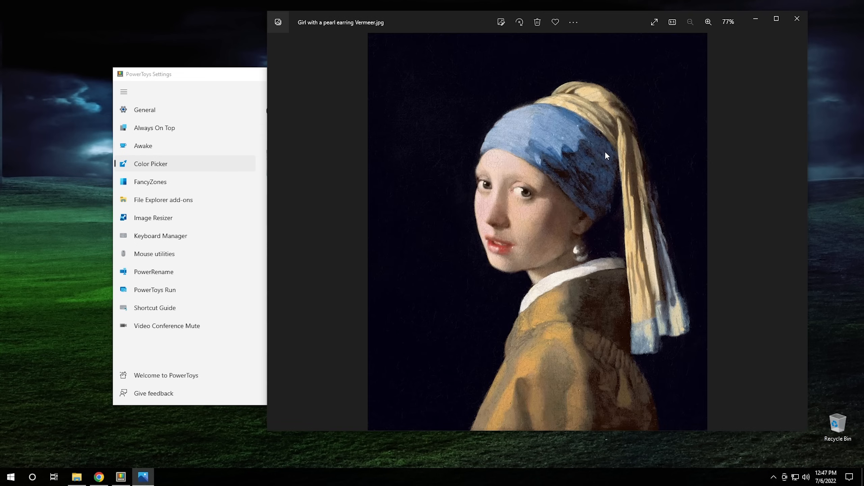
pyautogui.moveTo(538, 139)
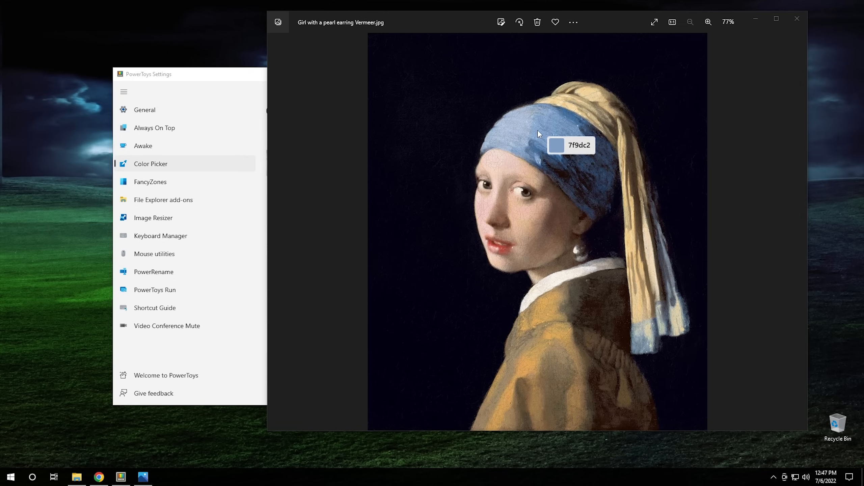
pyautogui.moveTo(503, 136)
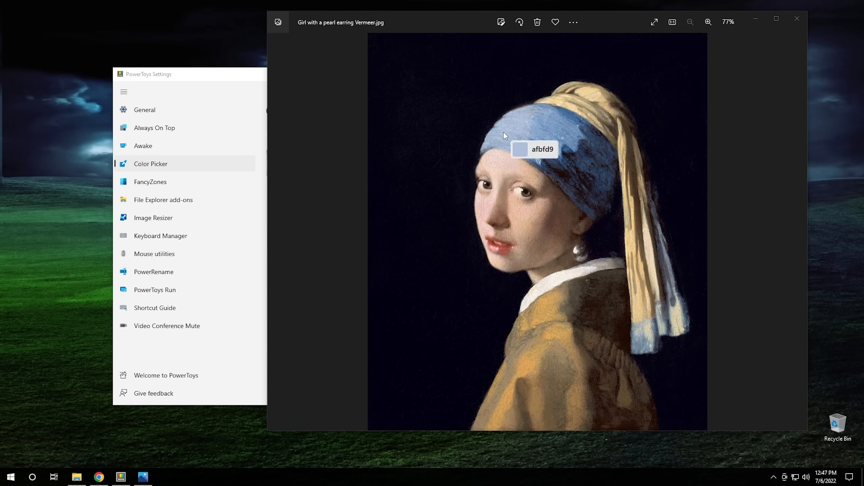
pyautogui.moveTo(561, 139)
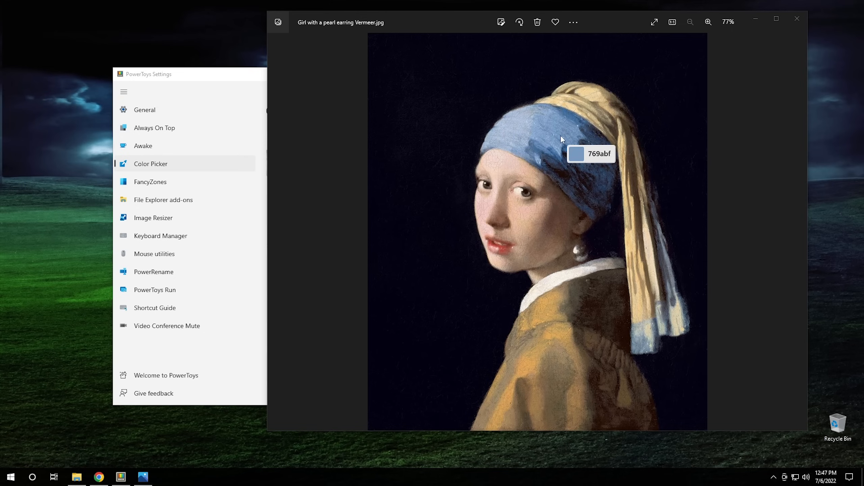
pyautogui.moveTo(563, 142)
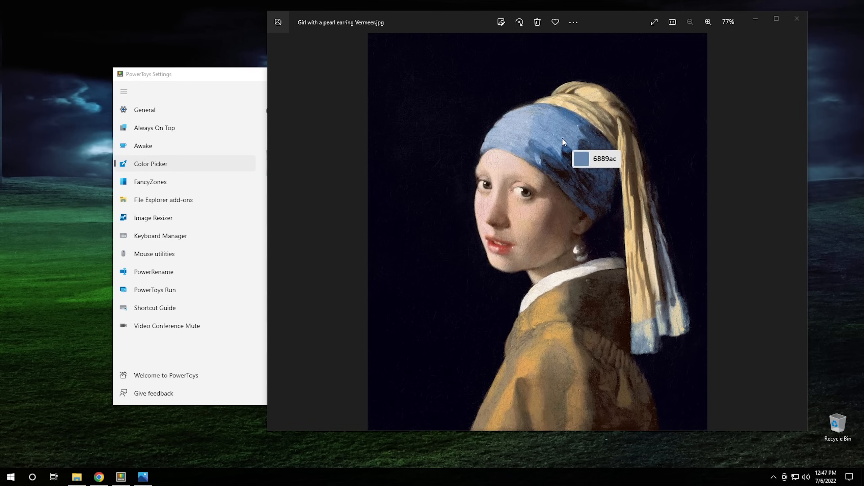
pyautogui.moveTo(558, 149)
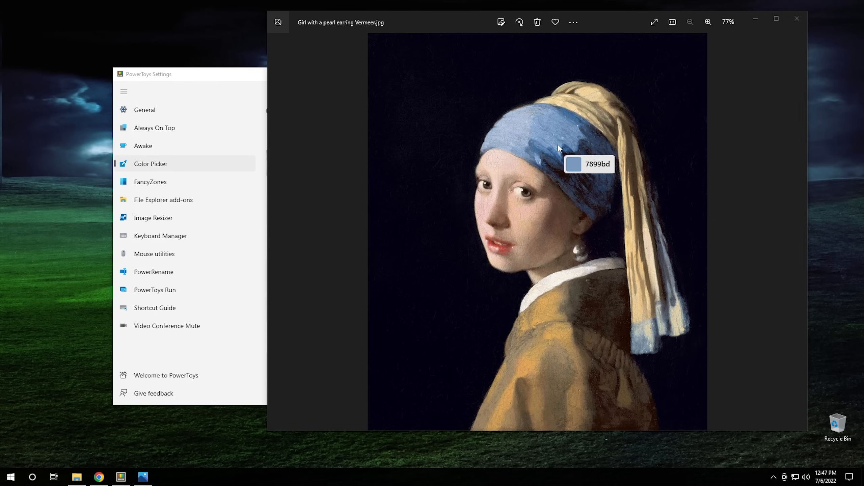
pyautogui.moveTo(557, 152)
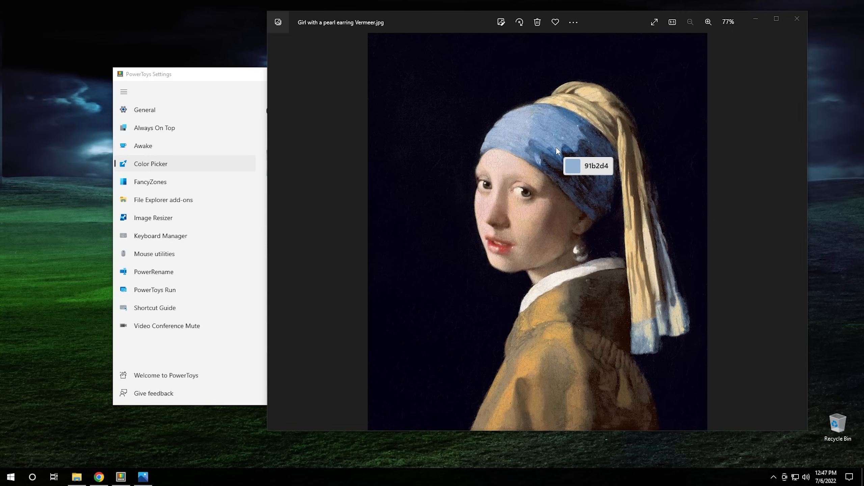
# Step: Pick the headband's blue (HEX 91b2d4) from the Vermeer painting with Color Picker
pyautogui.click(557, 151)
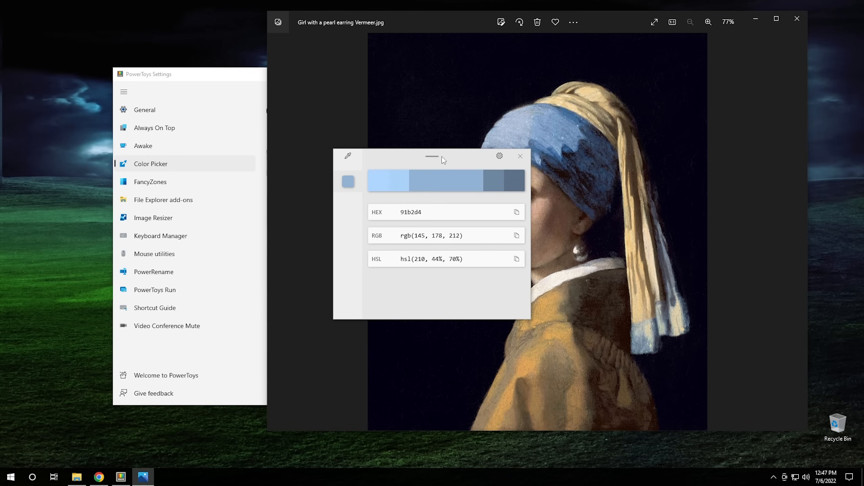
pyautogui.moveTo(397, 238)
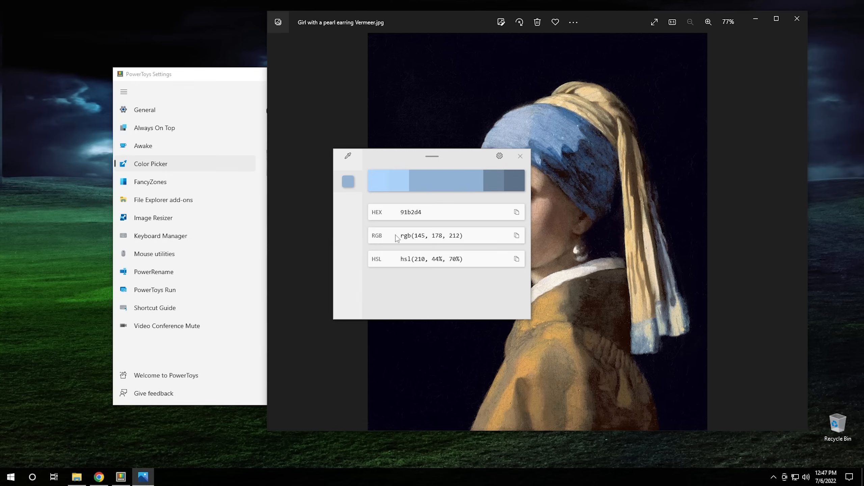
pyautogui.moveTo(395, 246)
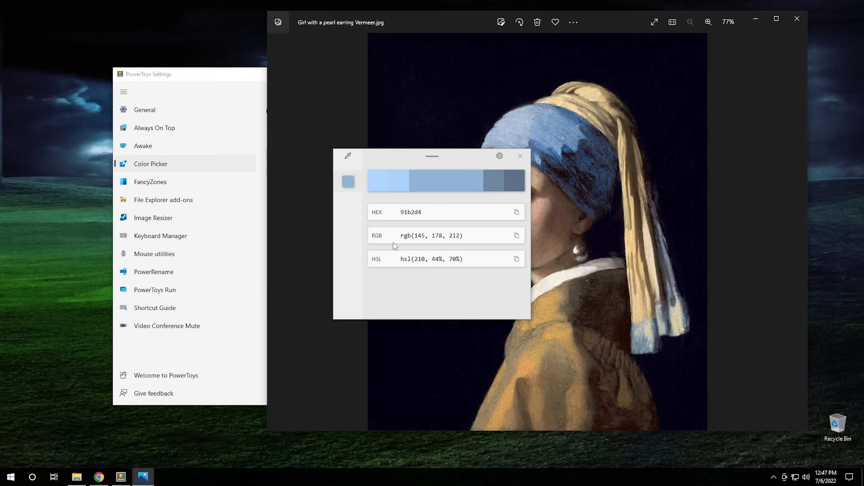
pyautogui.moveTo(427, 262)
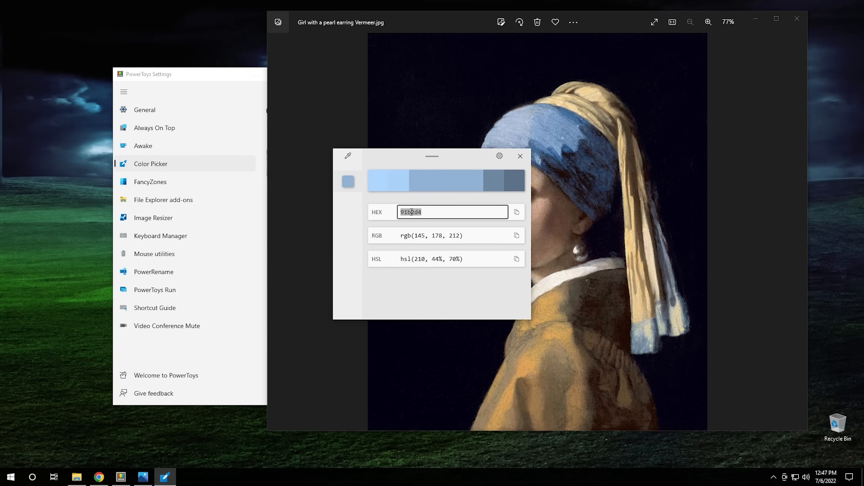
pyautogui.moveTo(383, 215)
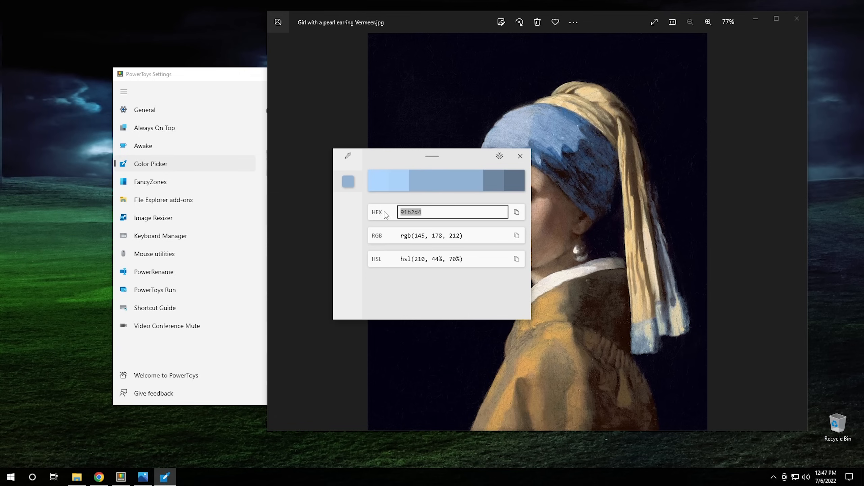
pyautogui.moveTo(519, 157)
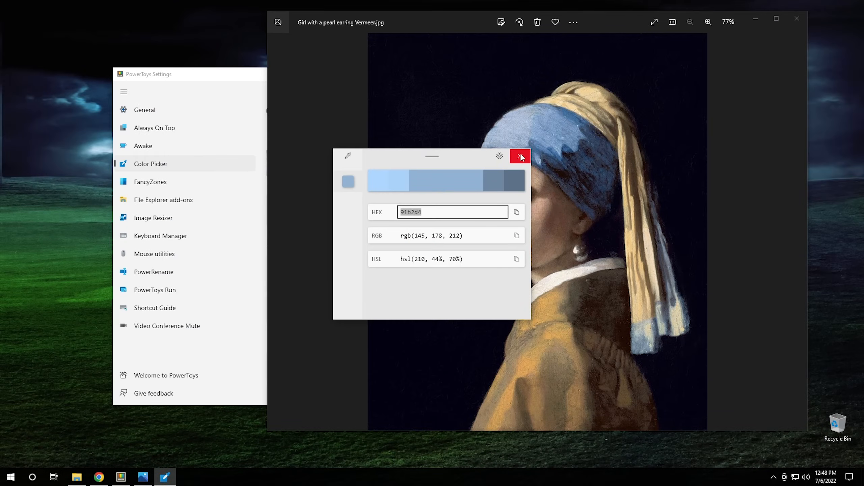
# Step: Close the colour editor showing 91b2d4
pyautogui.click(518, 156)
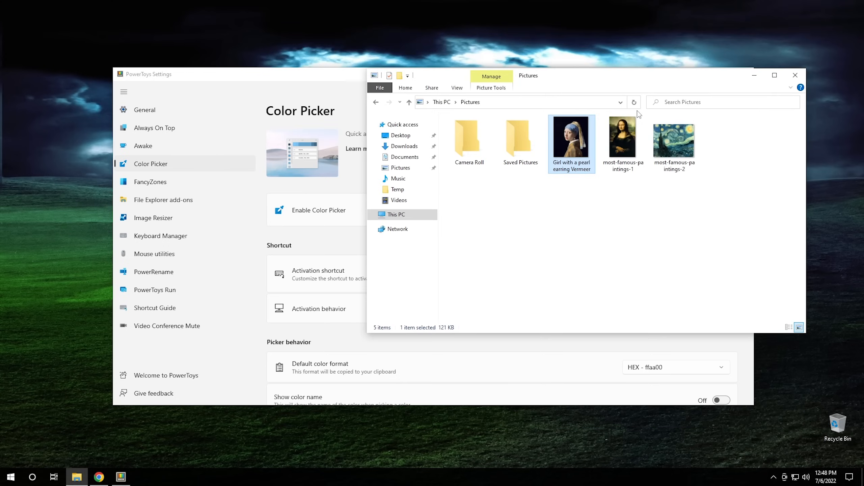
# Step: Bring PowerToys Settings to the front and open the FancyZones page
pyautogui.click(794, 75)
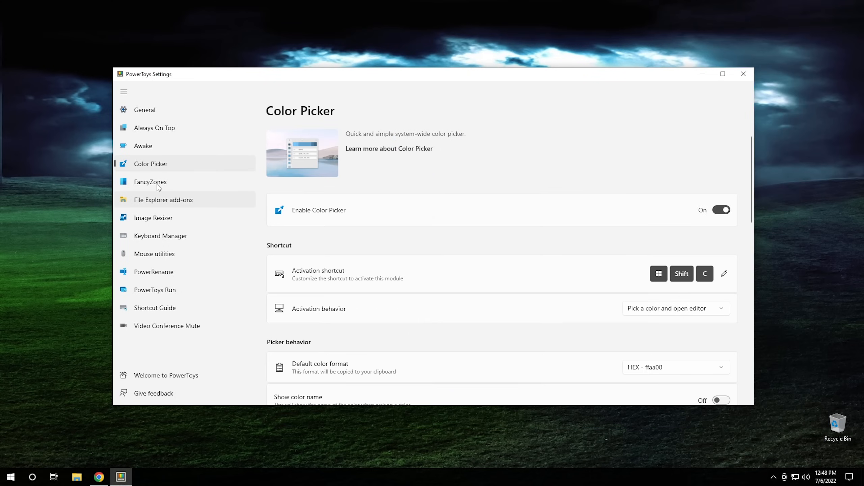
pyautogui.click(150, 181)
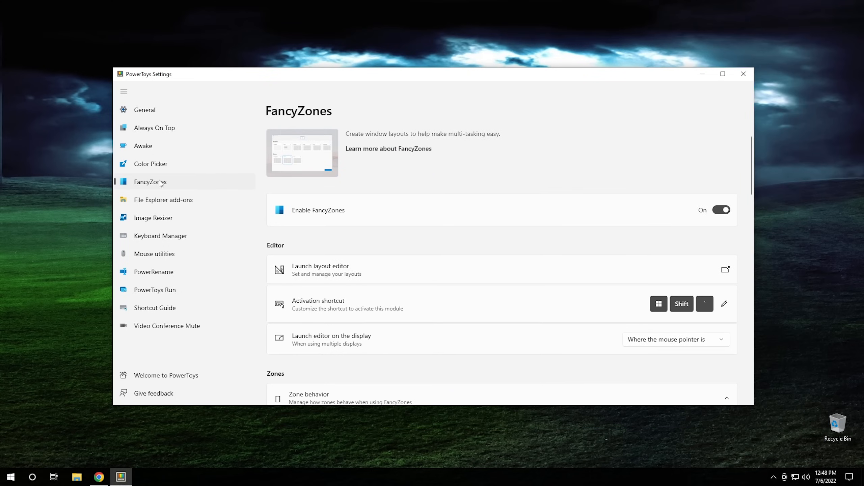
pyautogui.moveTo(175, 189)
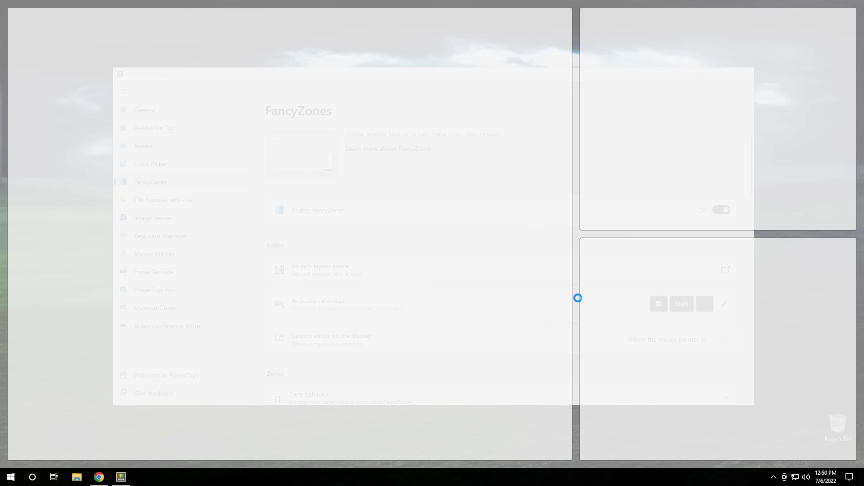
# Step: Review the FancyZones Editor templates and custom layout, then close the editor
pyautogui.click(320, 269)
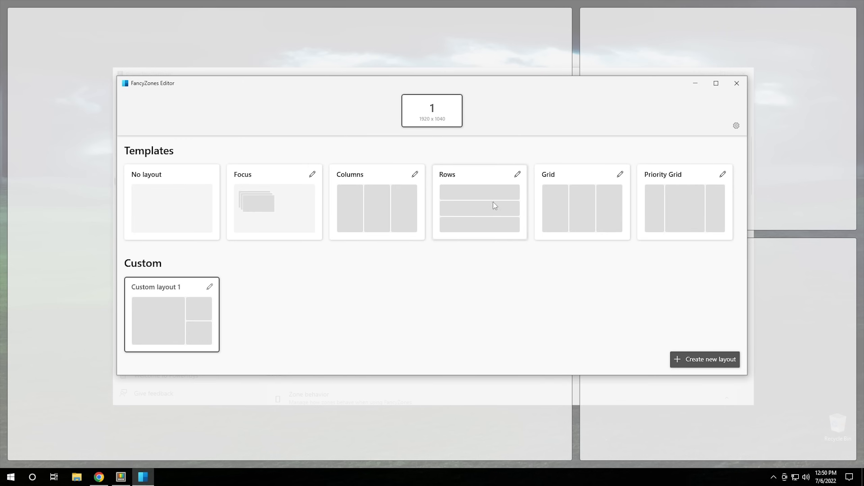
pyautogui.moveTo(343, 213)
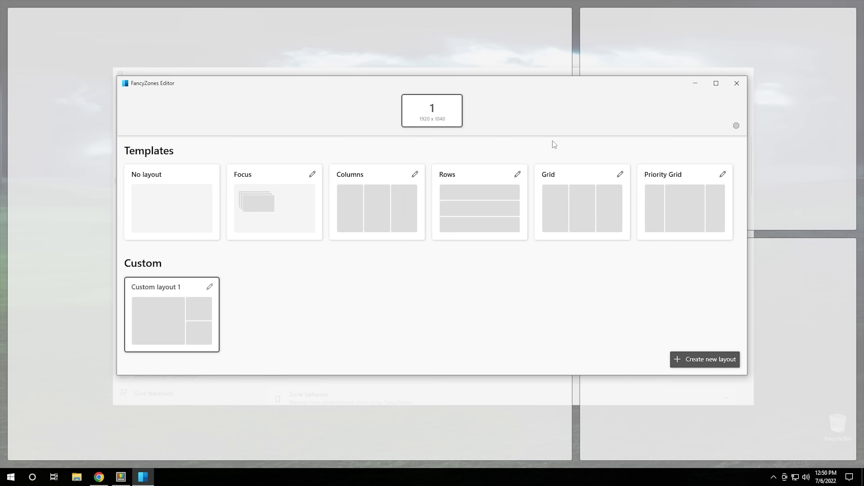
pyautogui.moveTo(736, 83)
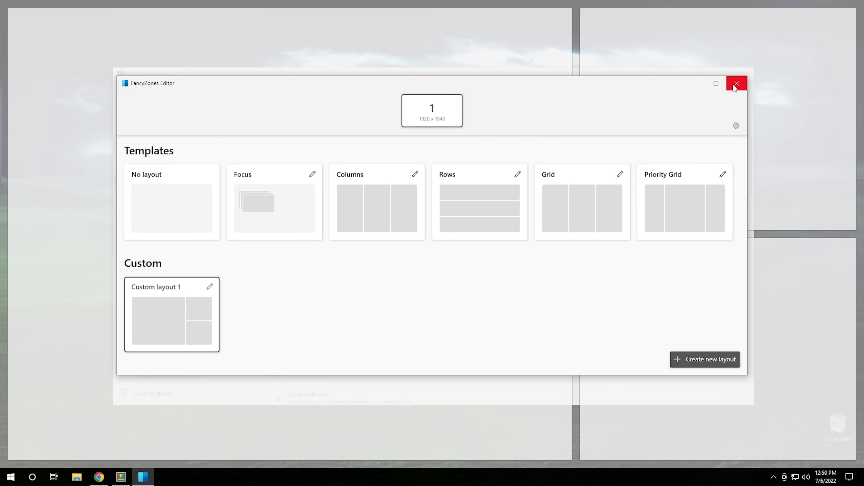
pyautogui.click(737, 84)
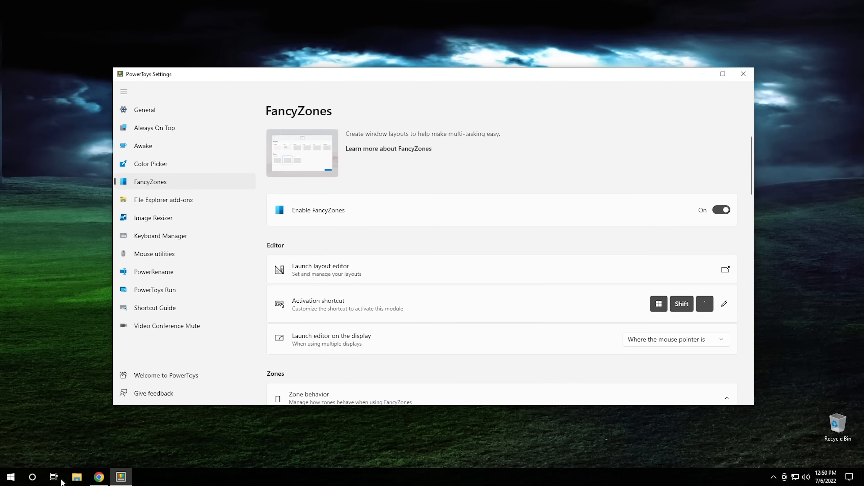
# Step: Open a Quick access File Explorer window and reposition it behind PowerToys Settings
pyautogui.click(77, 477)
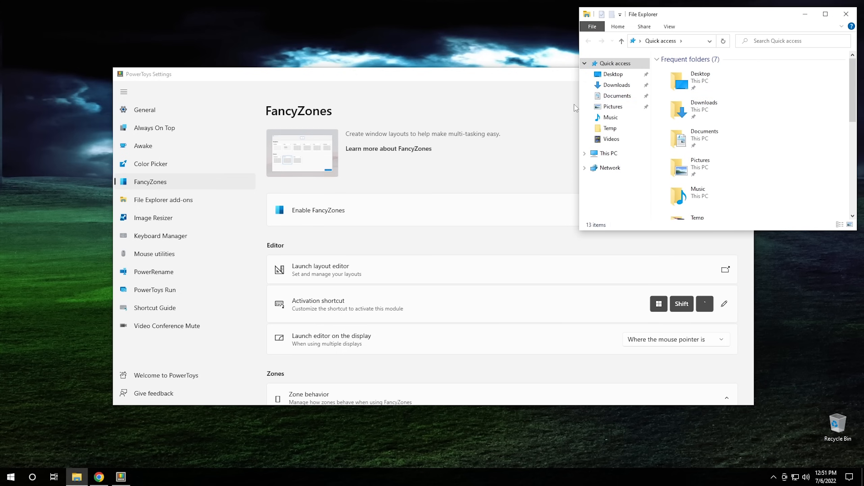
pyautogui.moveTo(703, 17)
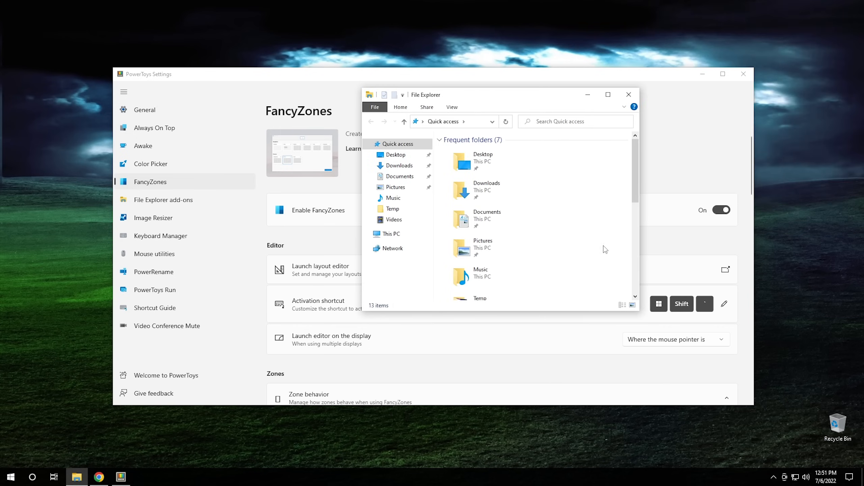
pyautogui.moveTo(632, 304)
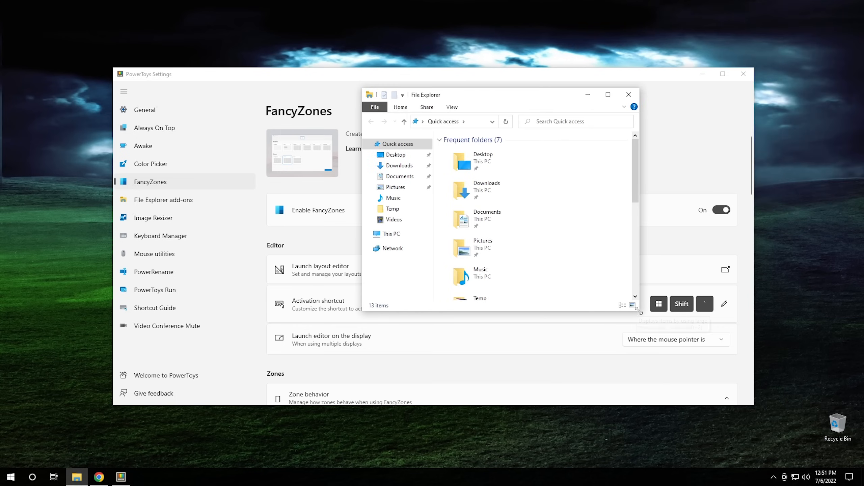
pyautogui.click(608, 94)
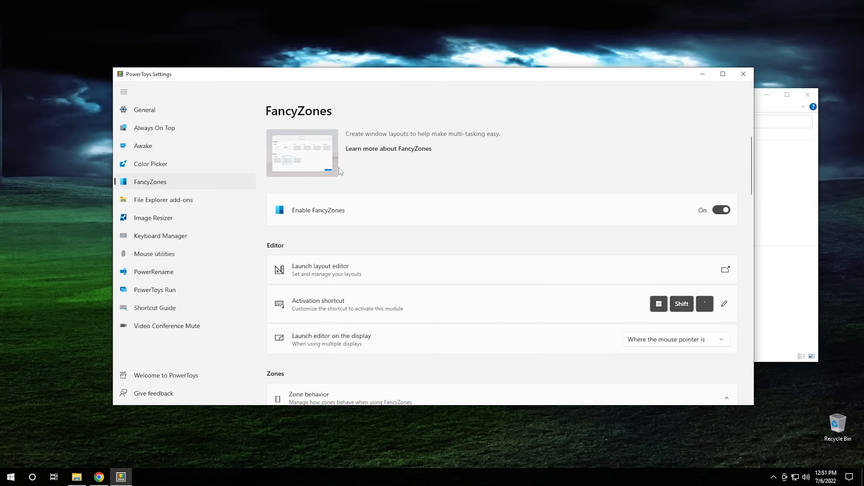
# Step: Scroll down FancyZones and tick 'Restore the original size of windows when unsnapping'
pyautogui.scroll(-3)
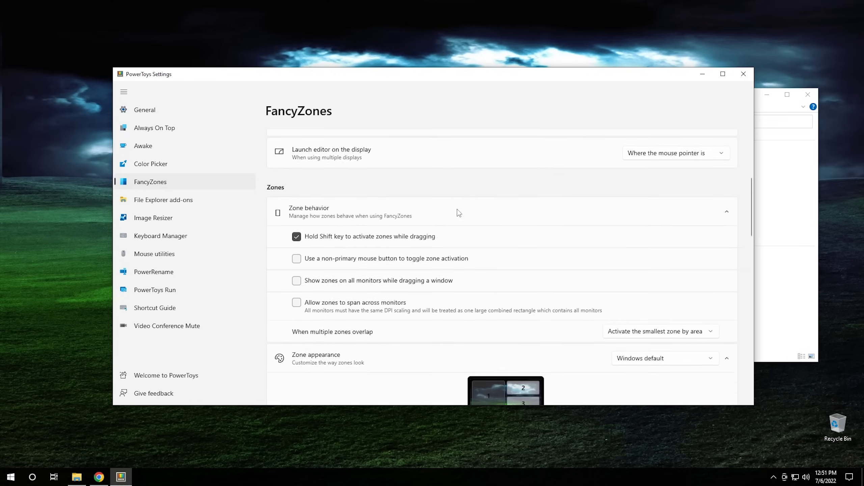
pyautogui.scroll(-3)
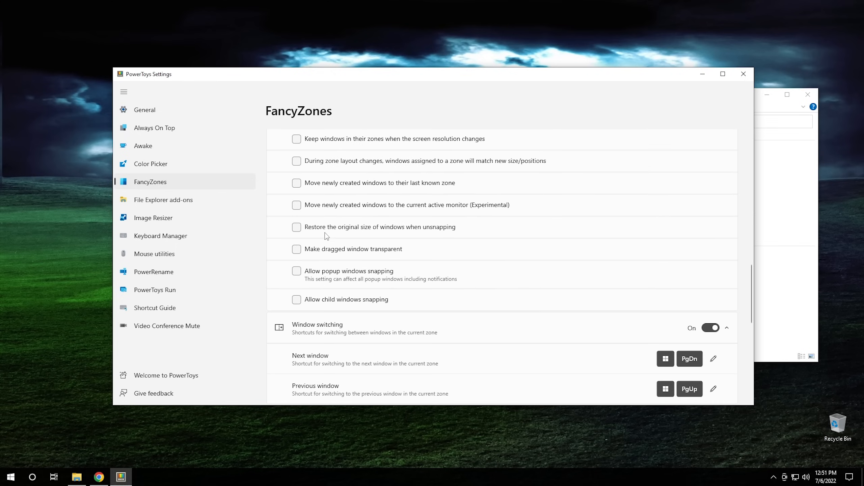
pyautogui.moveTo(379, 229)
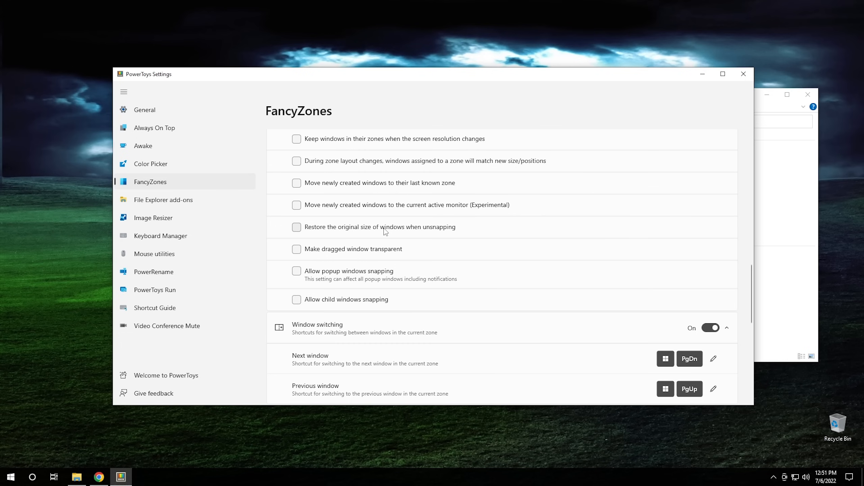
pyautogui.click(77, 477)
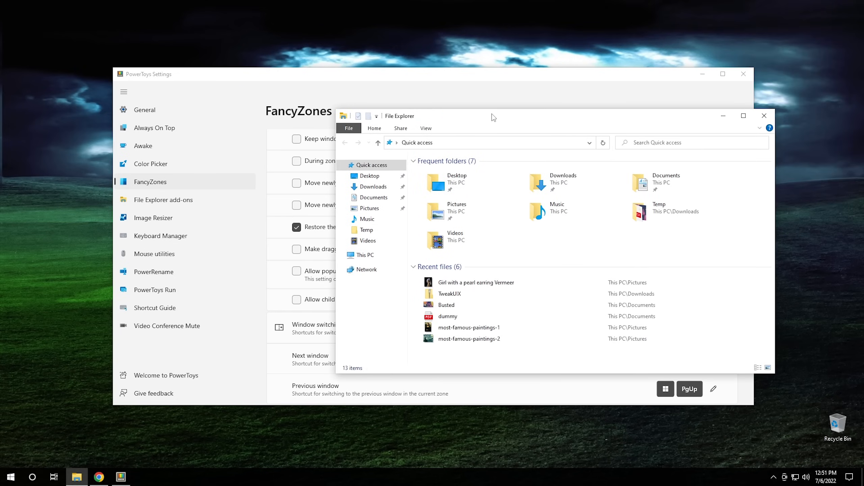
pyautogui.moveTo(388, 197)
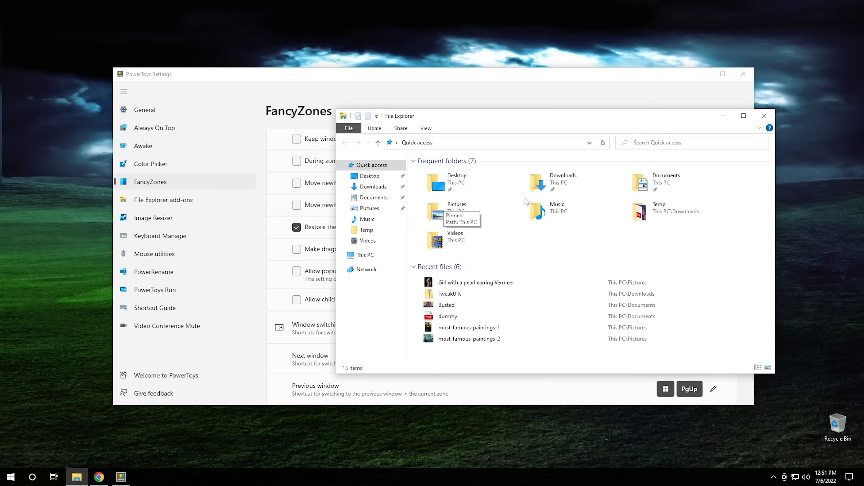
pyautogui.moveTo(749, 135)
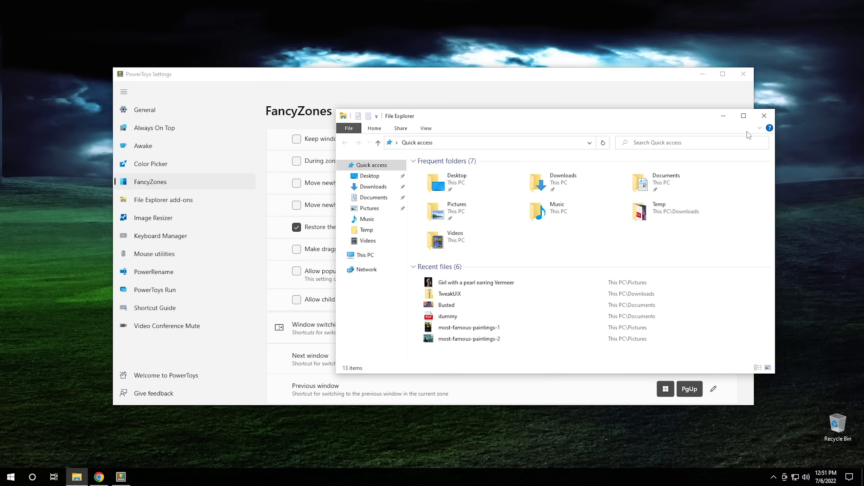
# Step: Dismiss the enlarged File Explorer Quick access window from its title bar
pyautogui.click(763, 116)
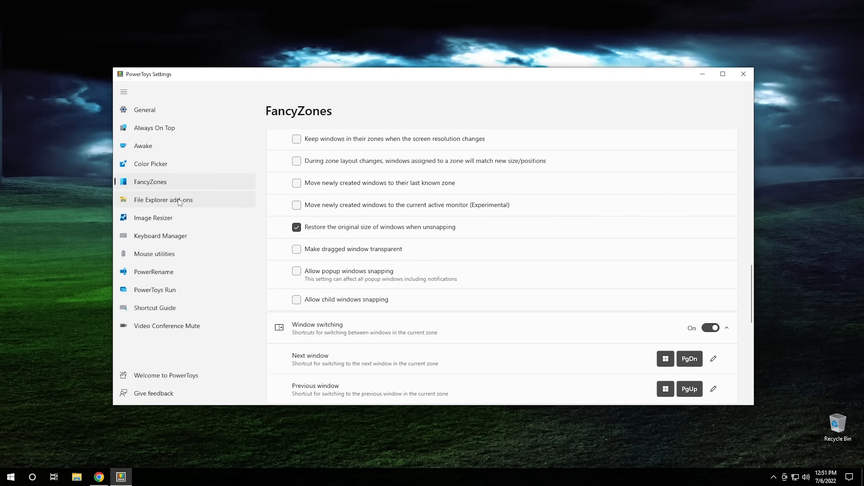
# Step: Open File Explorer add-ons, scroll to its preview handler toggles, and bring up Documents
pyautogui.click(163, 199)
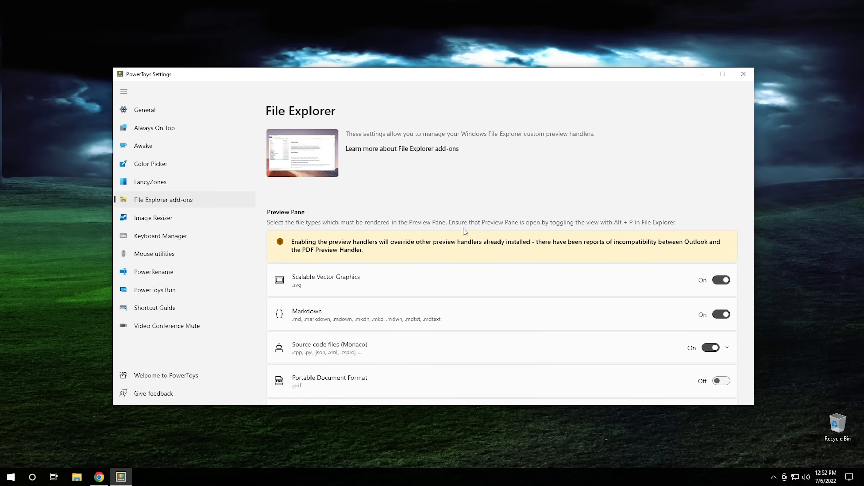
pyautogui.scroll(-3)
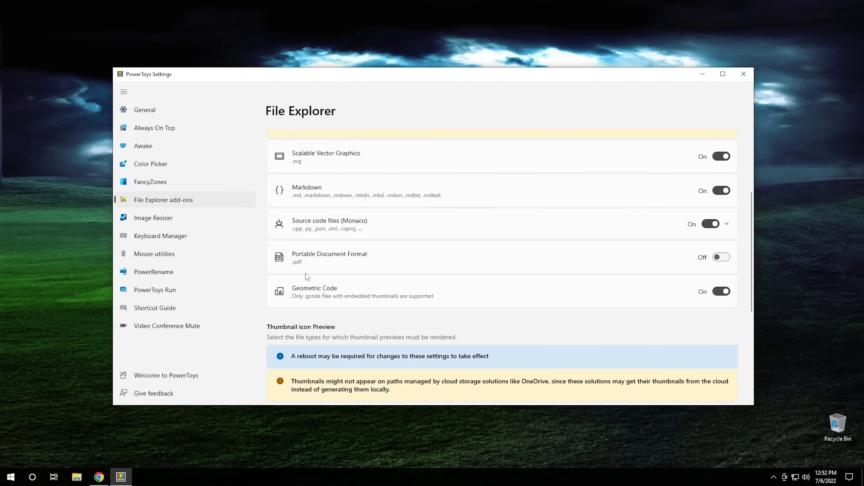
pyautogui.click(76, 477)
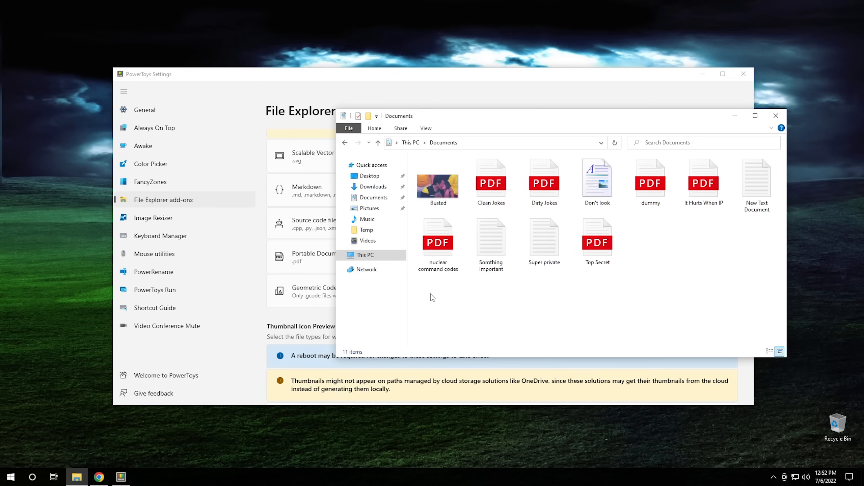
pyautogui.moveTo(695, 262)
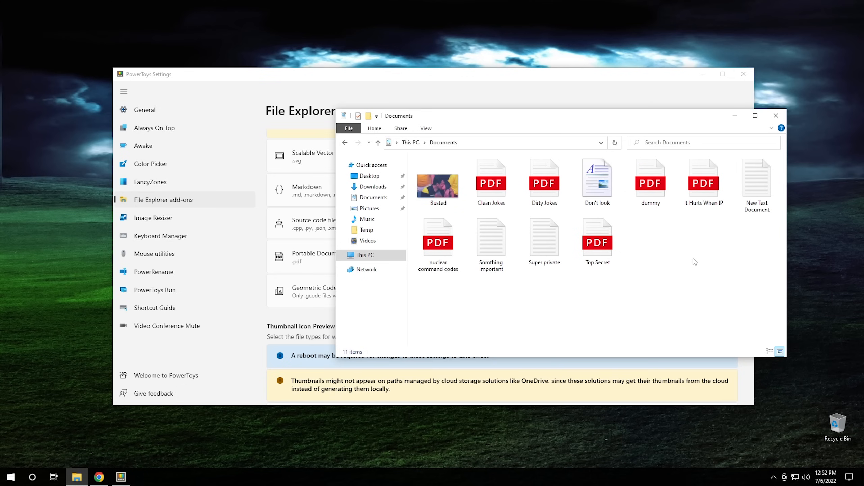
pyautogui.moveTo(467, 209)
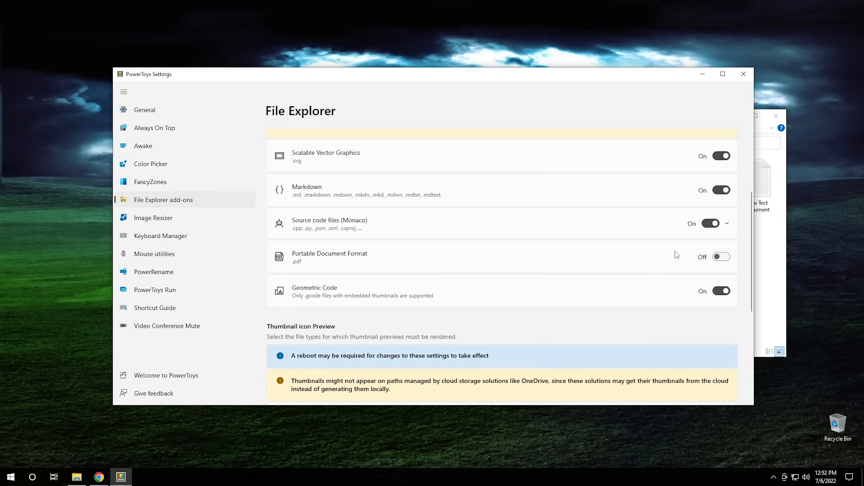
# Step: Turn on Portable Document Format thumbnail previews and bring the Documents window forward
pyautogui.scroll(-3)
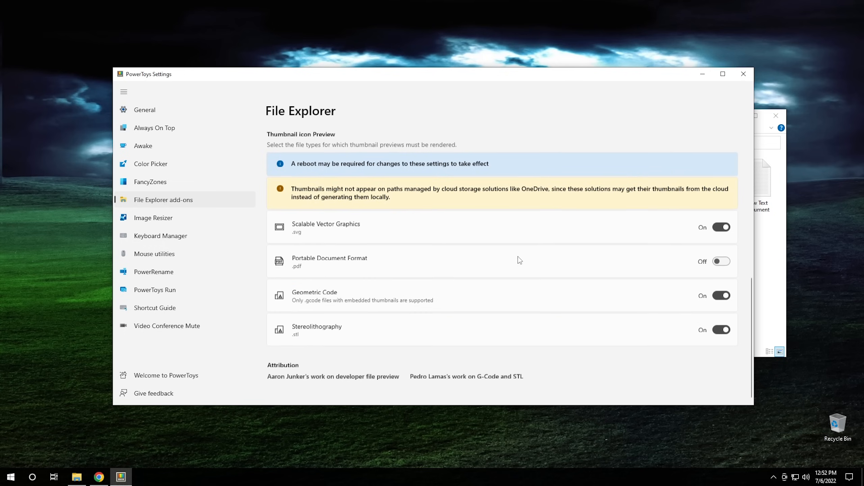
pyautogui.click(720, 261)
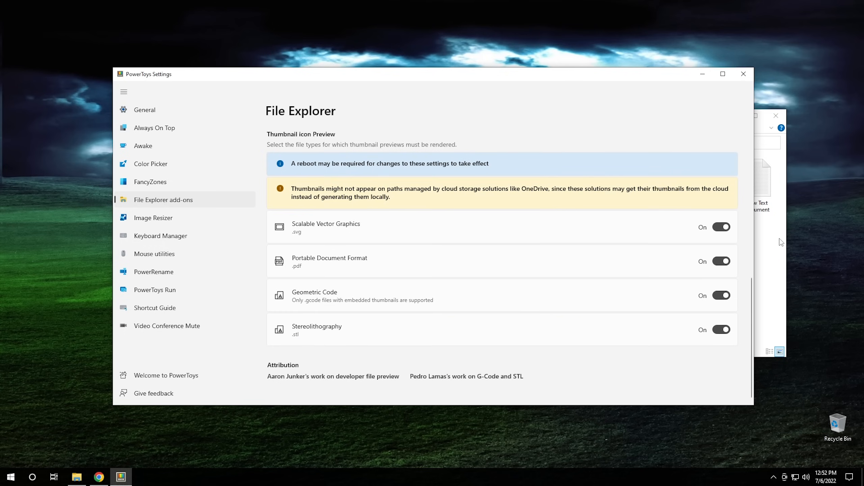
pyautogui.click(77, 476)
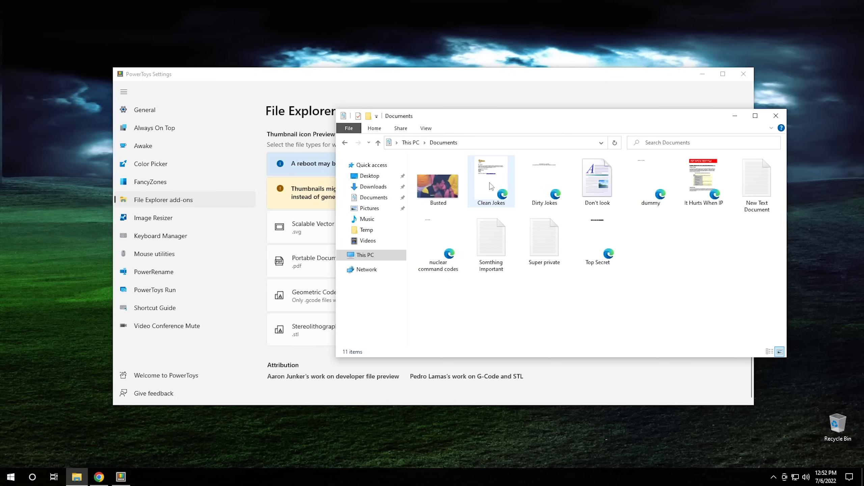
pyautogui.moveTo(711, 178)
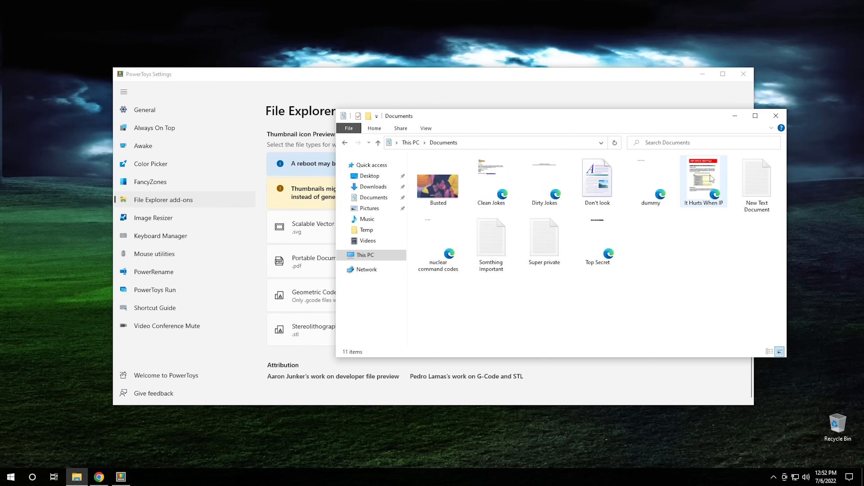
pyautogui.moveTo(435, 244)
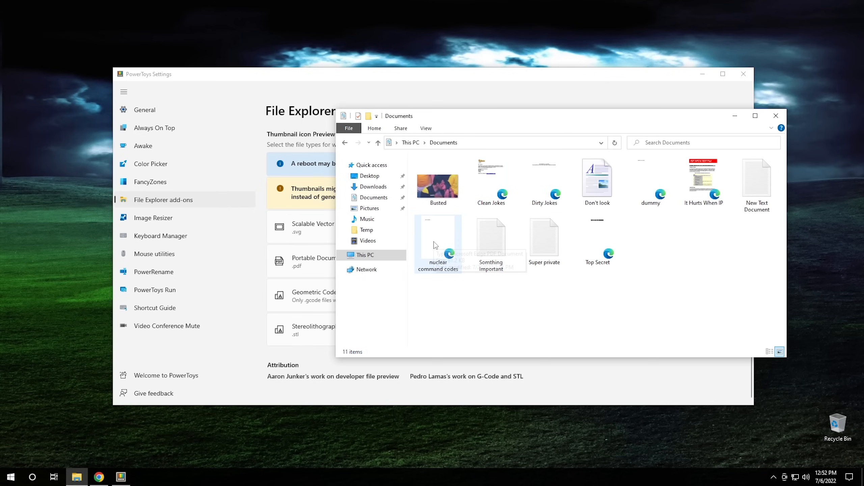
pyautogui.moveTo(775, 116)
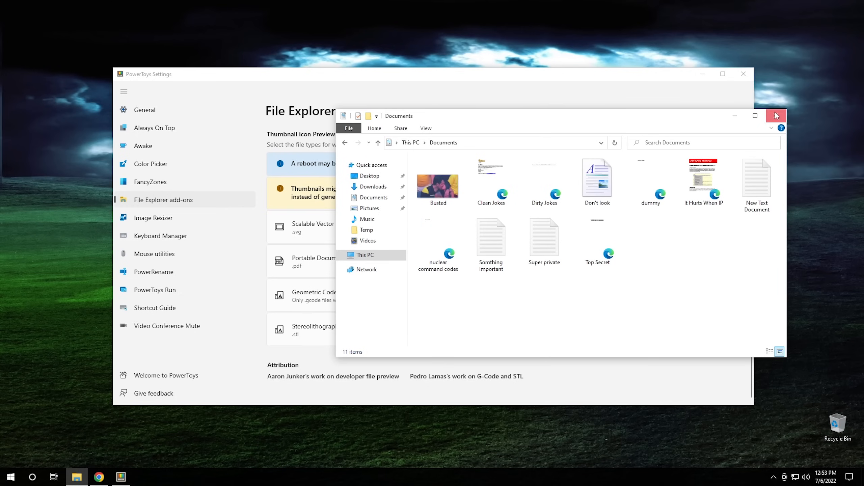
# Step: Close Documents, show Image Resizer settings, and open a fresh File Explorer window
pyautogui.click(775, 116)
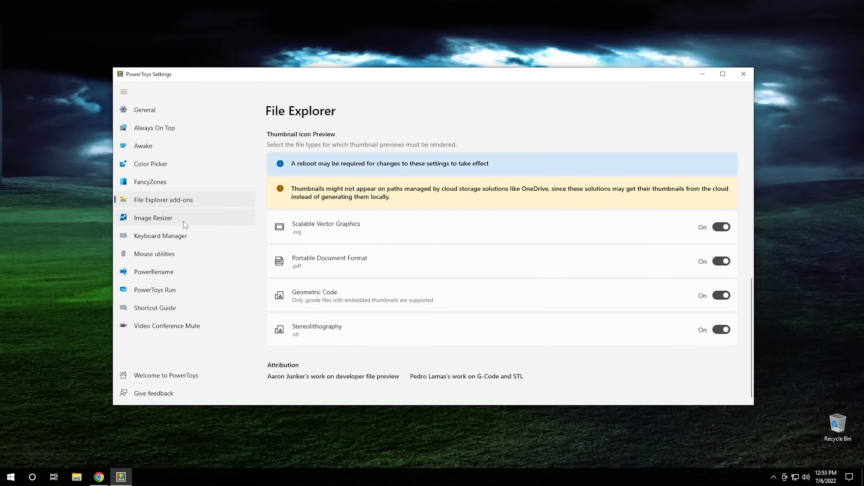
pyautogui.click(153, 217)
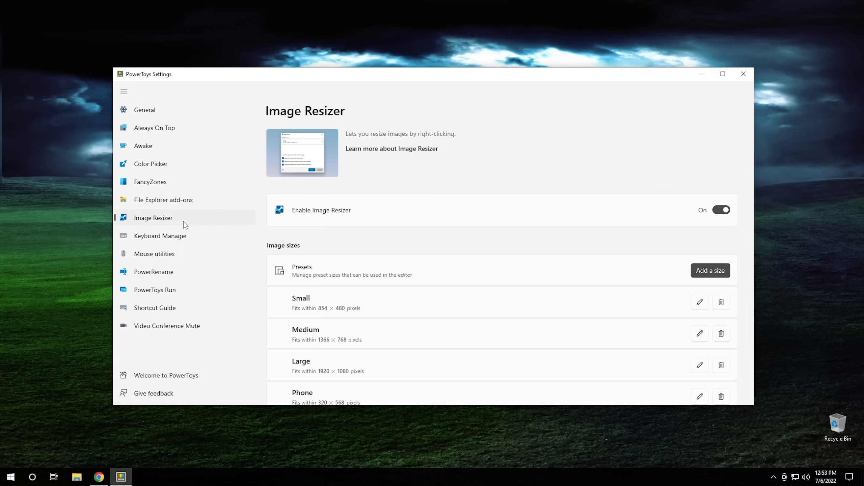
pyautogui.click(77, 477)
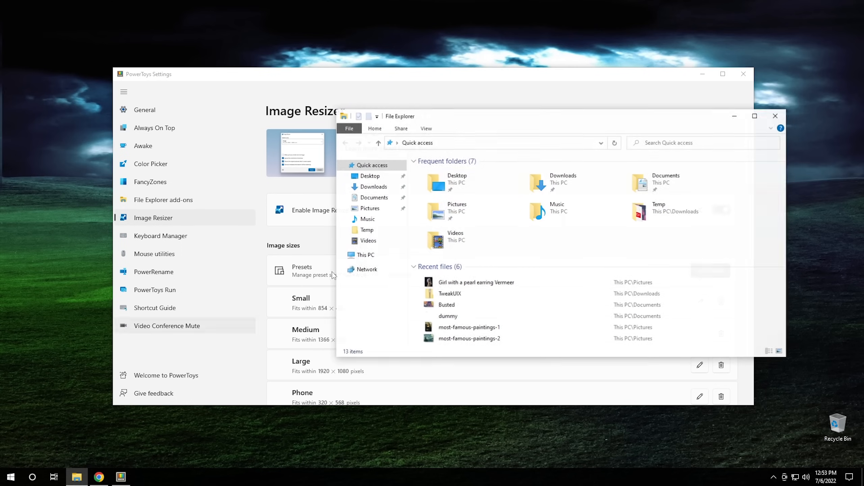
# Step: Open Pictures and right-click the Girl with a pearl earring Vermeer image
pyautogui.click(369, 208)
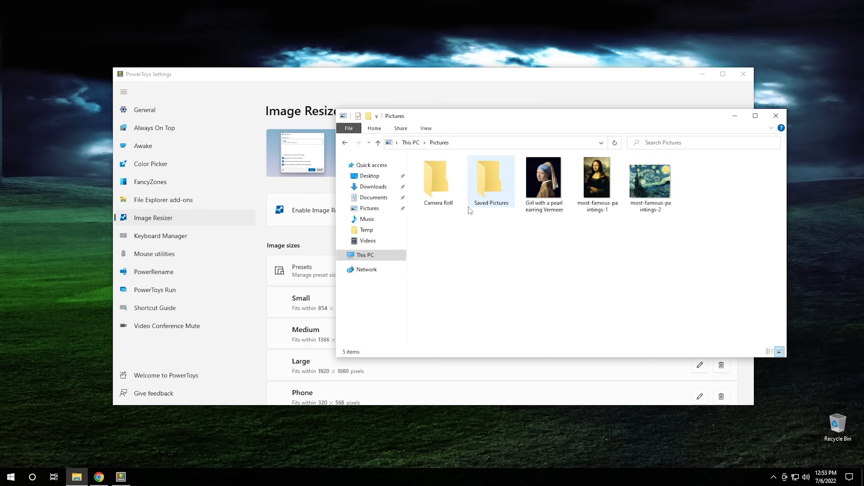
pyautogui.moveTo(543, 179)
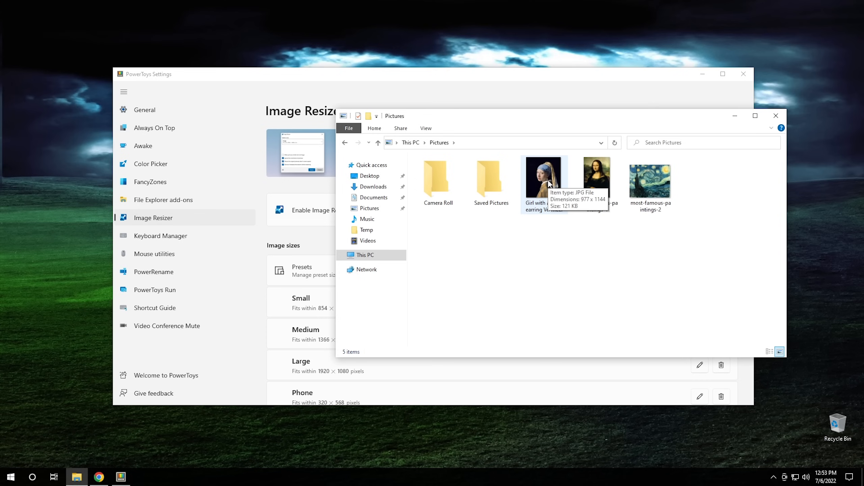
pyautogui.moveTo(542, 254)
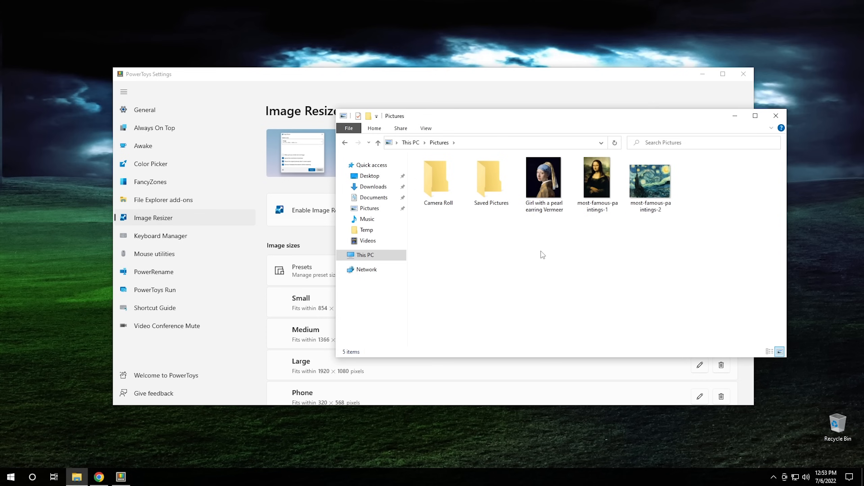
pyautogui.click(543, 180)
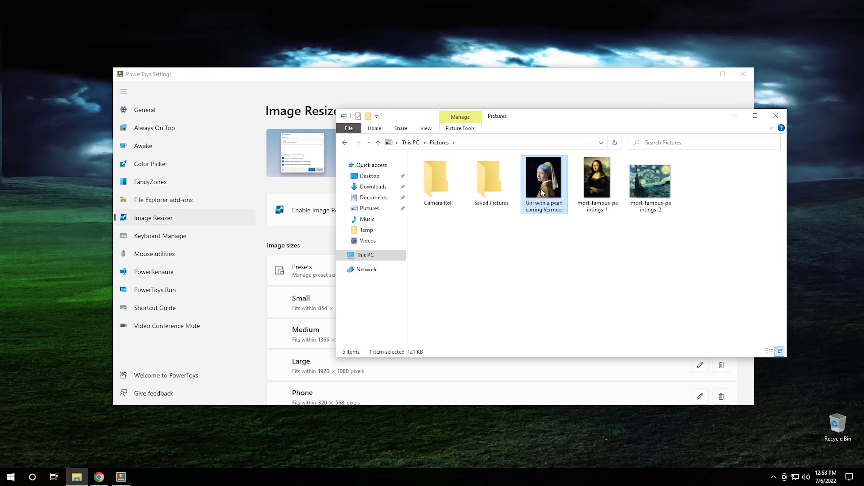
pyautogui.rightClick(543, 185)
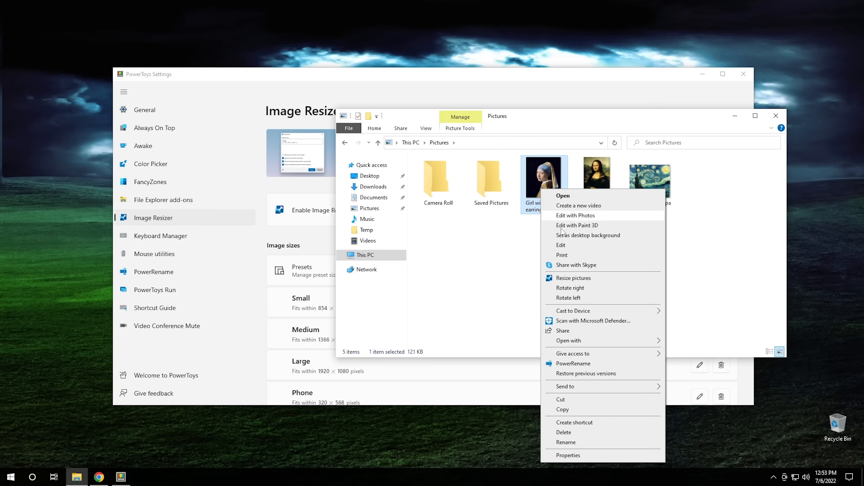
pyautogui.moveTo(597, 281)
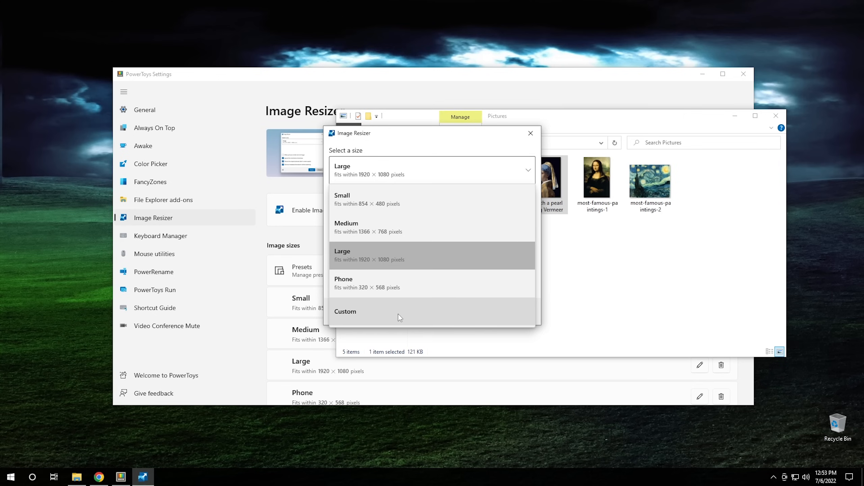
pyautogui.moveTo(417, 285)
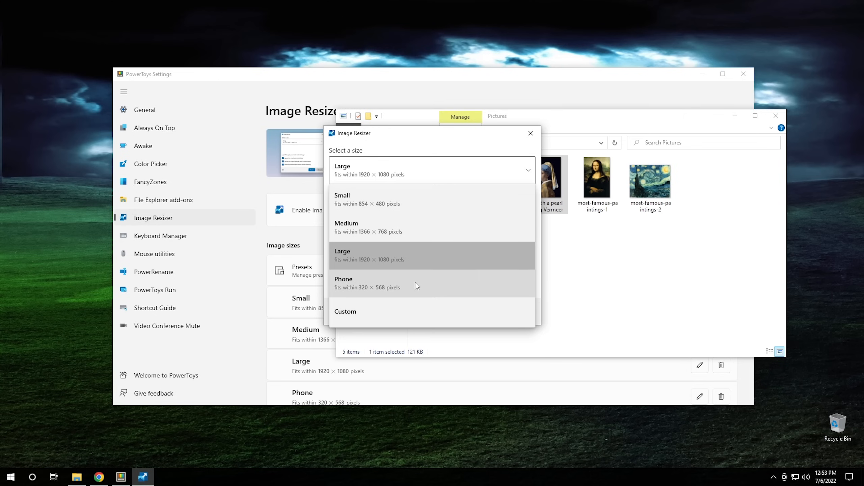
pyautogui.moveTo(419, 263)
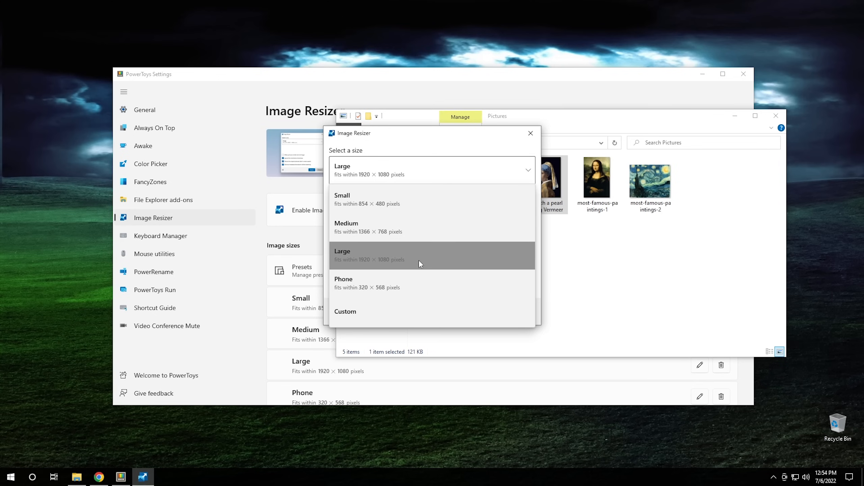
# Step: Resize the Vermeer image to Large, then switch to Keyboard Manager settings
pyautogui.click(529, 133)
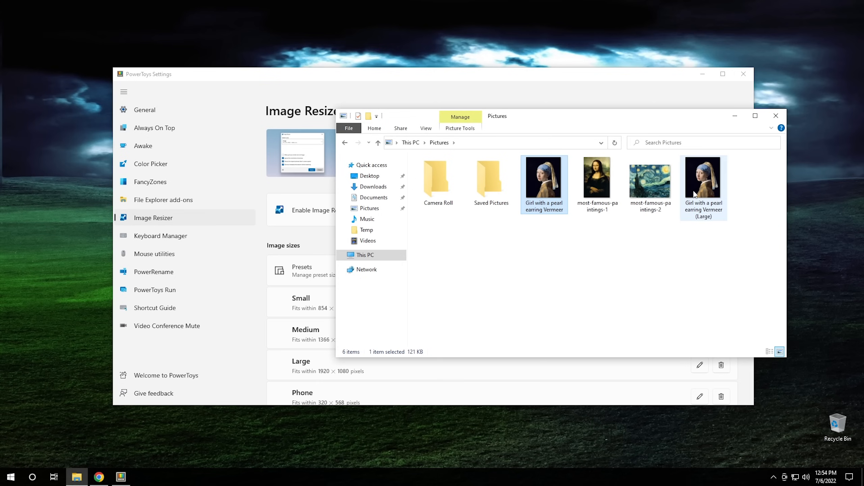
pyautogui.moveTo(703, 185)
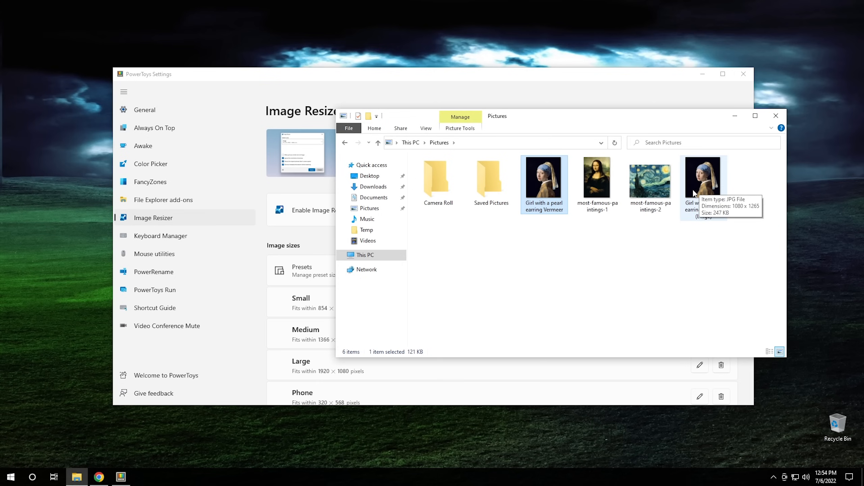
pyautogui.moveTo(160, 235)
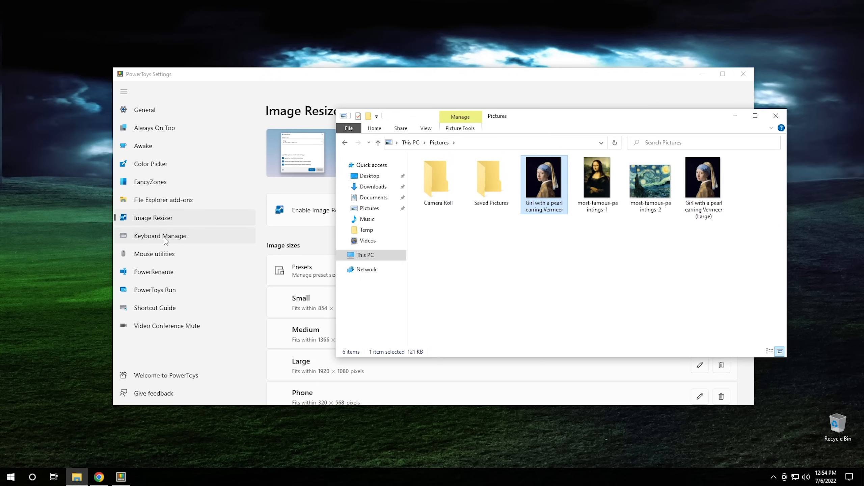
pyautogui.click(160, 236)
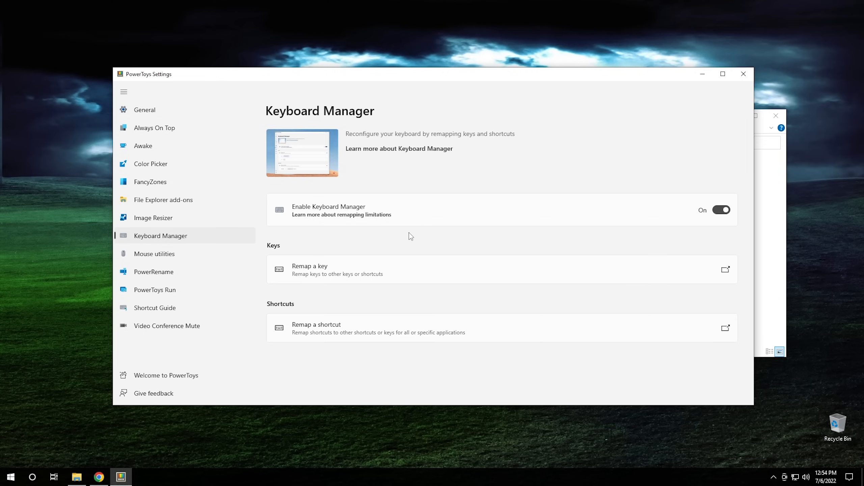
pyautogui.moveTo(338, 289)
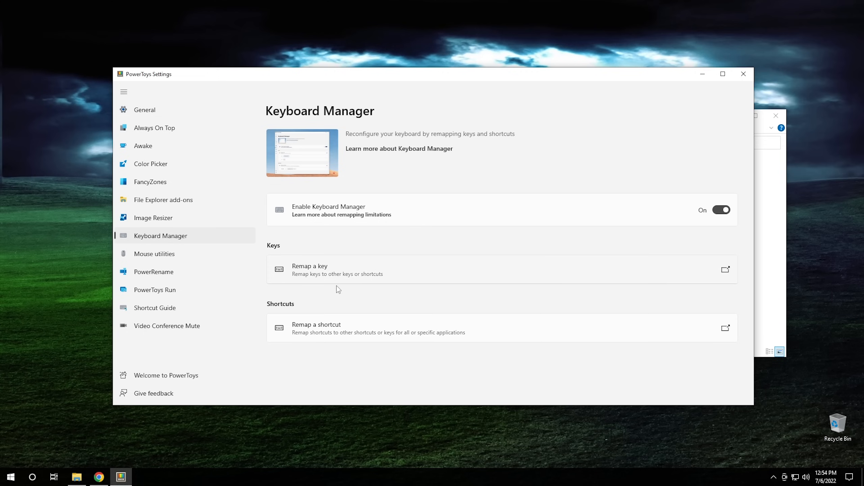
pyautogui.moveTo(414, 275)
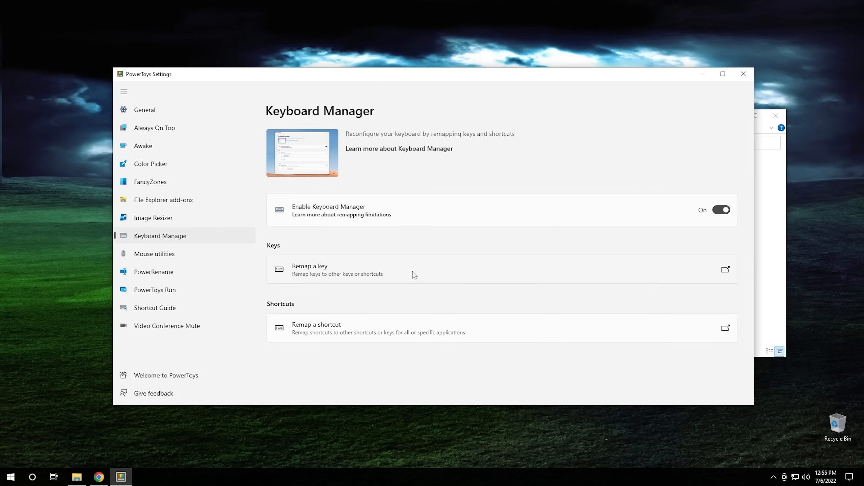
pyautogui.moveTo(370, 276)
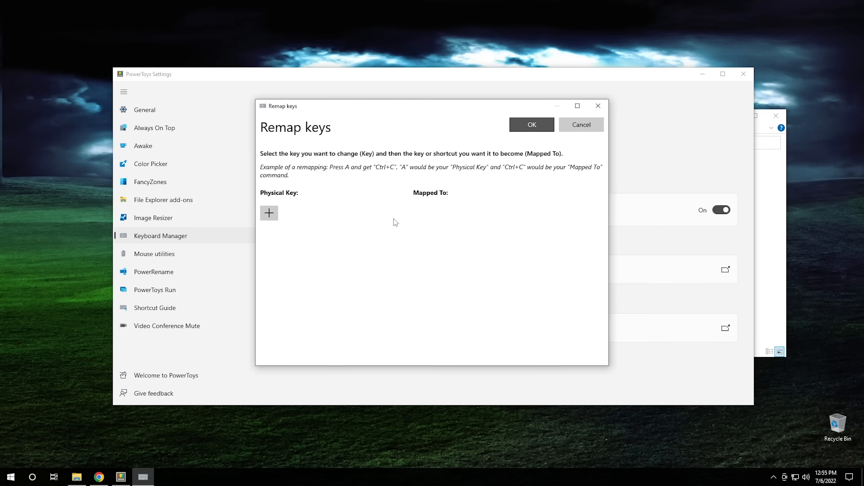
# Step: Add a key remapping from A to F and accept the reassignment warning
pyautogui.click(268, 214)
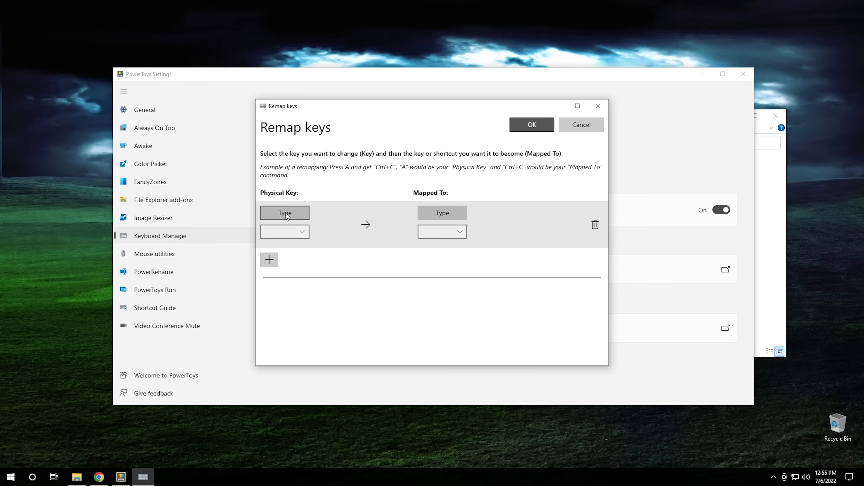
pyautogui.click(284, 212)
pyautogui.write('A')
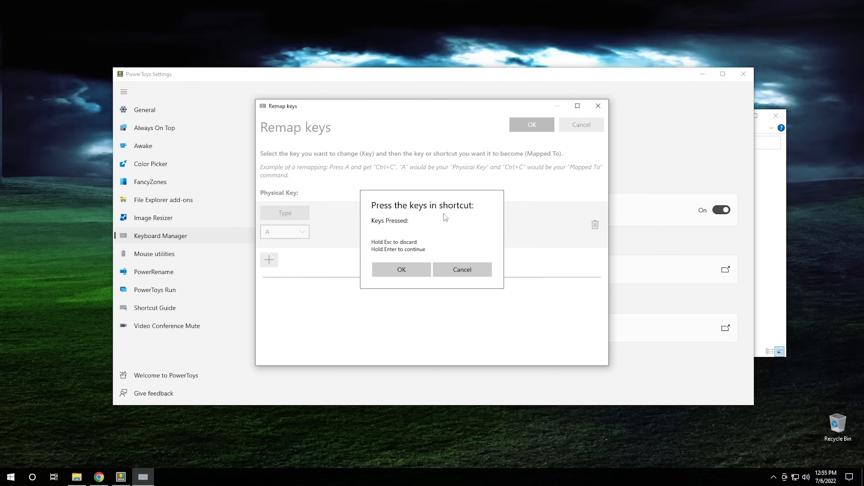
pyautogui.click(401, 270)
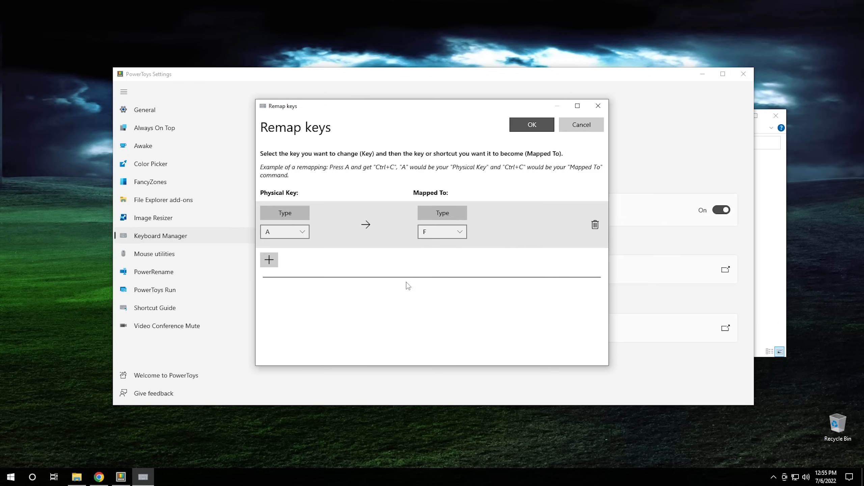
pyautogui.click(531, 125)
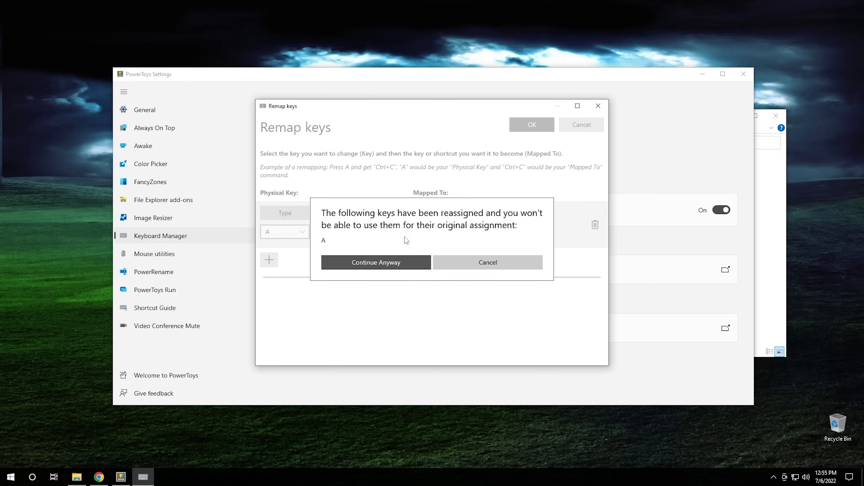
pyautogui.click(376, 262)
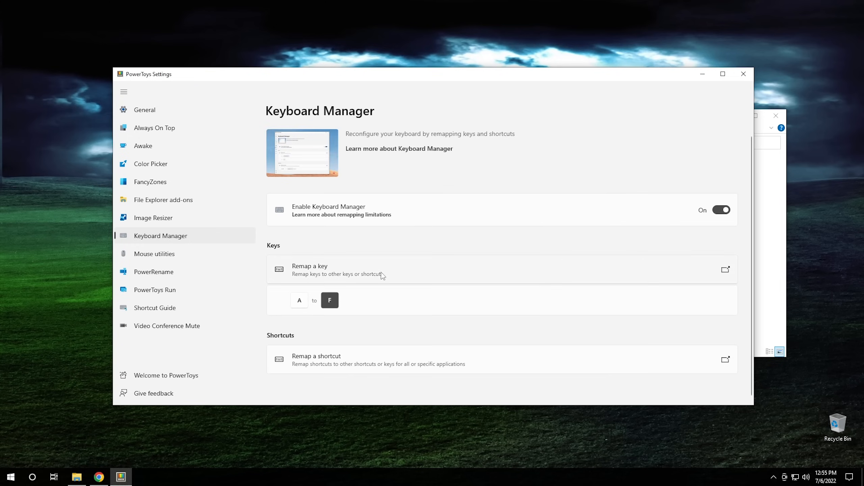
pyautogui.moveTo(298, 306)
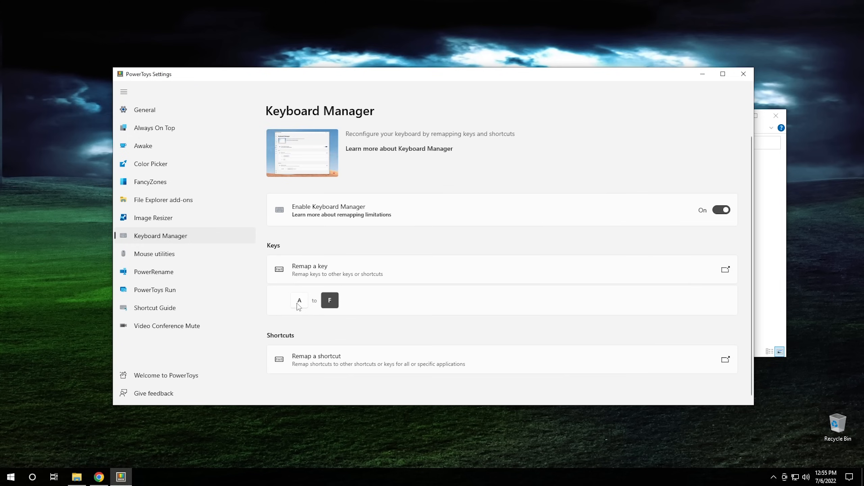
# Step: Type a test sentence in Notepad showing a's as f's, then discard it unsaved
pyautogui.click(10, 477)
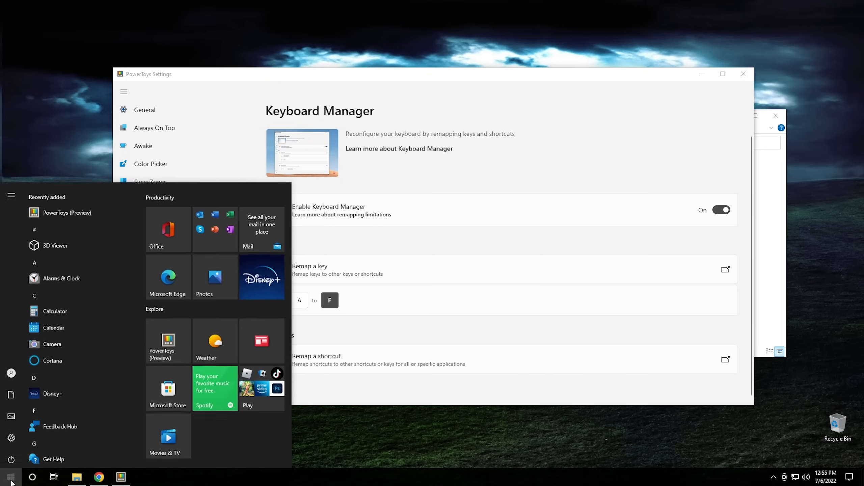
pyautogui.write('note')
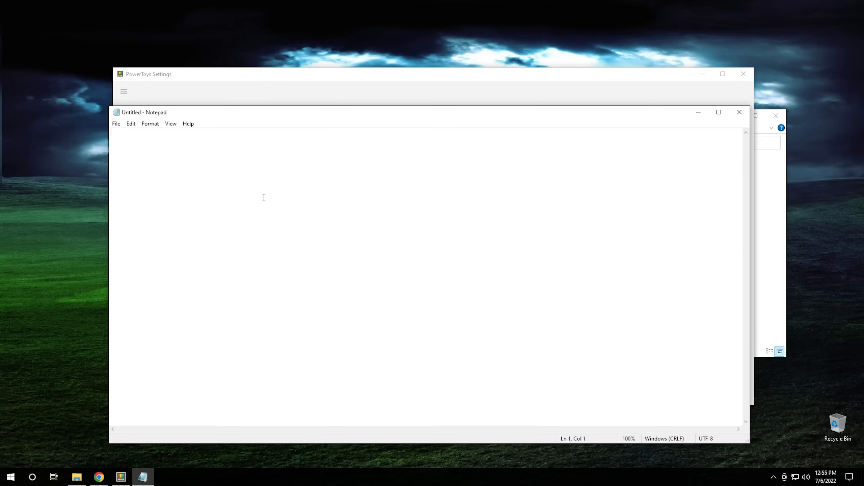
pyautogui.write('f11 th')
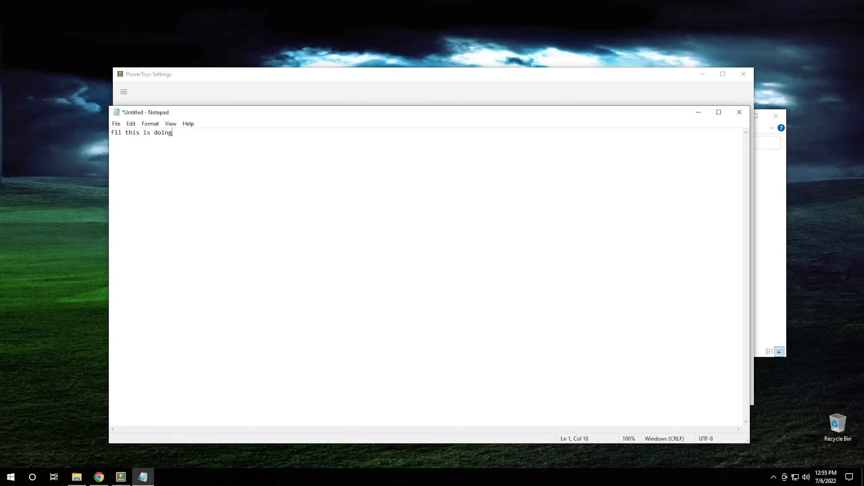
pyautogui.write('is chf')
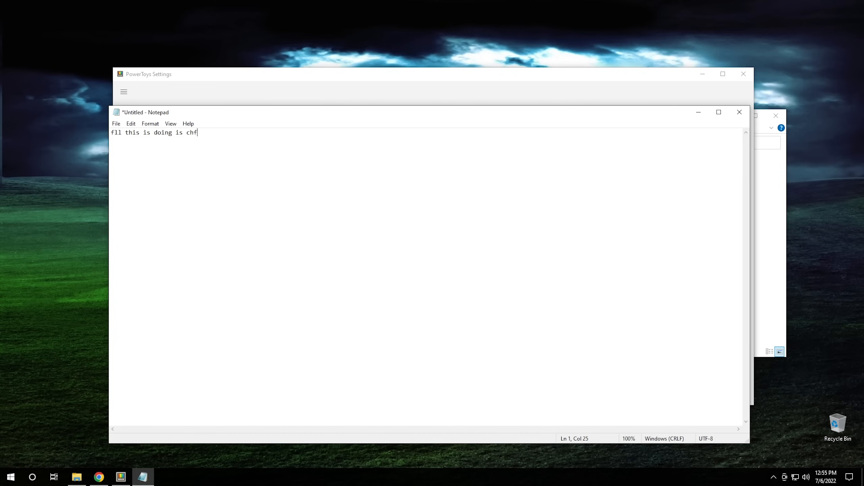
pyautogui.write('nging the')
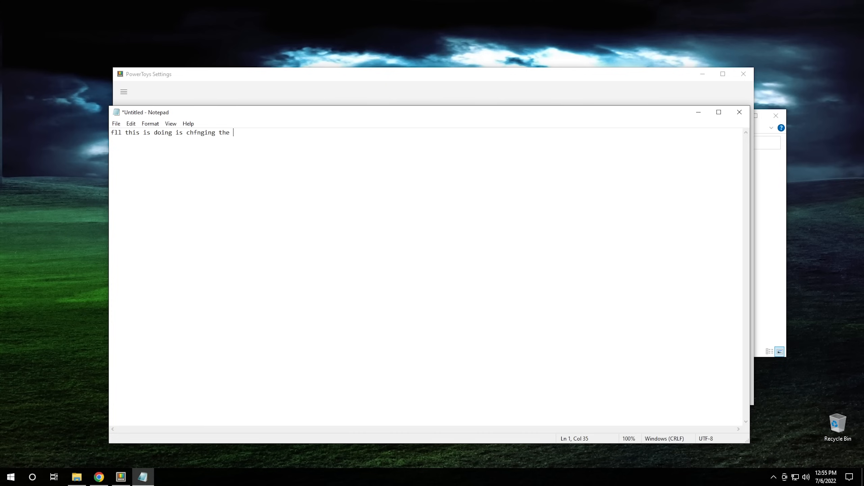
pyautogui.write('letter f')
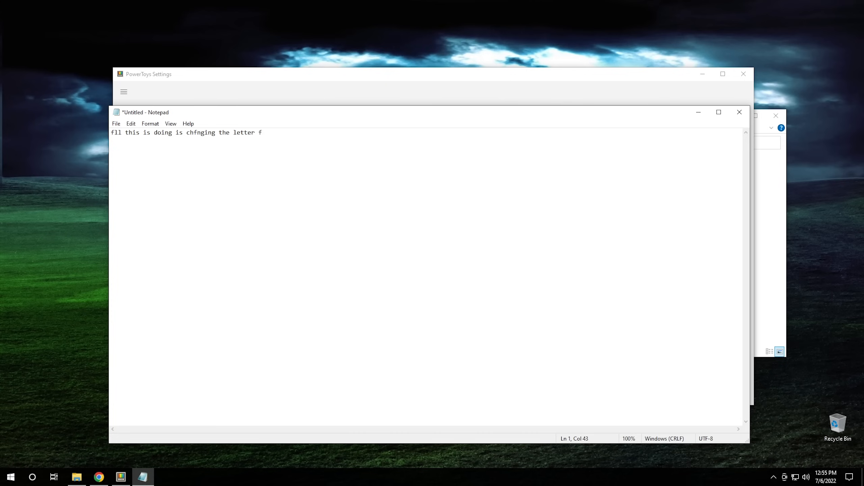
pyautogui.moveTo(199, 142)
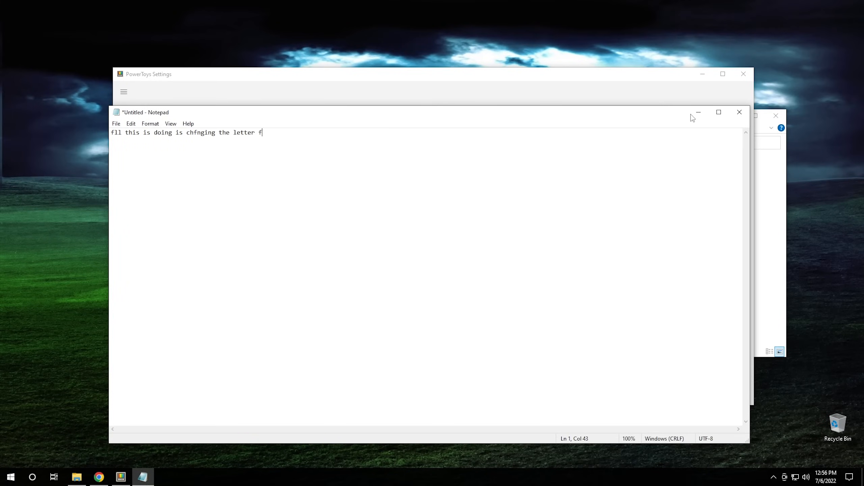
pyautogui.click(738, 112)
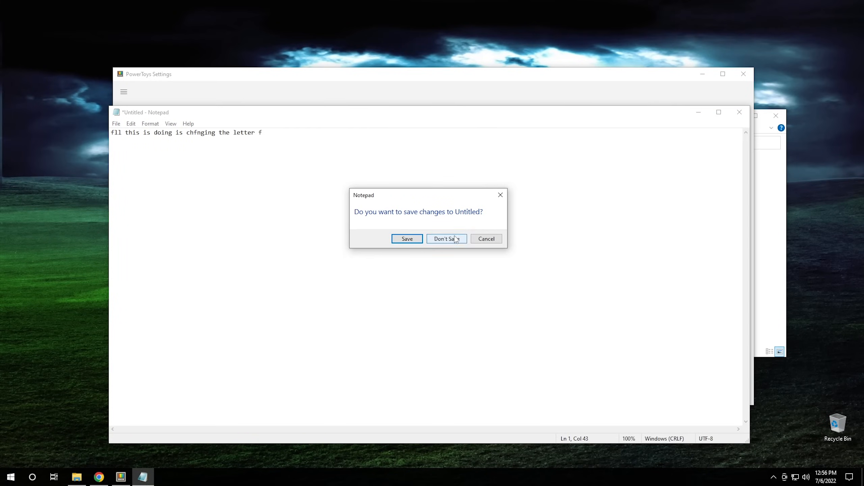
pyautogui.click(445, 239)
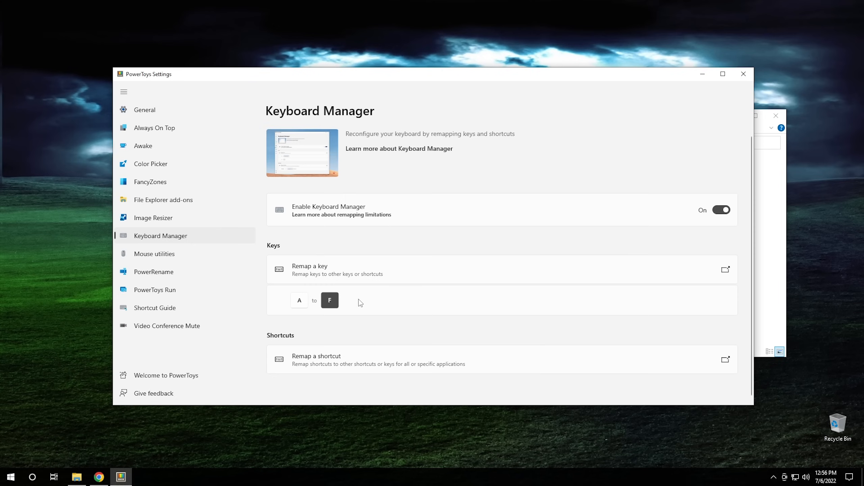
# Step: Delete the A to F key remapping with its trash icon
pyautogui.click(725, 269)
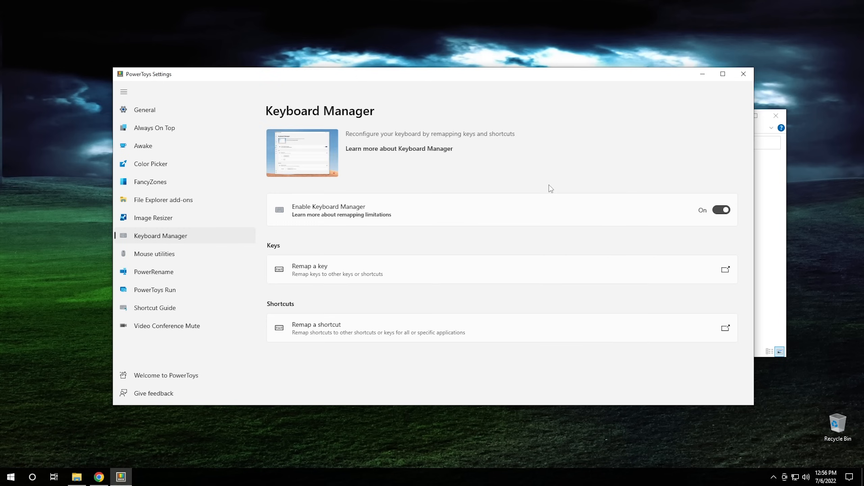
pyautogui.moveTo(163, 267)
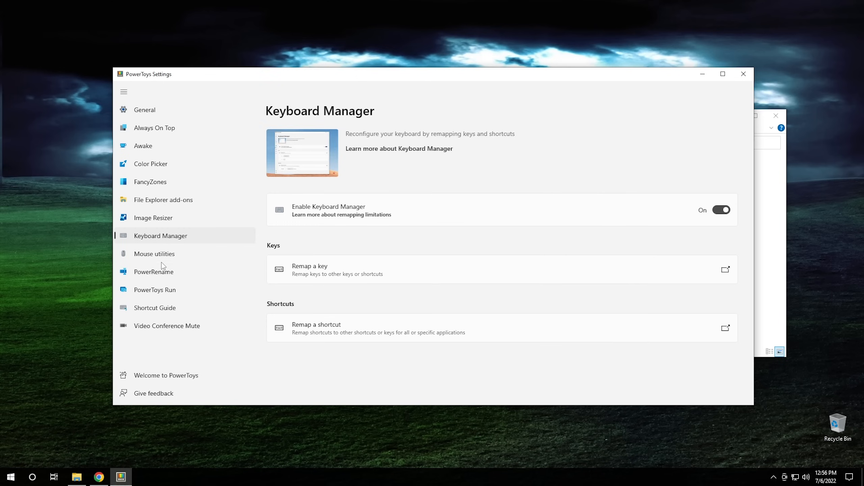
# Step: Open the Mouse utilities page to show the Find My Mouse settings
pyautogui.click(154, 253)
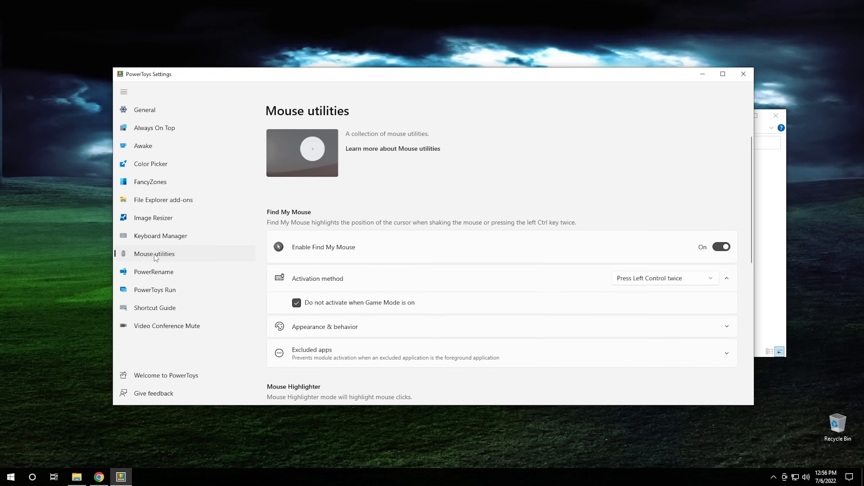
pyautogui.moveTo(464, 247)
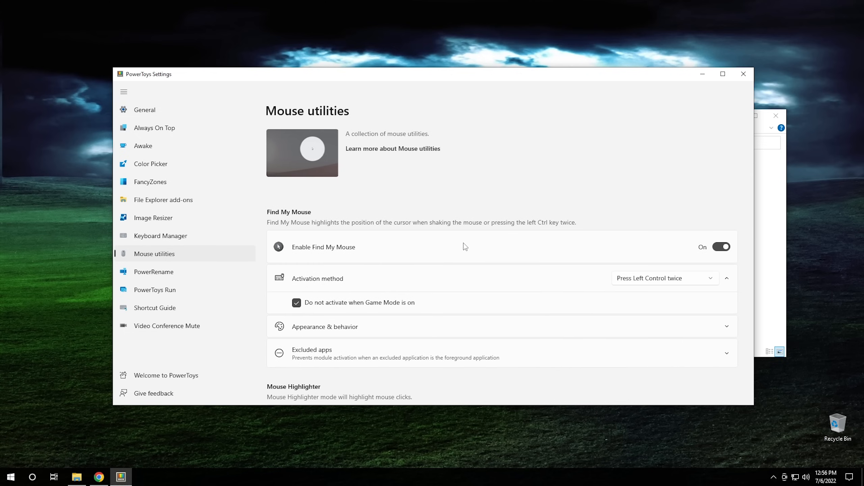
pyautogui.moveTo(662, 114)
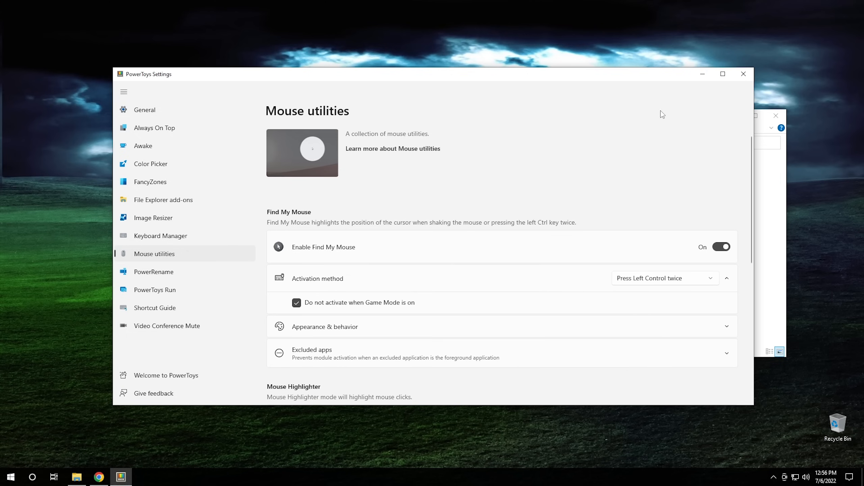
pyautogui.moveTo(650, 124)
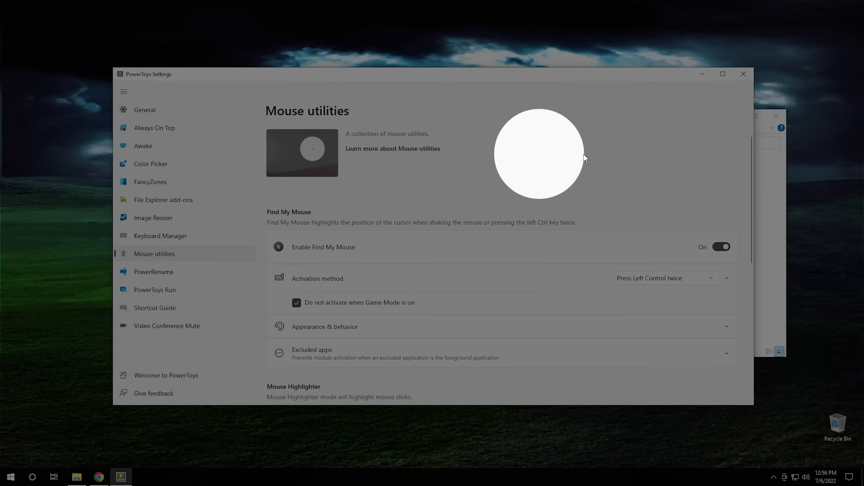
pyautogui.moveTo(506, 164)
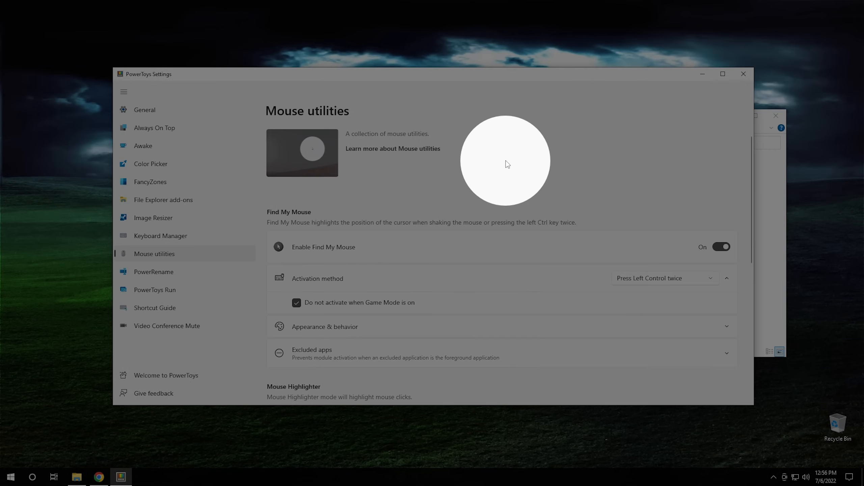
# Step: Scroll down the Mouse utilities page to the Mouse Highlighter section
pyautogui.scroll(-3)
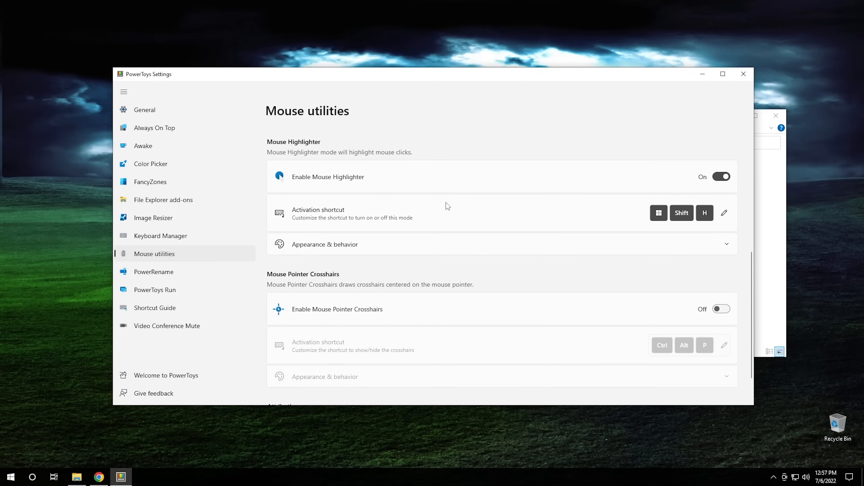
pyautogui.moveTo(594, 186)
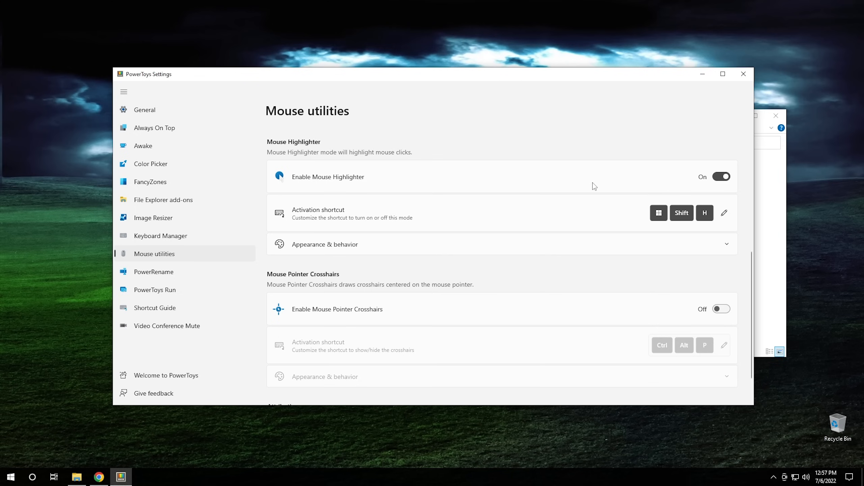
pyautogui.moveTo(694, 215)
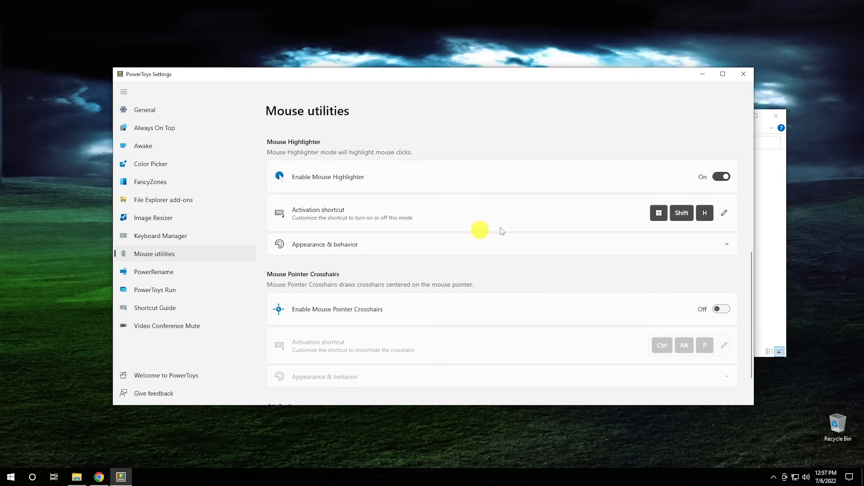
pyautogui.moveTo(329, 249)
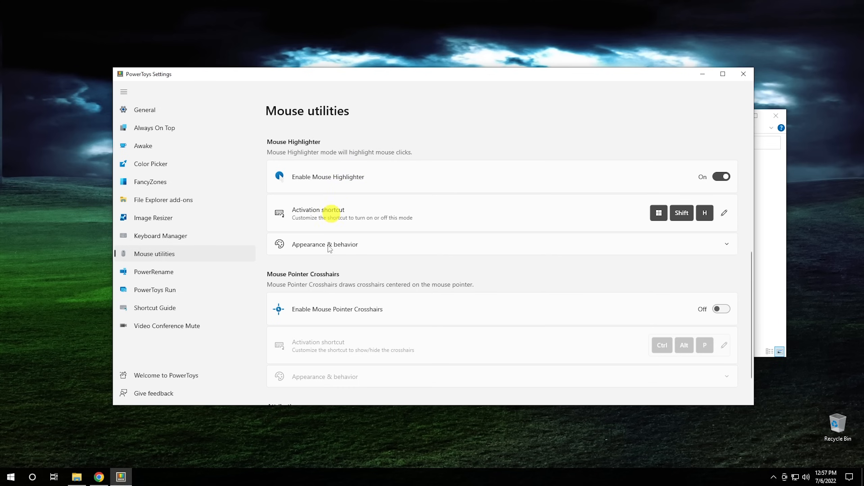
pyautogui.moveTo(148, 205)
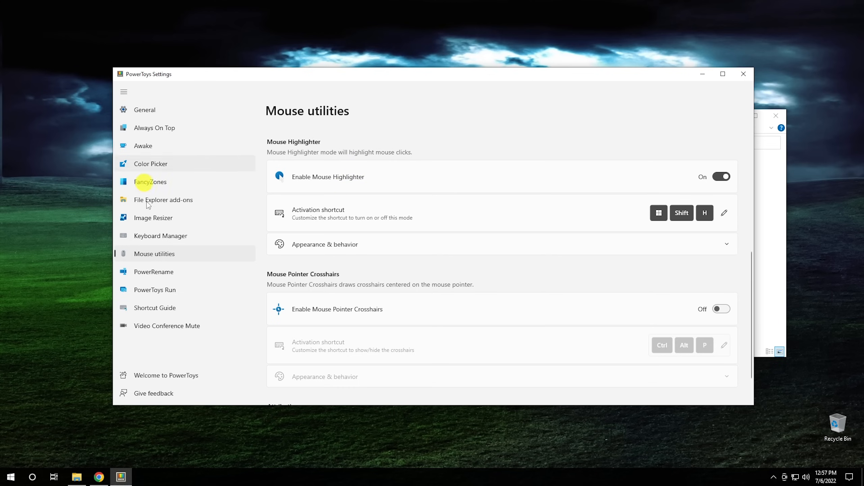
pyautogui.moveTo(308, 248)
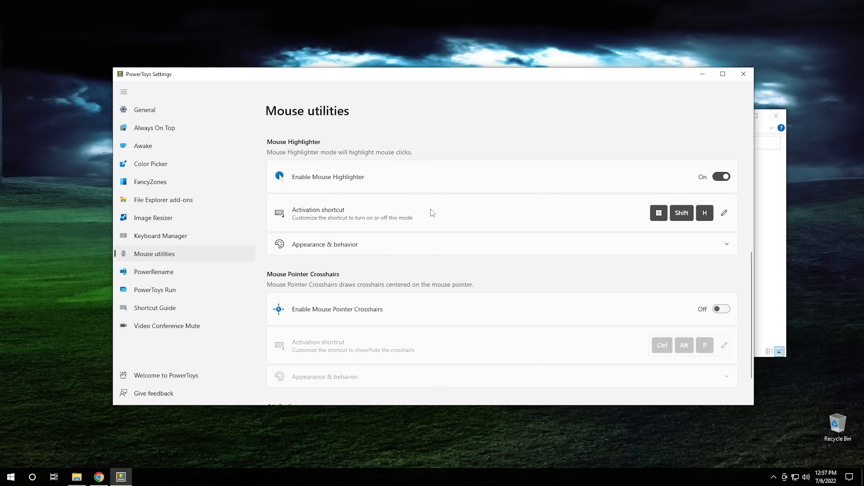
# Step: Turn on Mouse Pointer Crosshairs, then switch to the PowerRename settings page
pyautogui.scroll(-3)
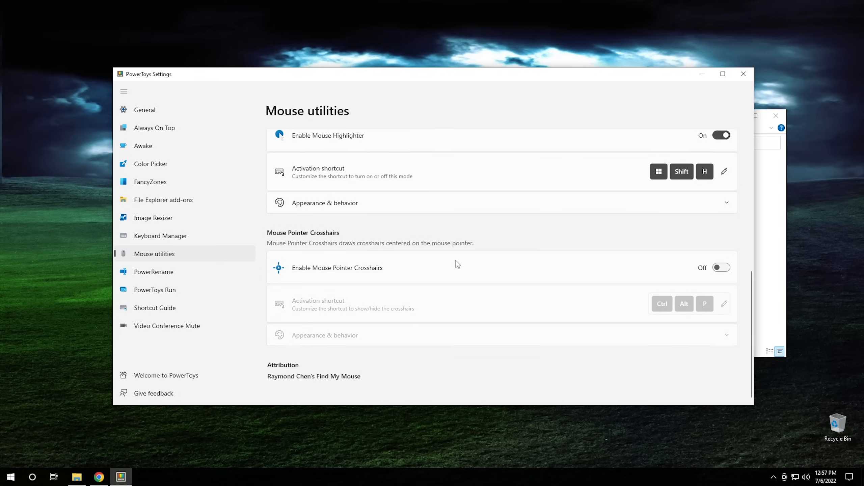
pyautogui.moveTo(448, 276)
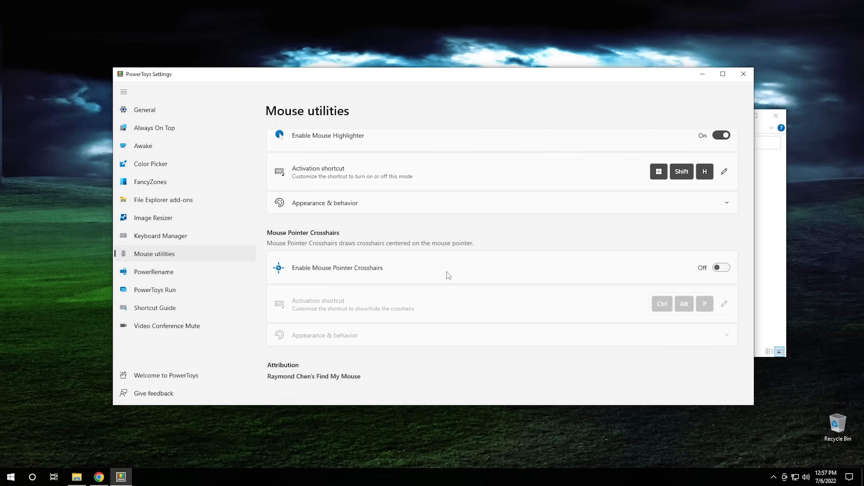
pyautogui.moveTo(519, 277)
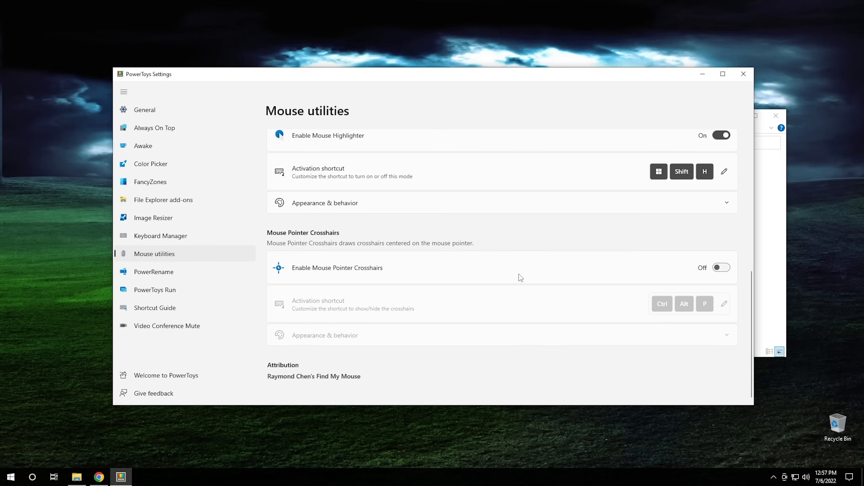
pyautogui.moveTo(411, 272)
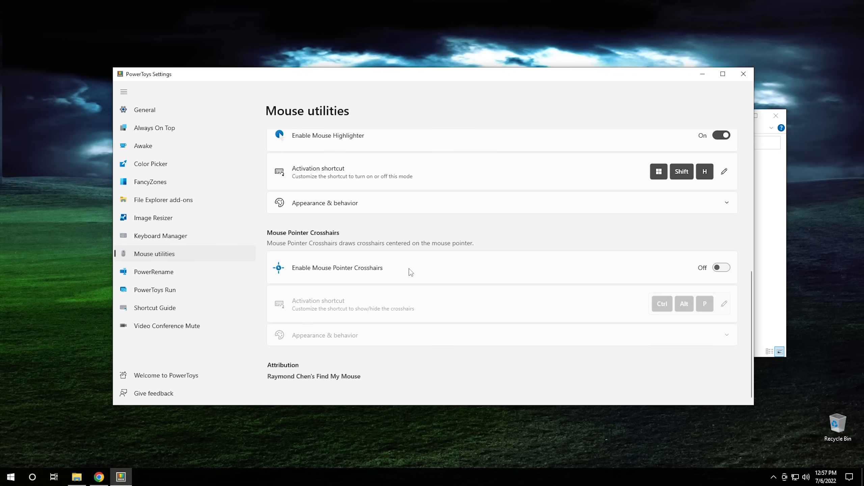
pyautogui.click(720, 267)
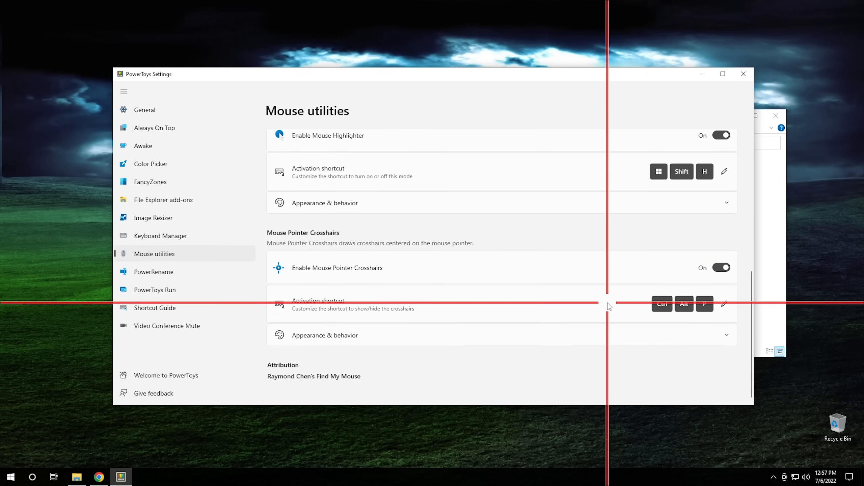
pyautogui.moveTo(438, 224)
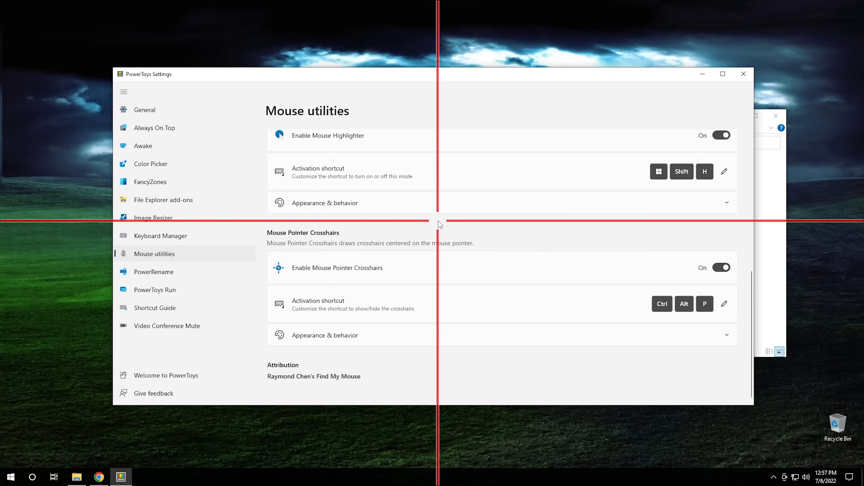
pyautogui.moveTo(610, 229)
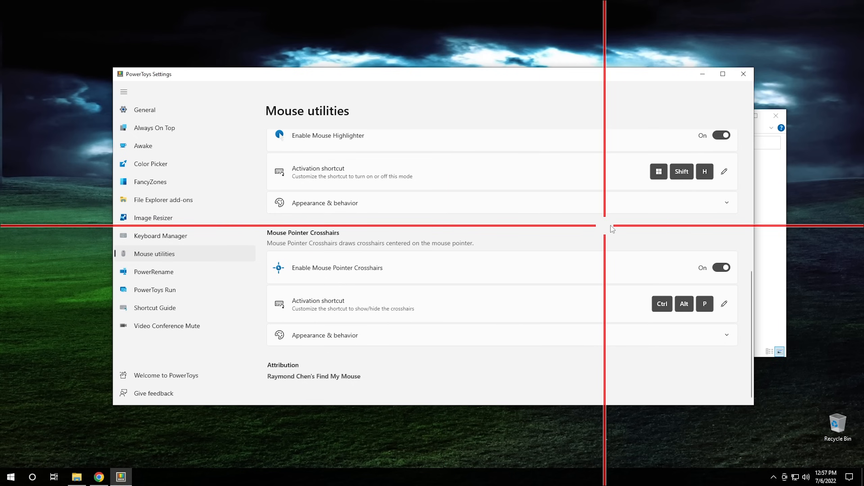
pyautogui.moveTo(342, 76)
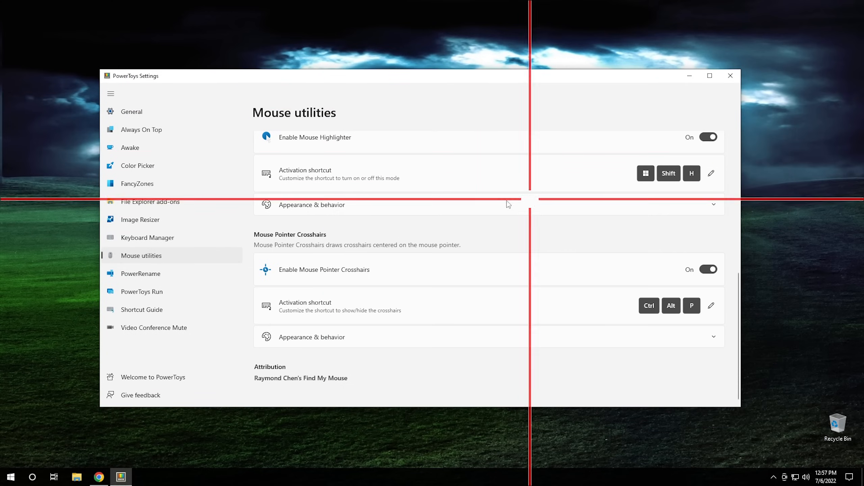
pyautogui.moveTo(447, 212)
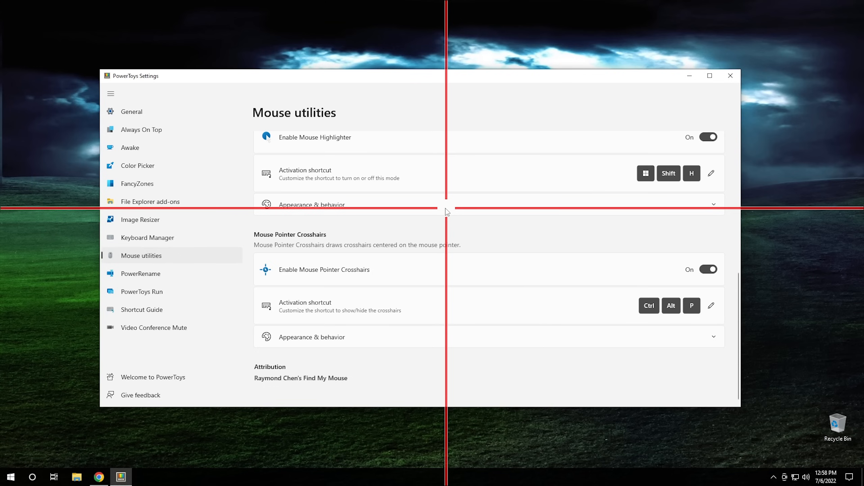
pyautogui.moveTo(660, 141)
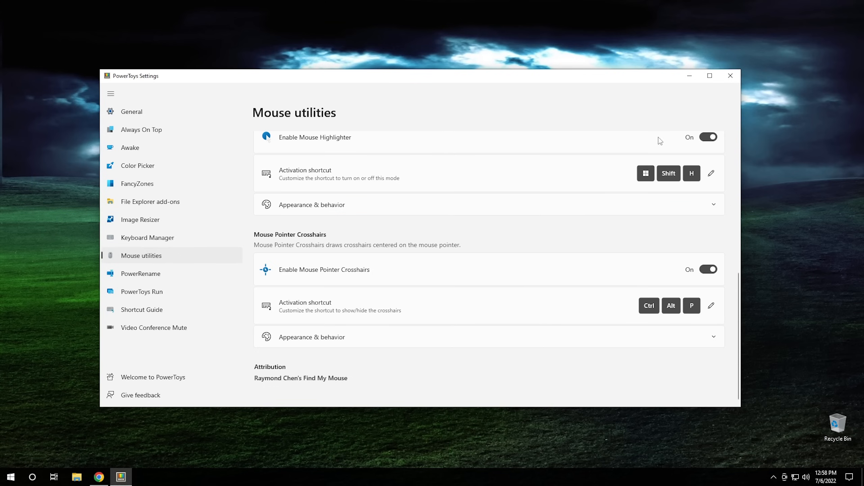
pyautogui.moveTo(595, 166)
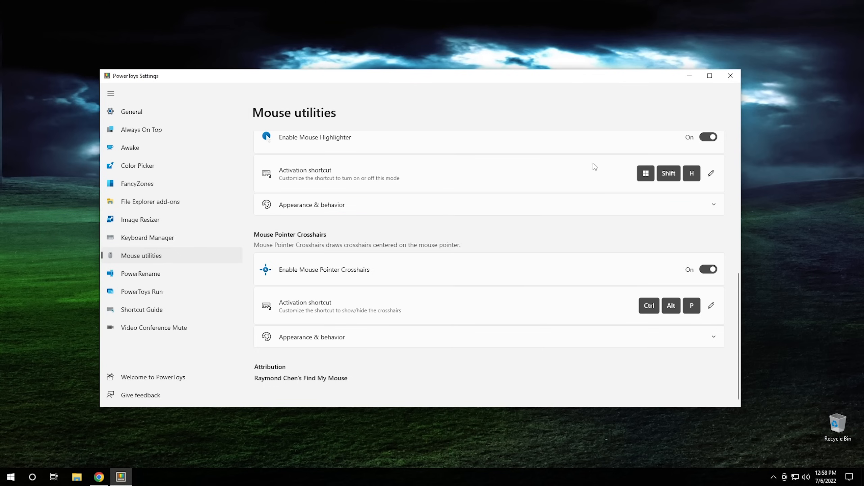
pyautogui.click(141, 274)
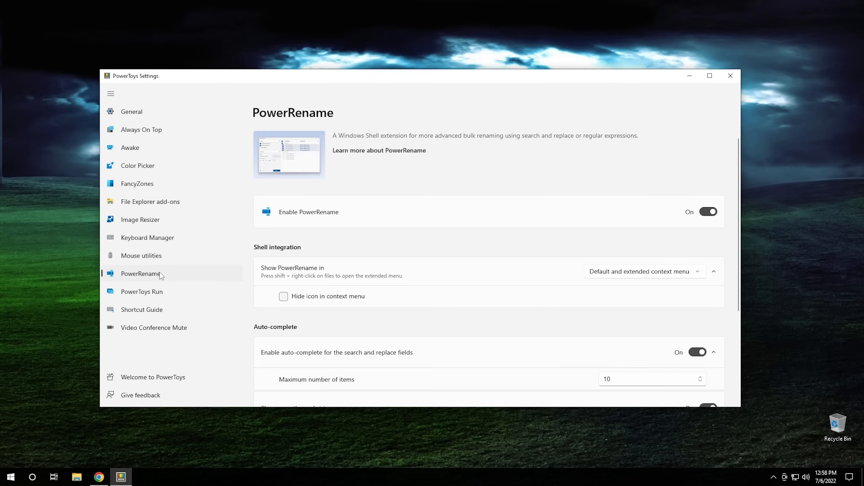
pyautogui.moveTo(433, 217)
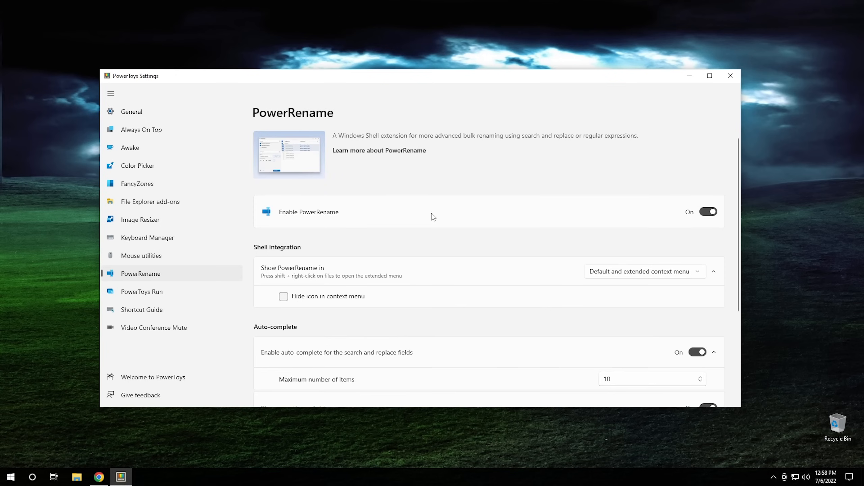
pyautogui.moveTo(76, 477)
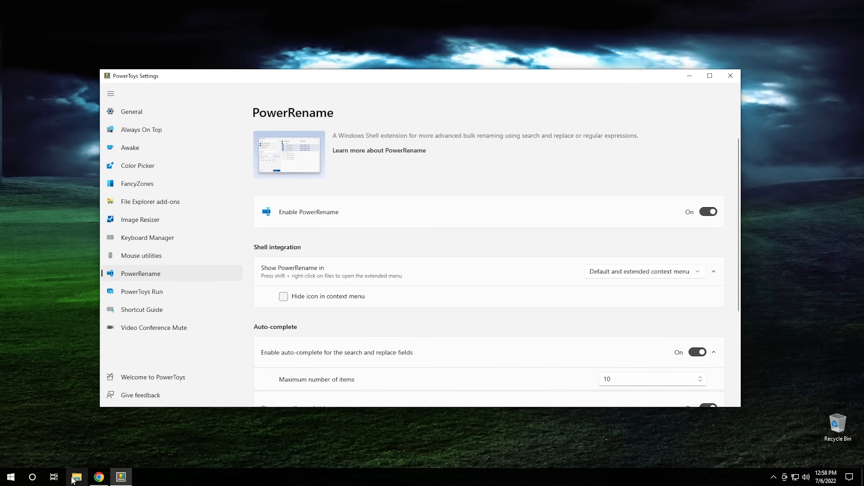
# Step: Open Documents in File Explorer and close the PowerRename preview of eleven files
pyautogui.click(77, 477)
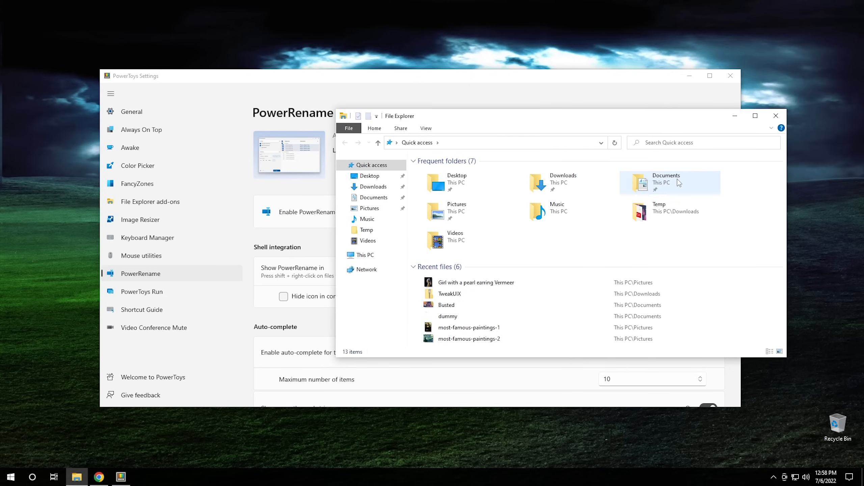
pyautogui.doubleClick(666, 182)
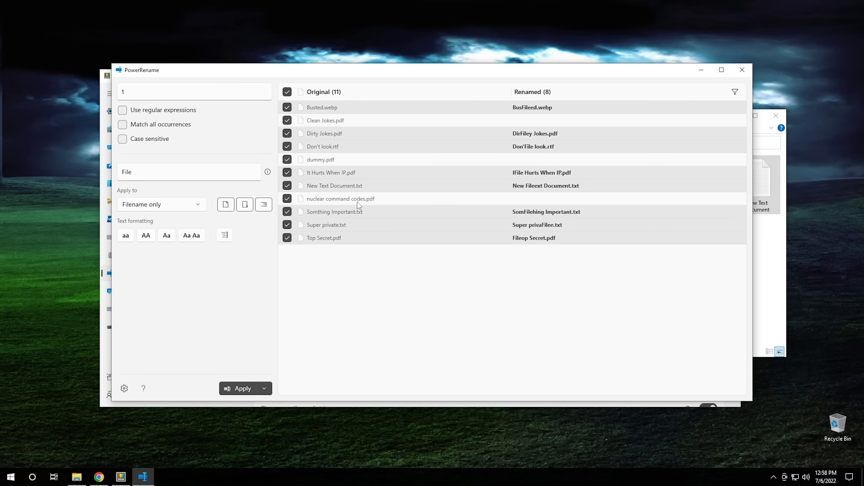
pyautogui.moveTo(627, 114)
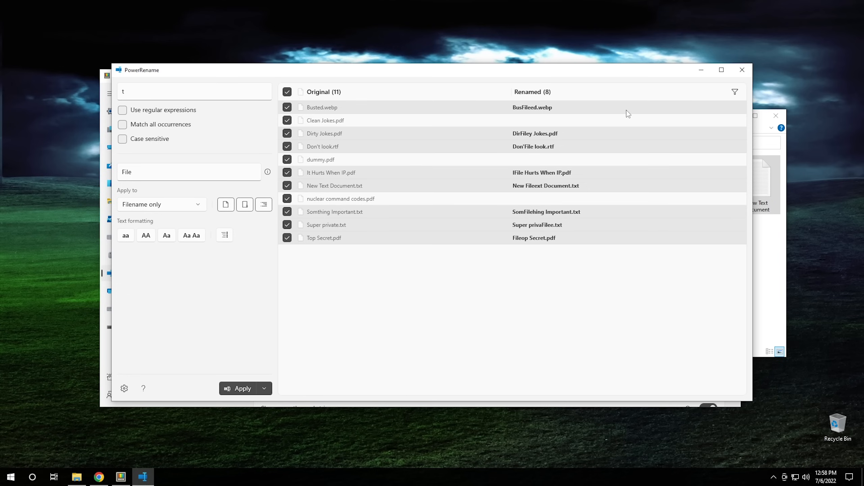
pyautogui.moveTo(742, 69)
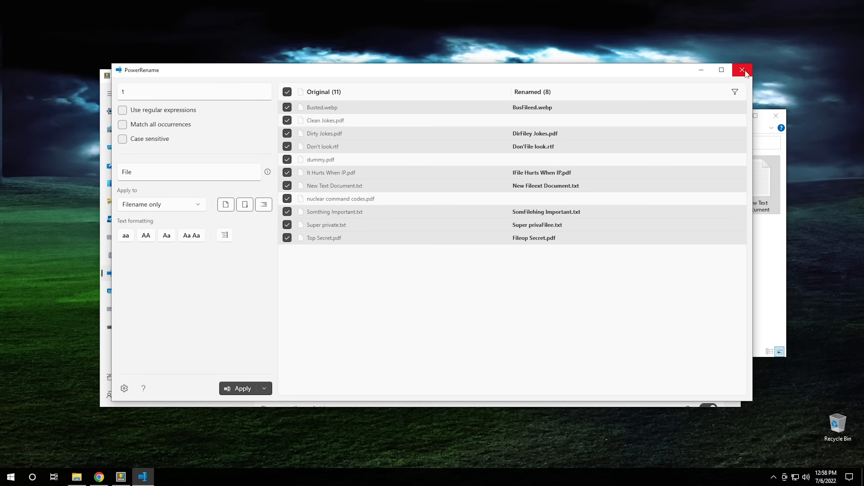
pyautogui.click(742, 70)
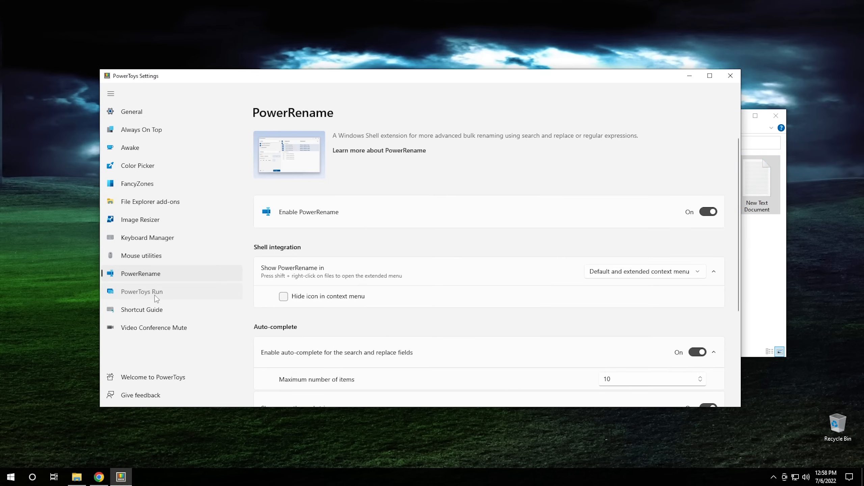
# Step: Open the PowerToys Run settings and search 'cmd' in the Alt+Space launcher
pyautogui.click(141, 292)
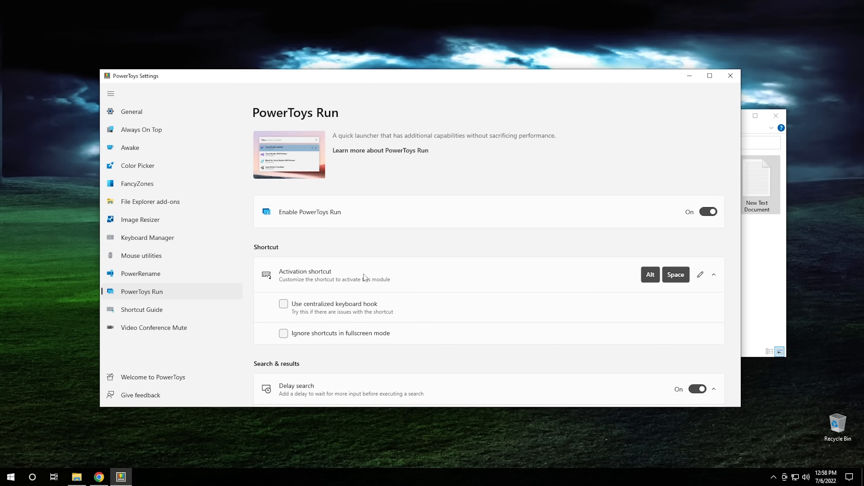
pyautogui.press('alt+space')
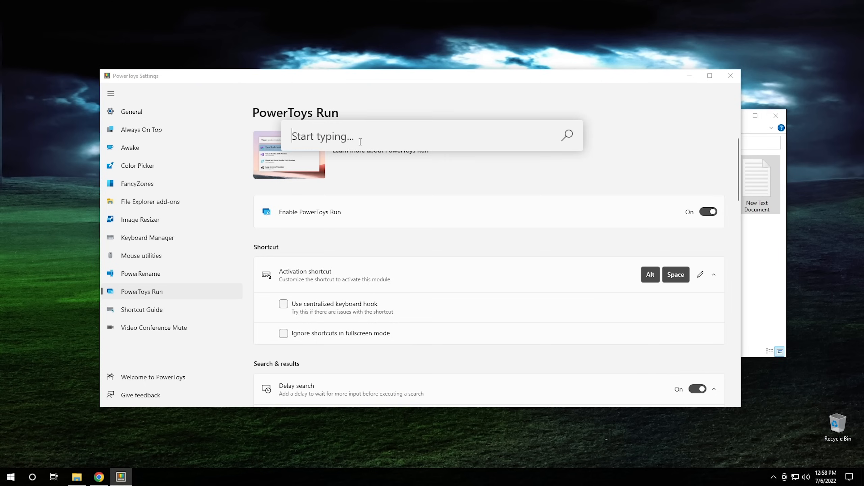
pyautogui.write('cmd')
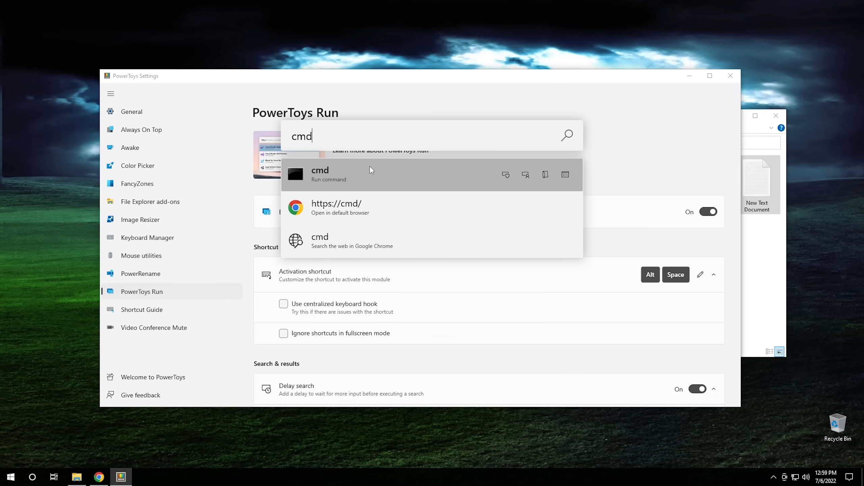
pyautogui.moveTo(380, 179)
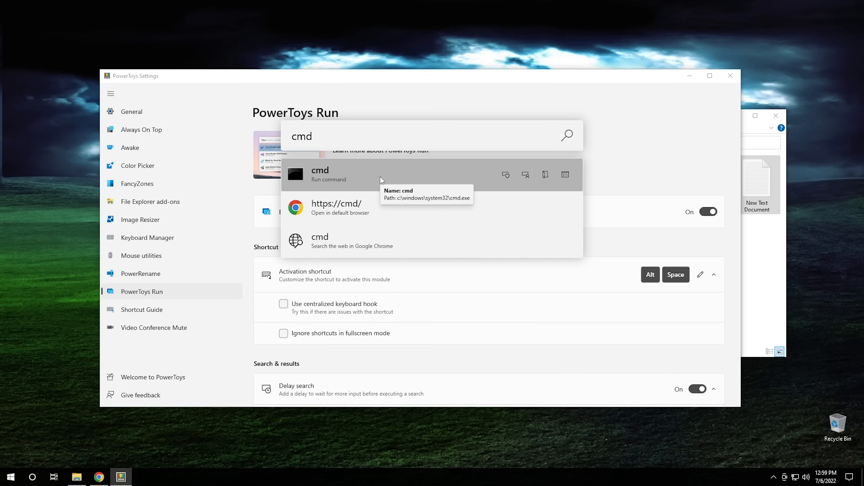
pyautogui.moveTo(380, 136)
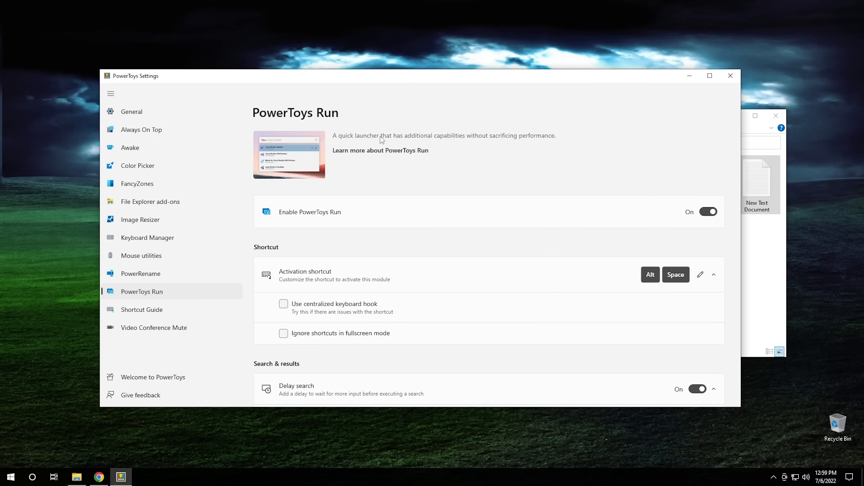
pyautogui.write('cmd')
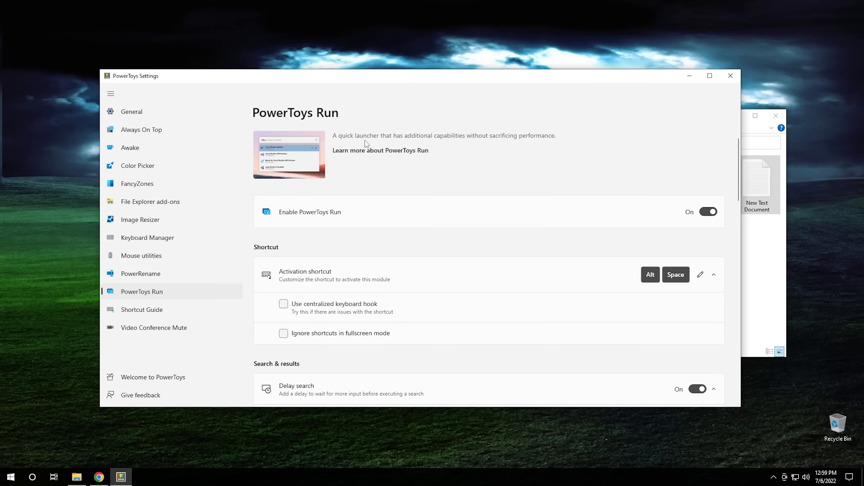
# Step: Switch to the Shortcut Guide settings page in the sidebar
pyautogui.click(141, 309)
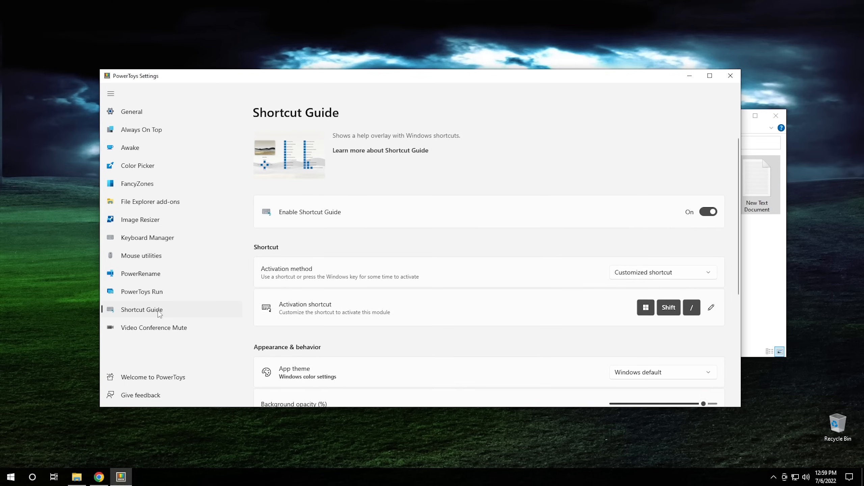
pyautogui.moveTo(491, 253)
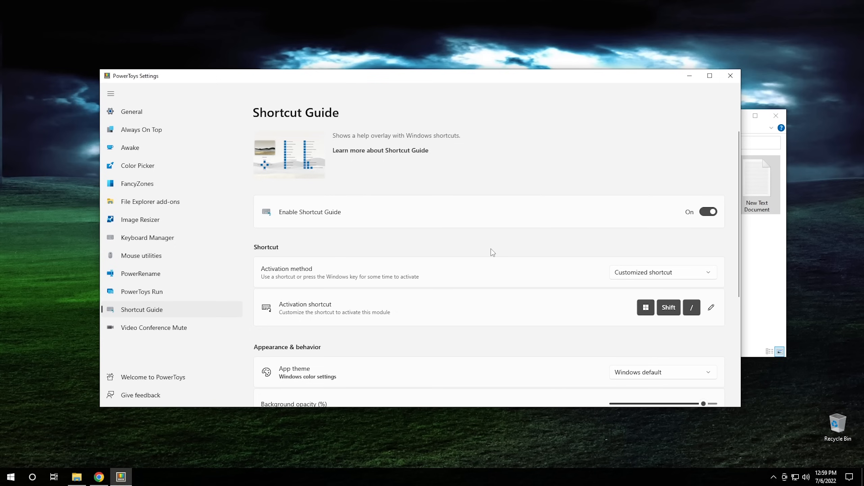
pyautogui.moveTo(463, 256)
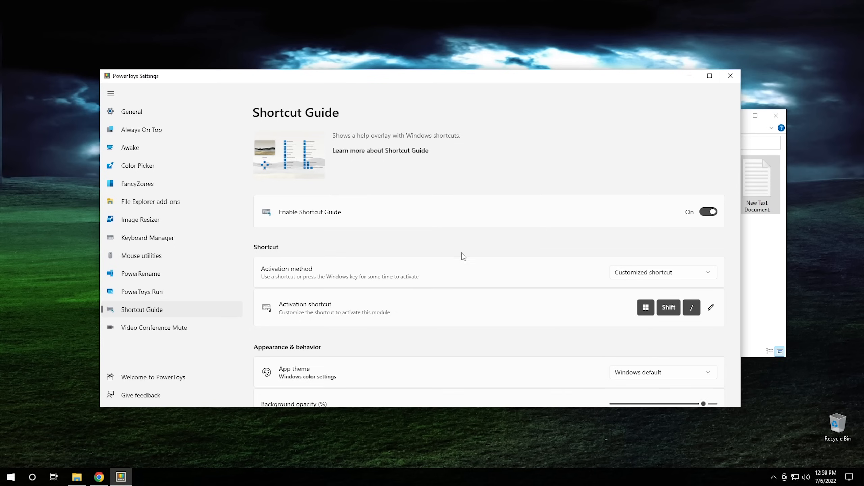
# Step: Open the Video Conference Mute page and switch Enable Video Conference Mute on
pyautogui.click(154, 328)
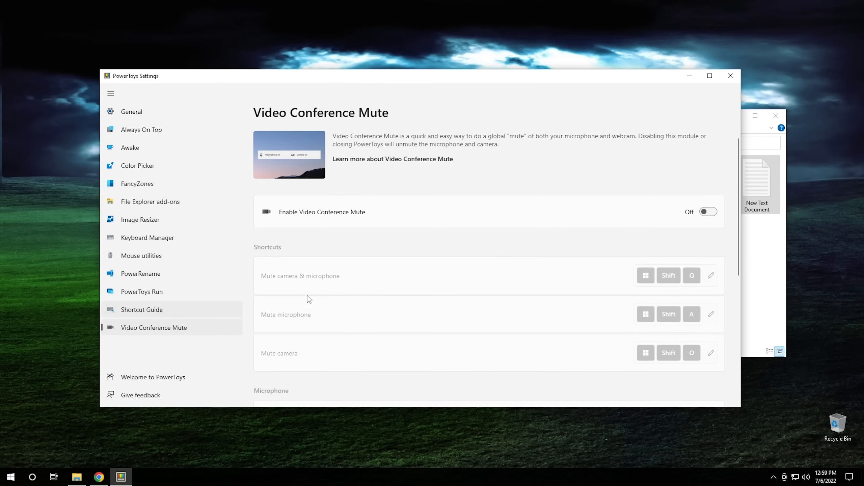
pyautogui.moveTo(378, 279)
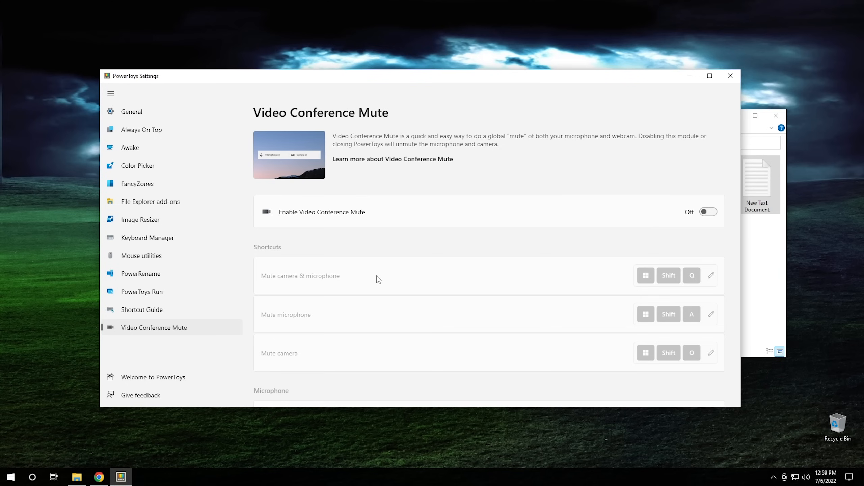
pyautogui.moveTo(441, 267)
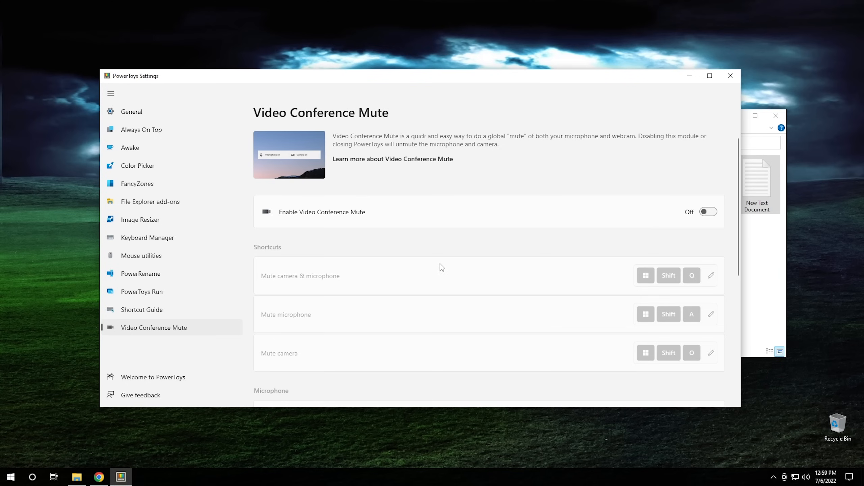
pyautogui.click(707, 212)
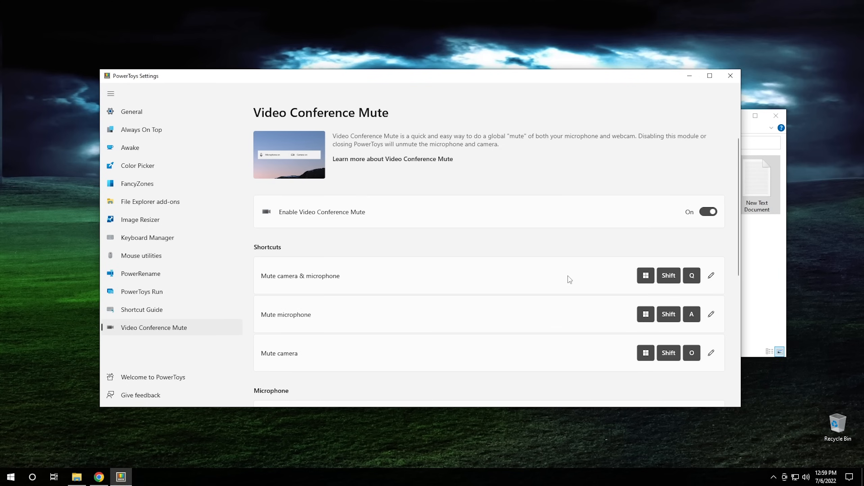
pyautogui.moveTo(353, 300)
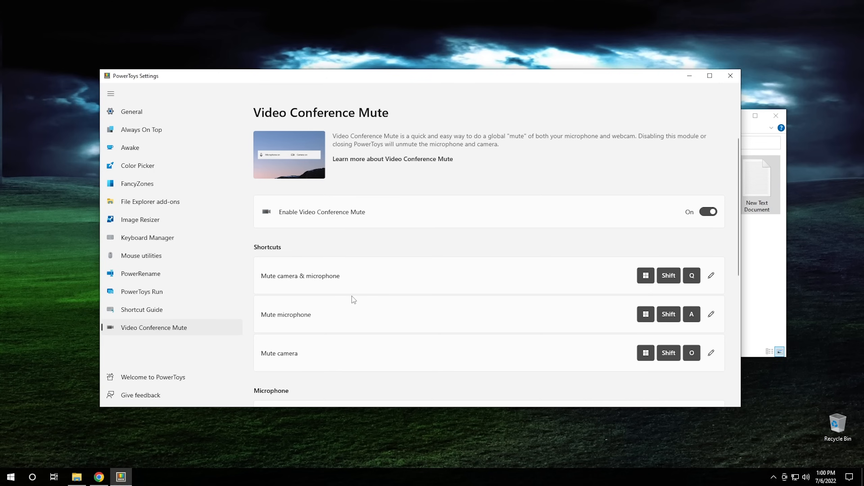